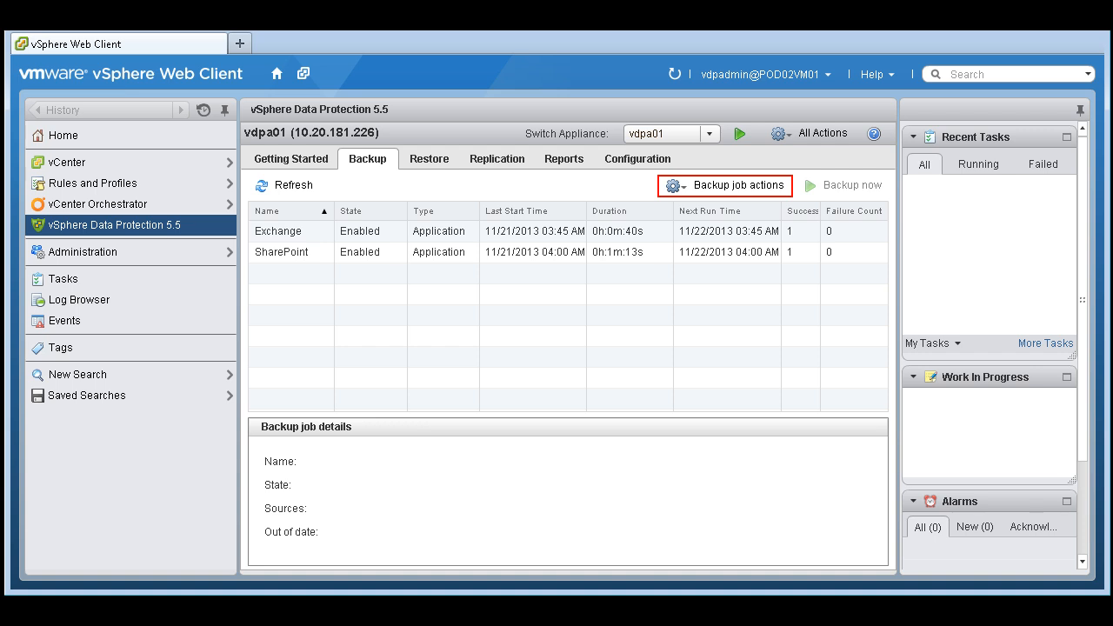
Start a new backup job with Guest Images as the job type
{"action": "left_click", "coordinate": [724, 185]}
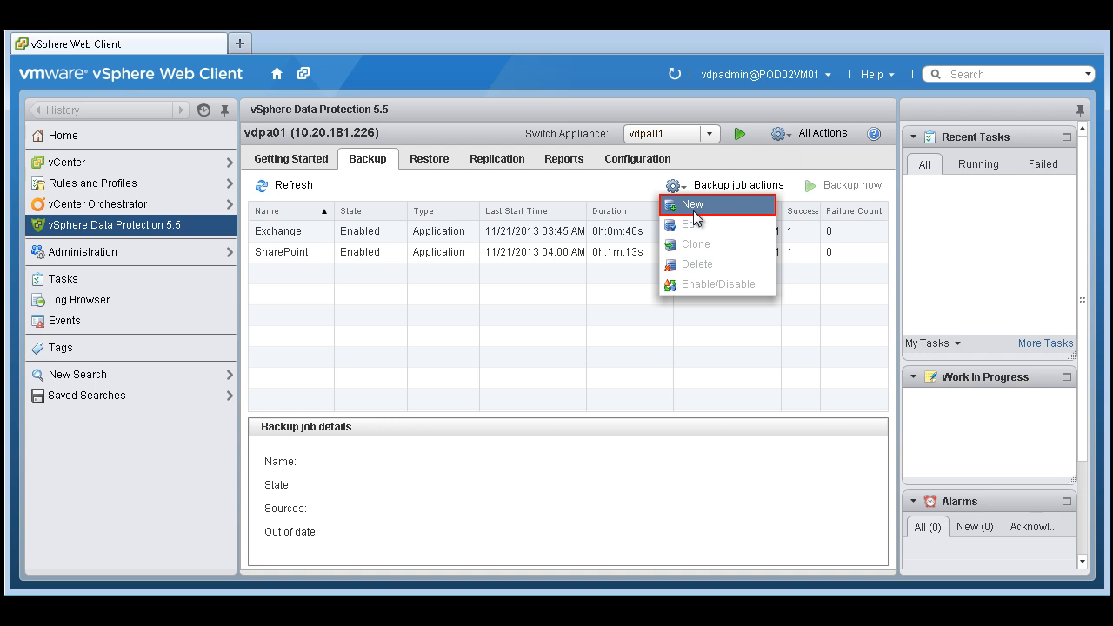
{"action": "left_click", "coordinate": [692, 203]}
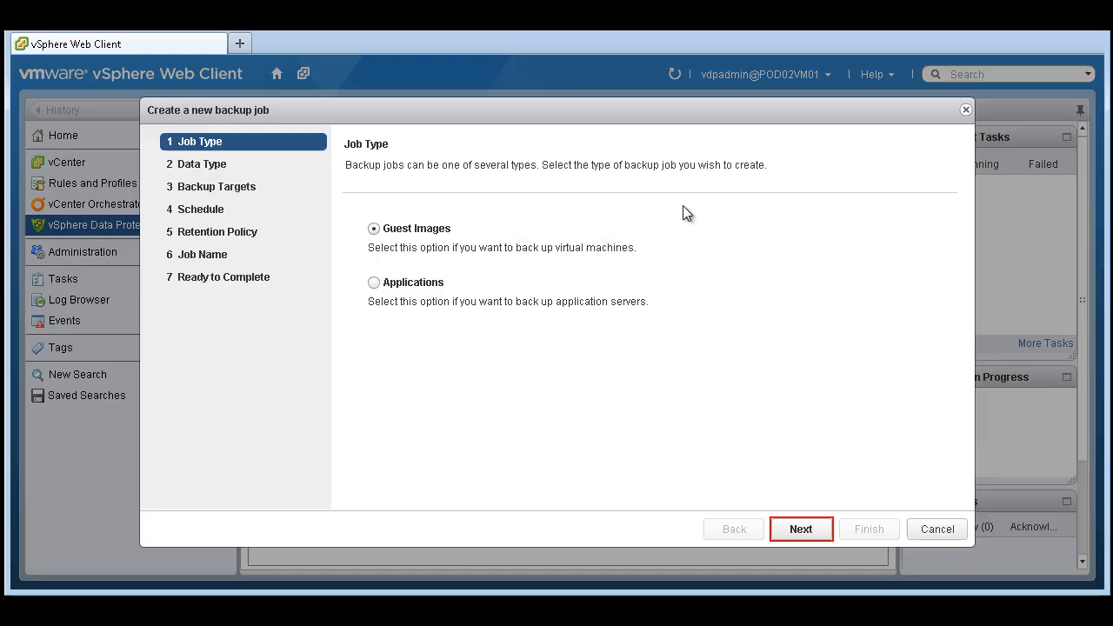
{"action": "mouse_move", "coordinate": [691, 250]}
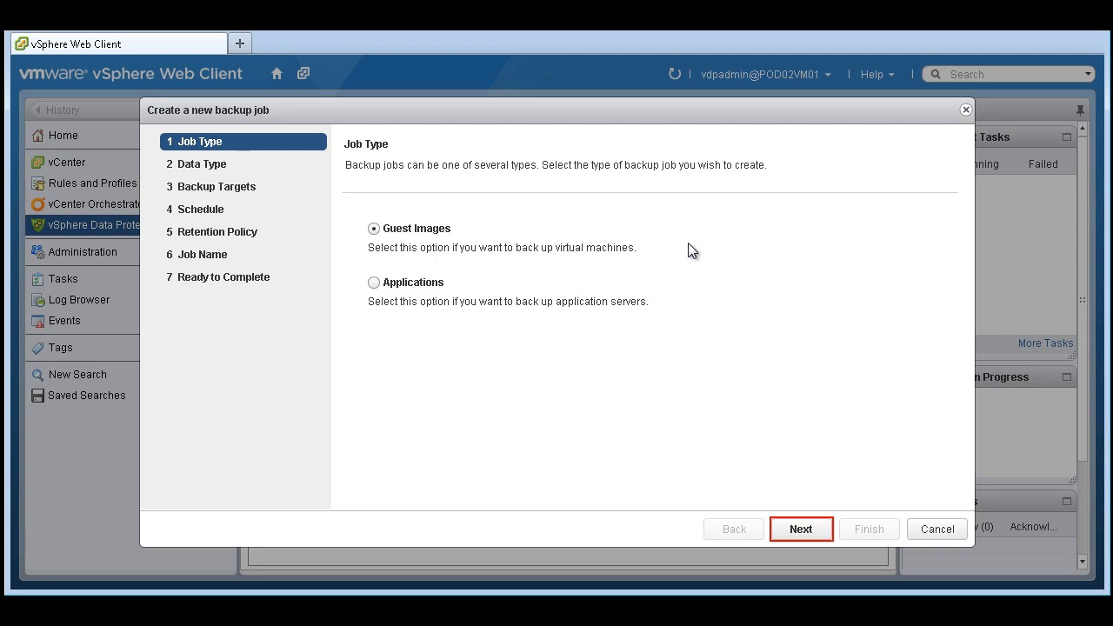
{"action": "mouse_move", "coordinate": [391, 243]}
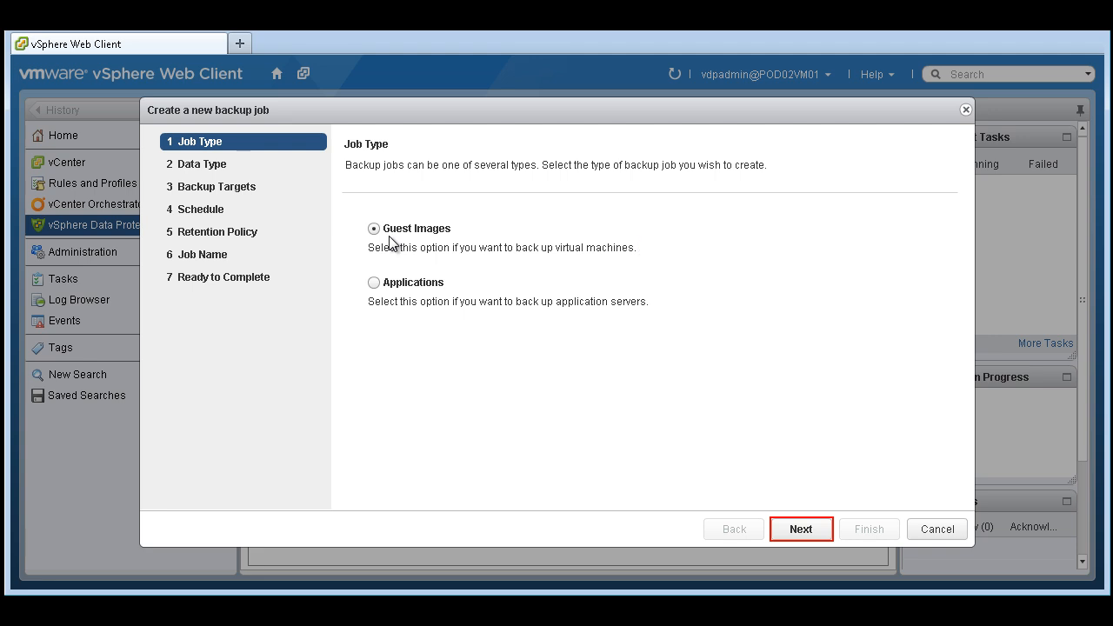
{"action": "mouse_move", "coordinate": [473, 278]}
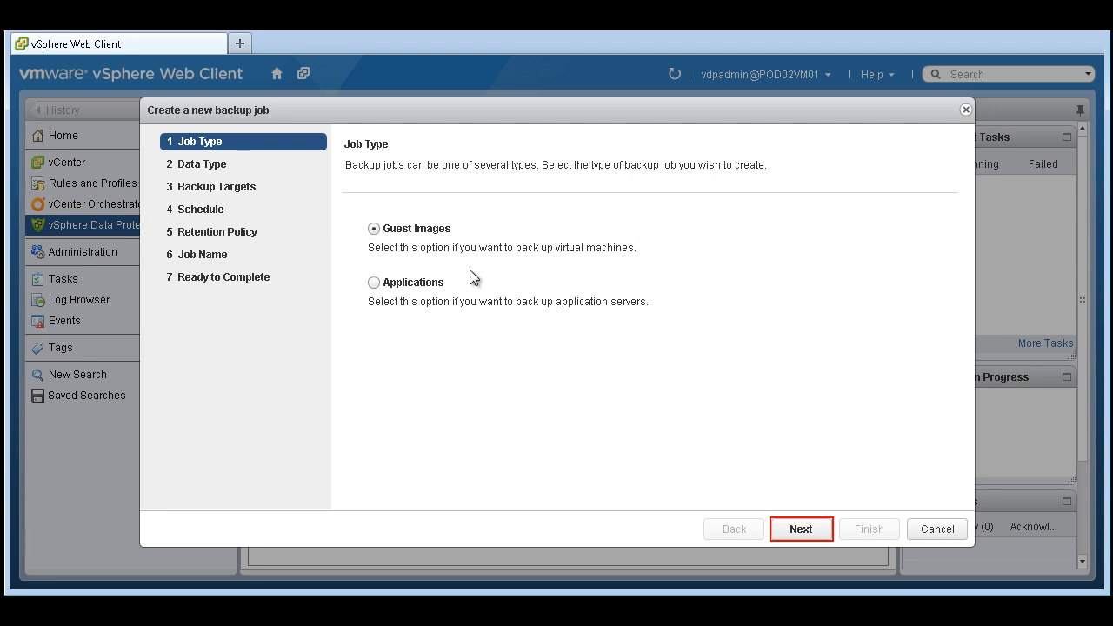
{"action": "left_click", "coordinate": [800, 529]}
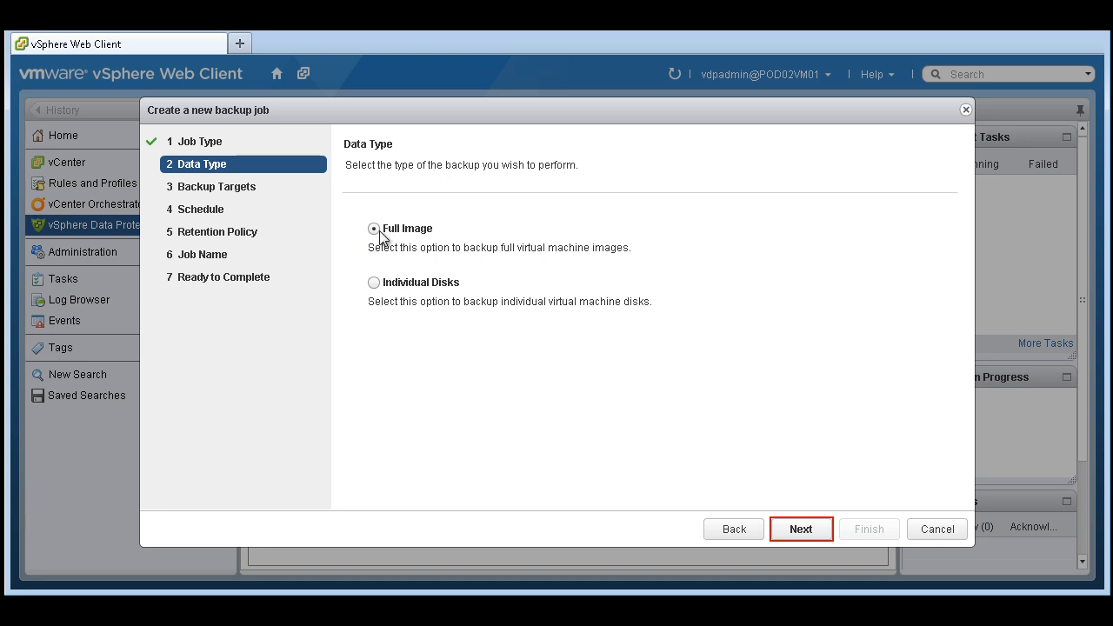
Select Full Image for linux01 and linux02, scheduled daily at 4:00 AM
{"action": "left_click", "coordinate": [800, 529]}
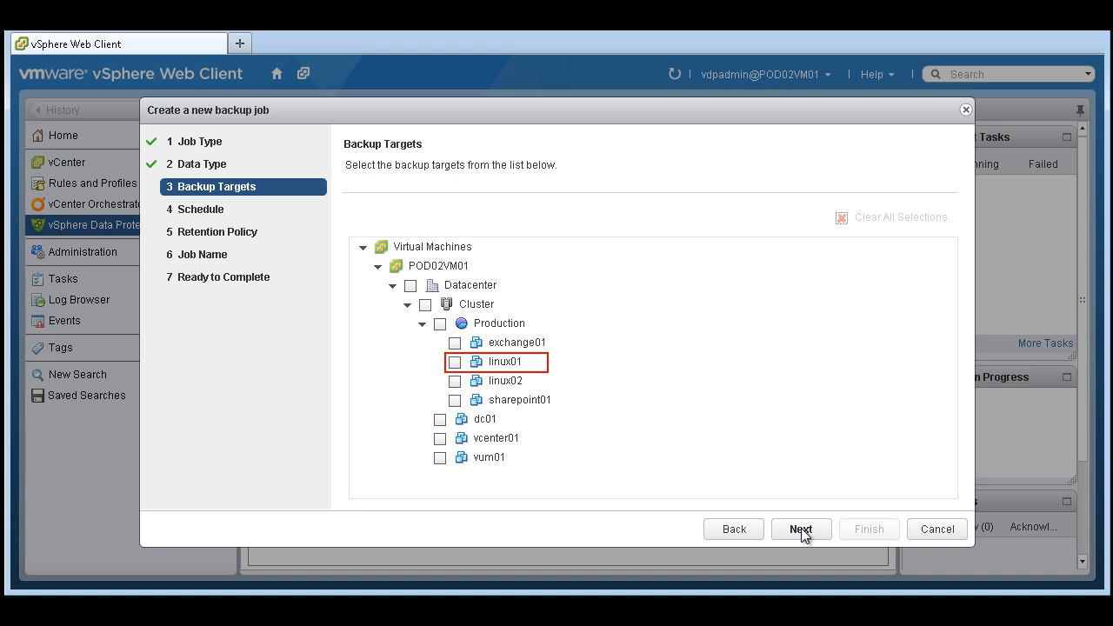
{"action": "left_click", "coordinate": [455, 362]}
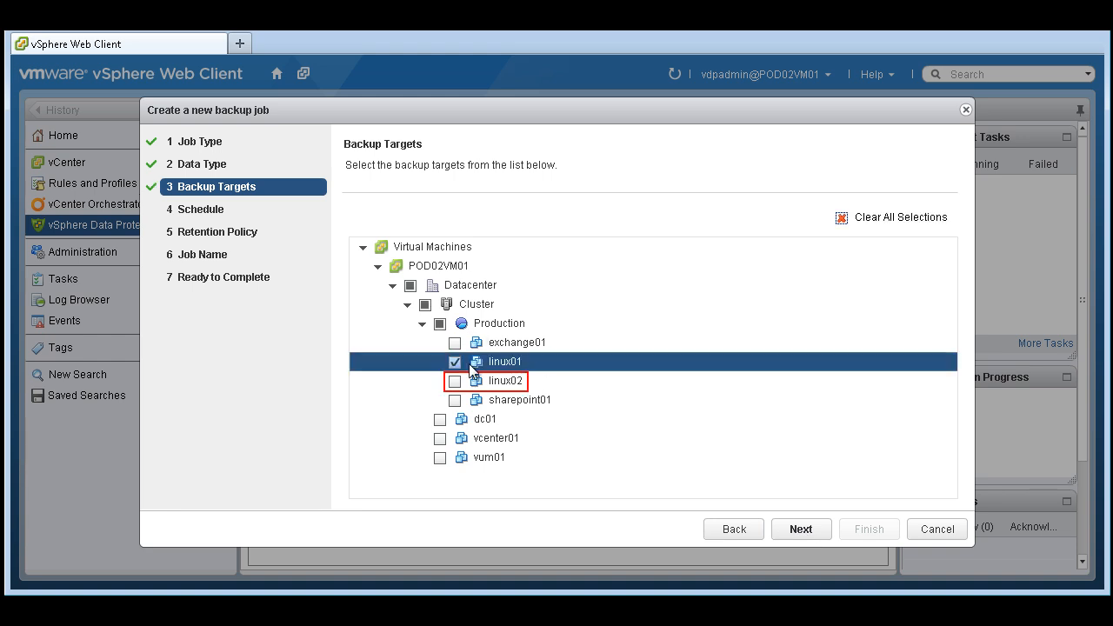
{"action": "left_click", "coordinate": [800, 528]}
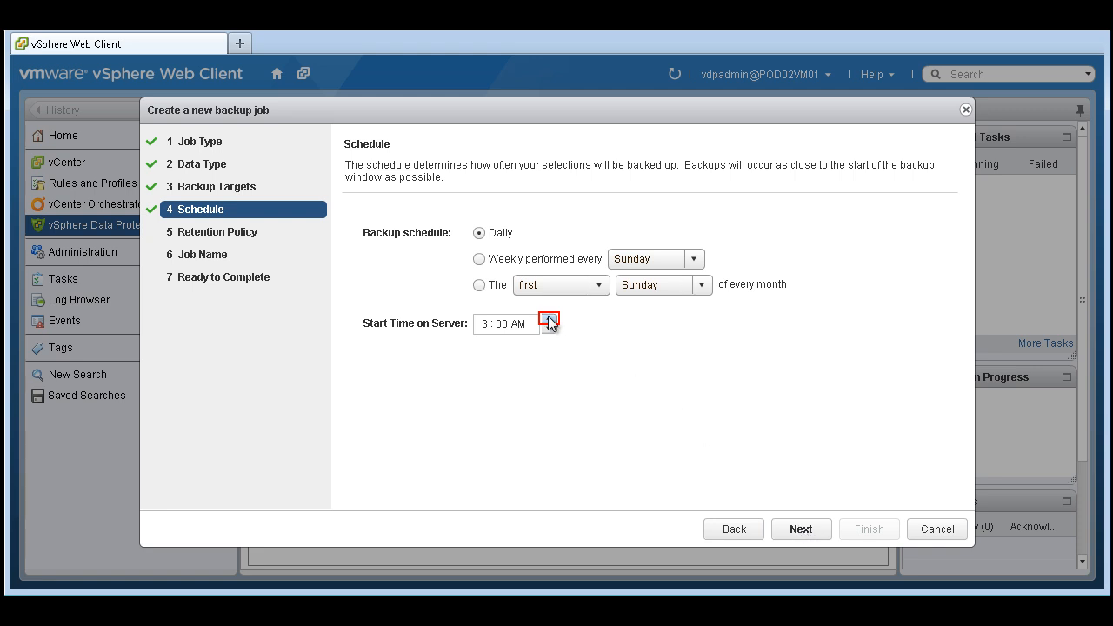
{"action": "left_click", "coordinate": [549, 319]}
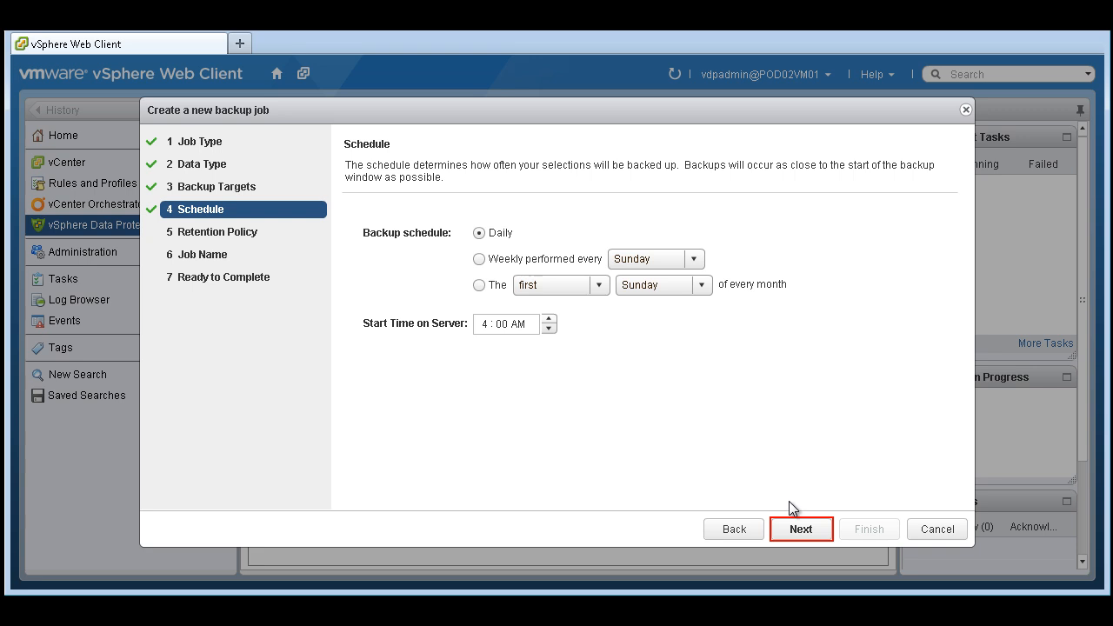
{"action": "left_click", "coordinate": [800, 529]}
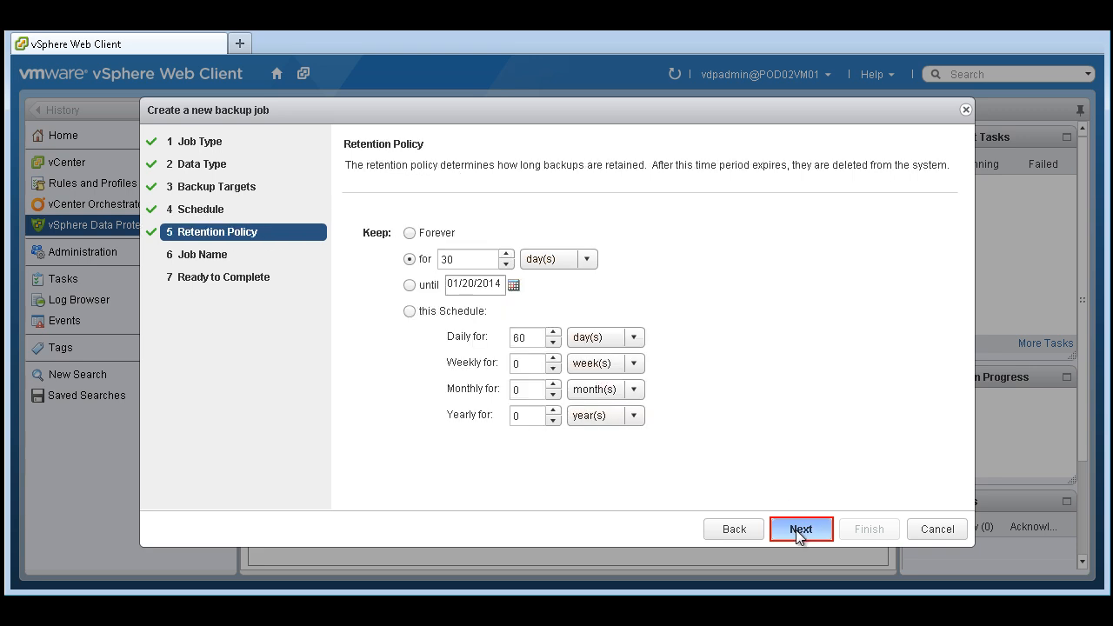
Accept 30-day retention, name the job 'Linux VMs', and finish the wizard
{"action": "left_click", "coordinate": [800, 529]}
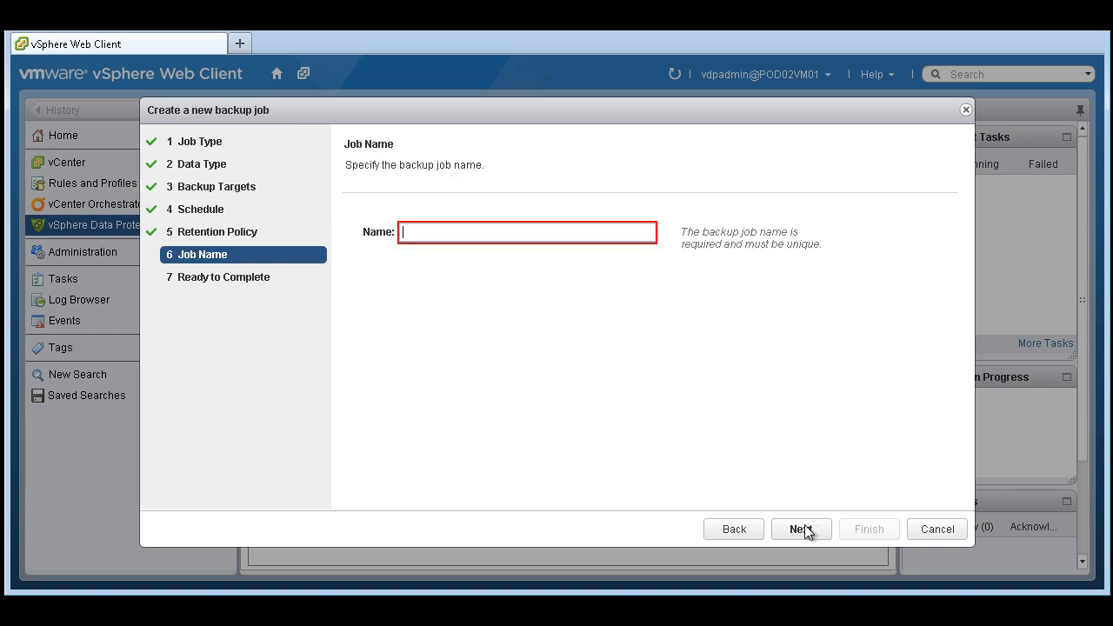
{"action": "type", "text": "Linux VM"}
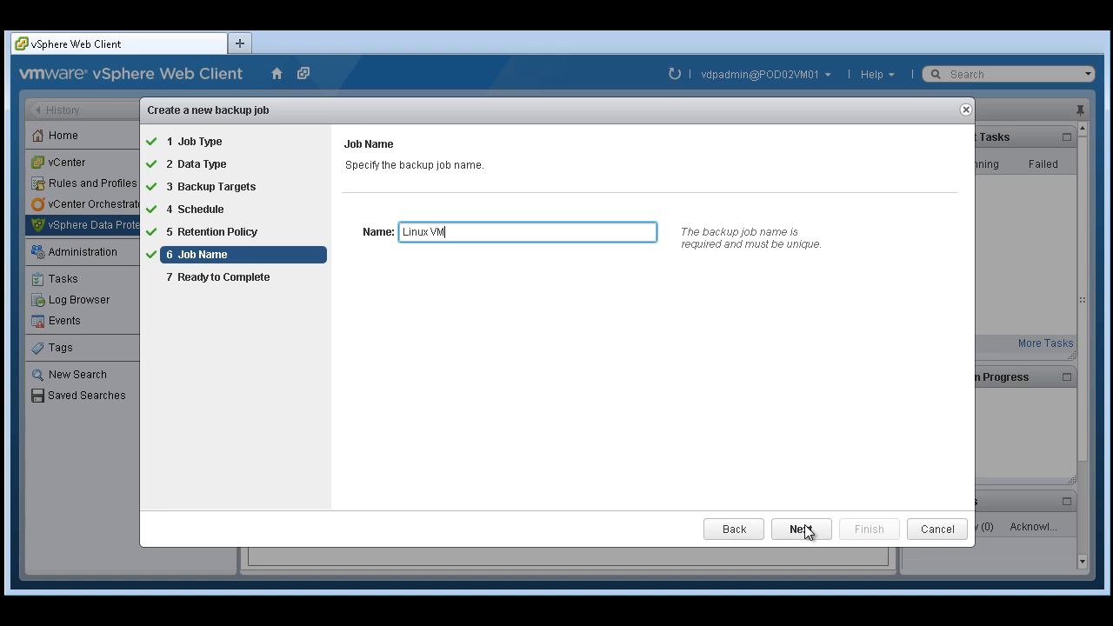
{"action": "type", "text": "s"}
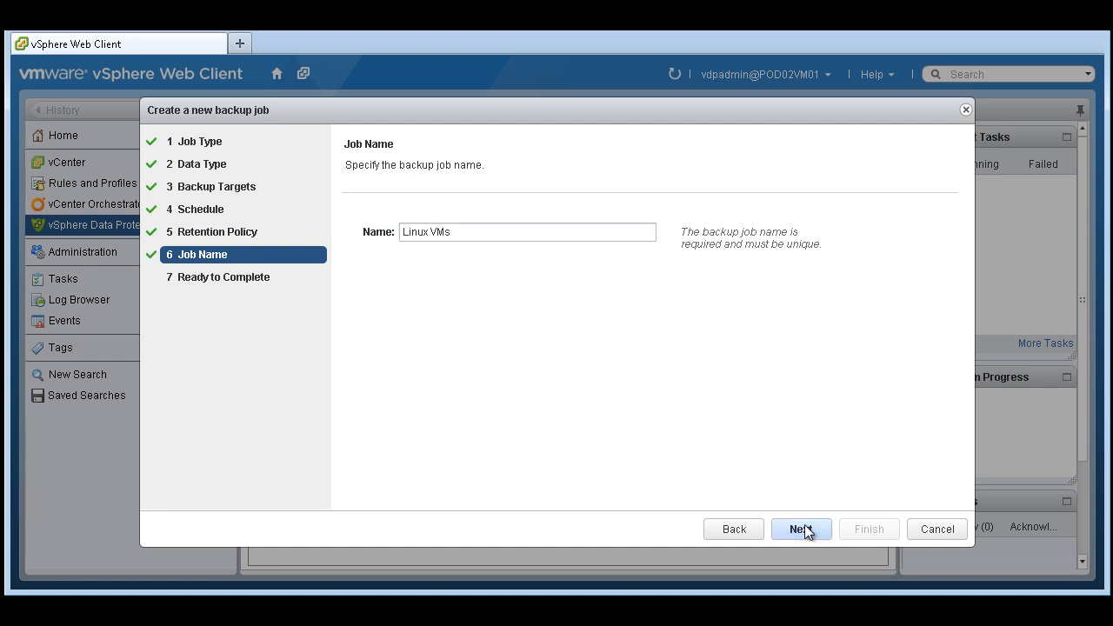
{"action": "left_click", "coordinate": [800, 529]}
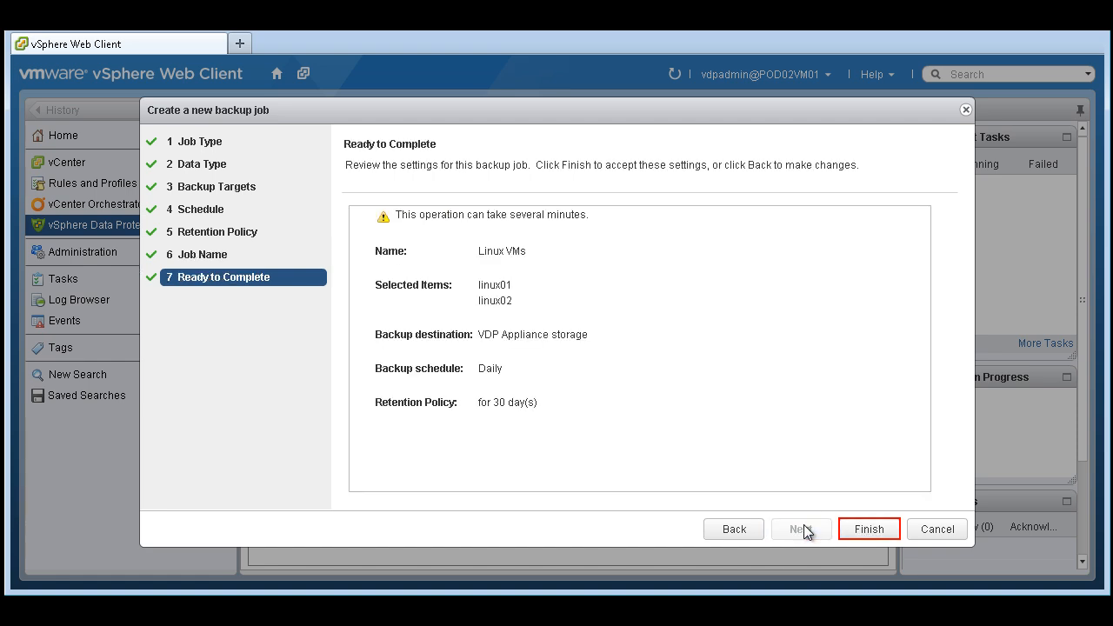
{"action": "left_click", "coordinate": [868, 529]}
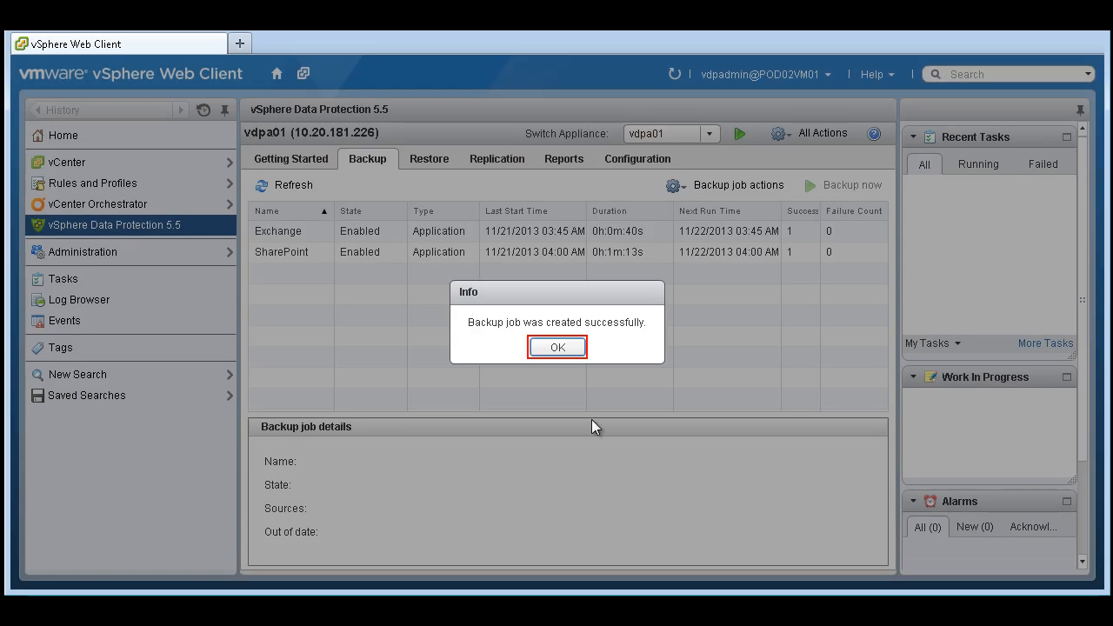
Run an immediate backup of all Linux VMs job sources
{"action": "left_click", "coordinate": [556, 347]}
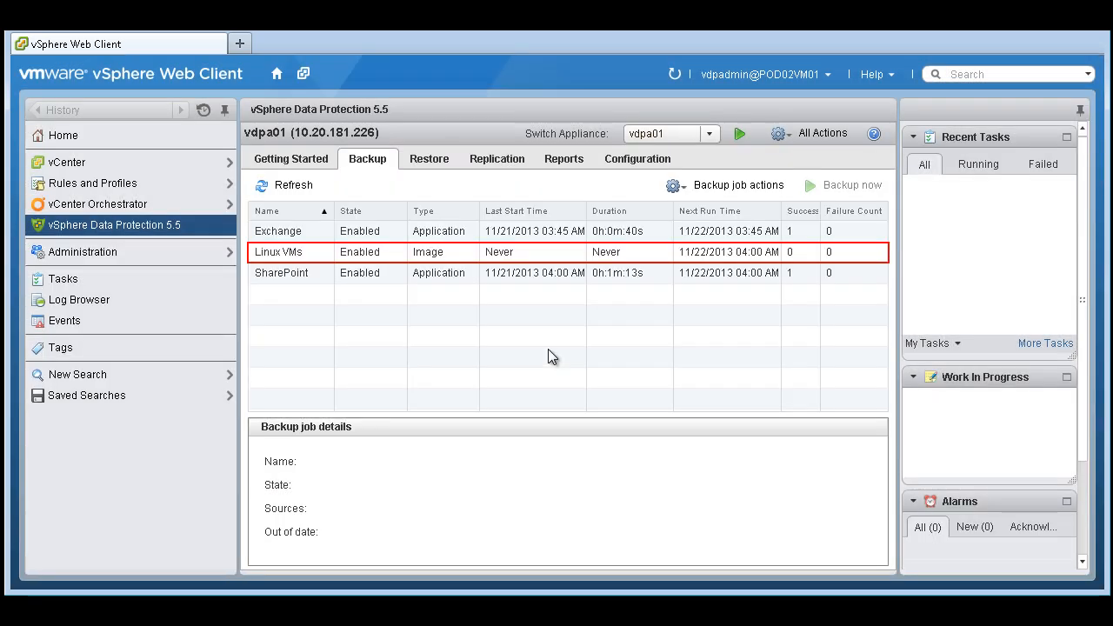
{"action": "mouse_move", "coordinate": [722, 274]}
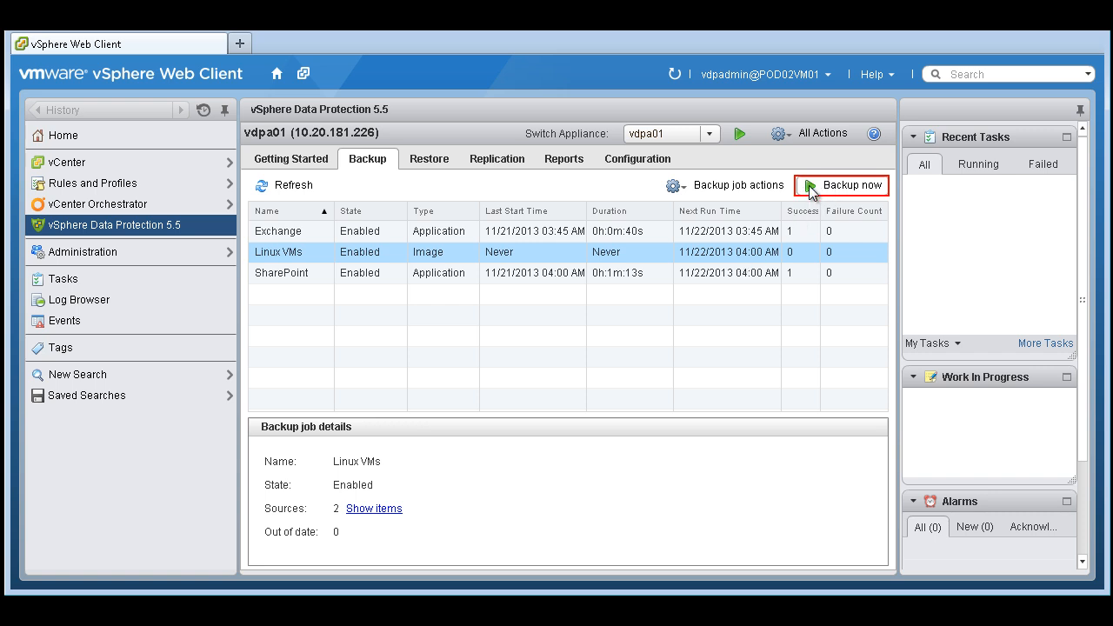
{"action": "left_click", "coordinate": [850, 184]}
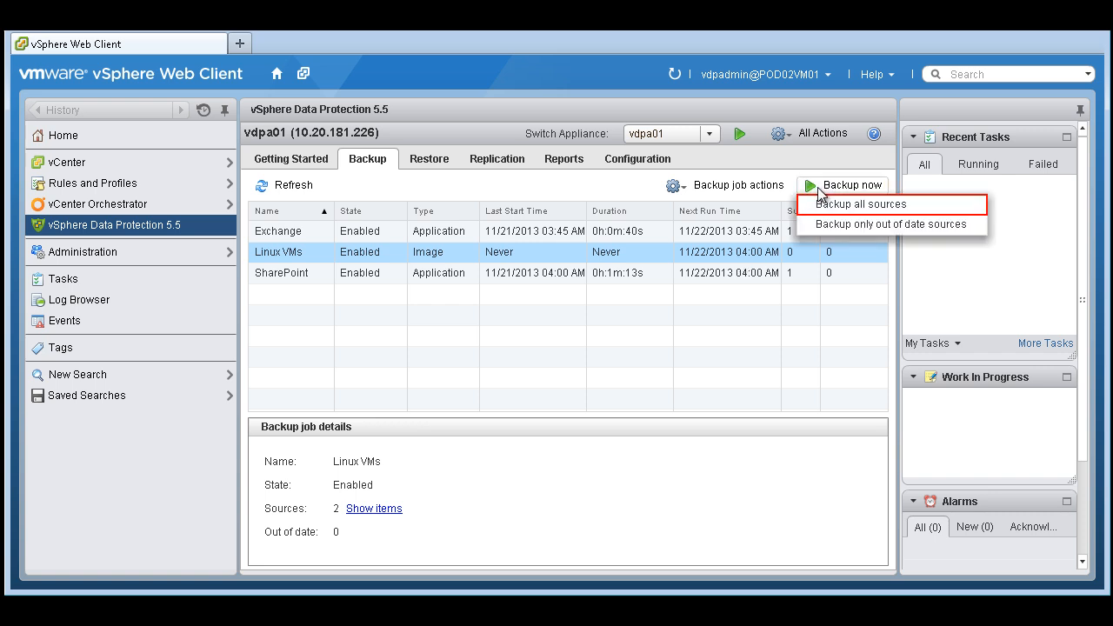
{"action": "left_click", "coordinate": [860, 203]}
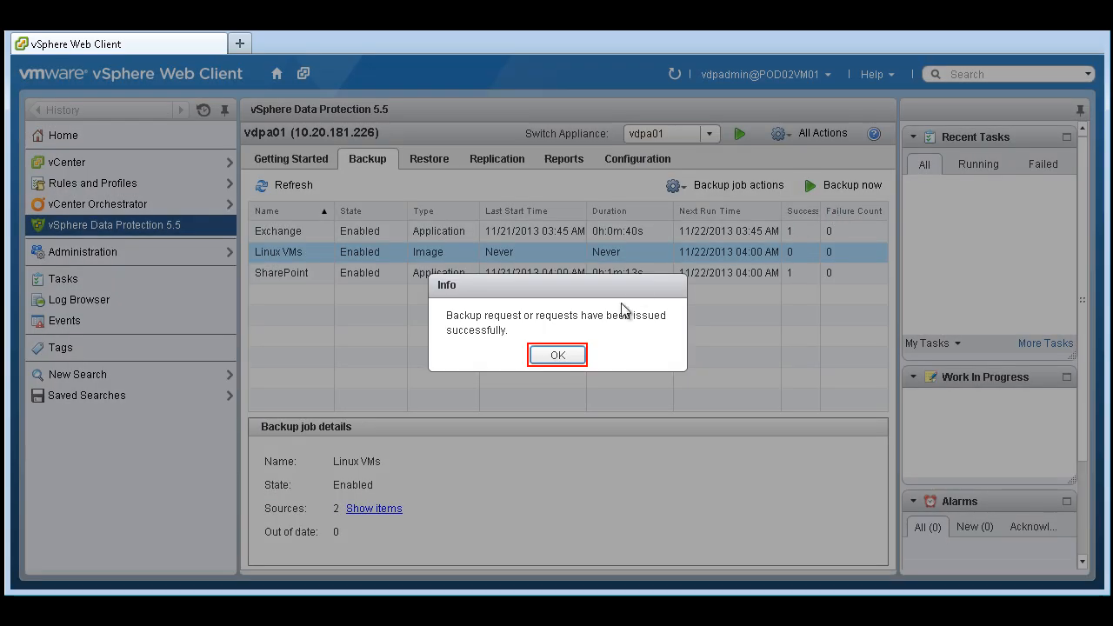
{"action": "left_click", "coordinate": [556, 355]}
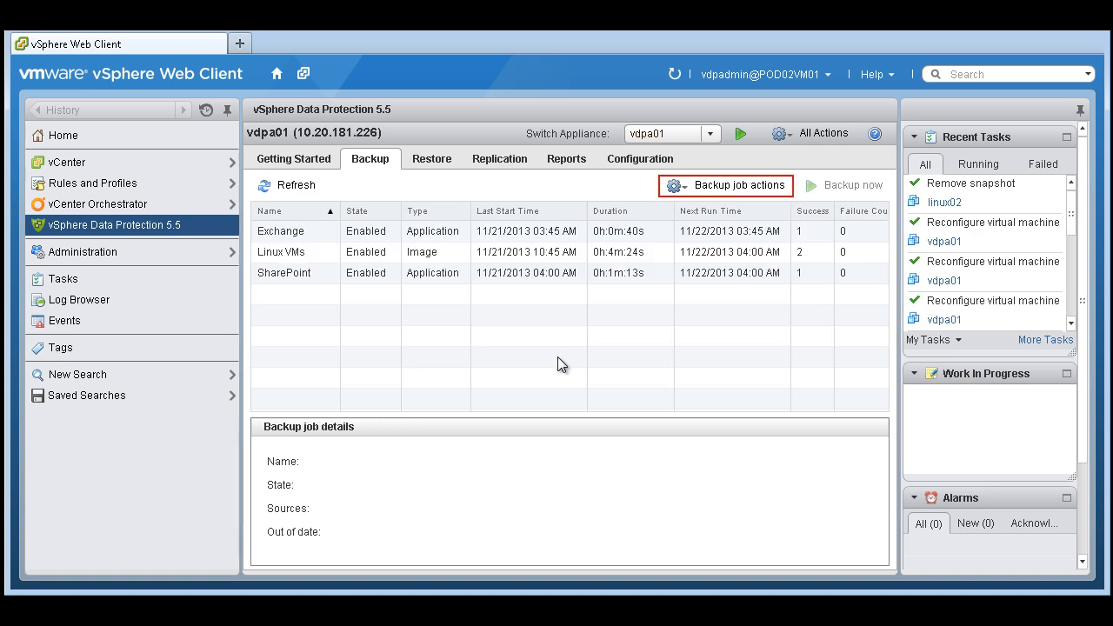
{"action": "mouse_move", "coordinate": [802, 252]}
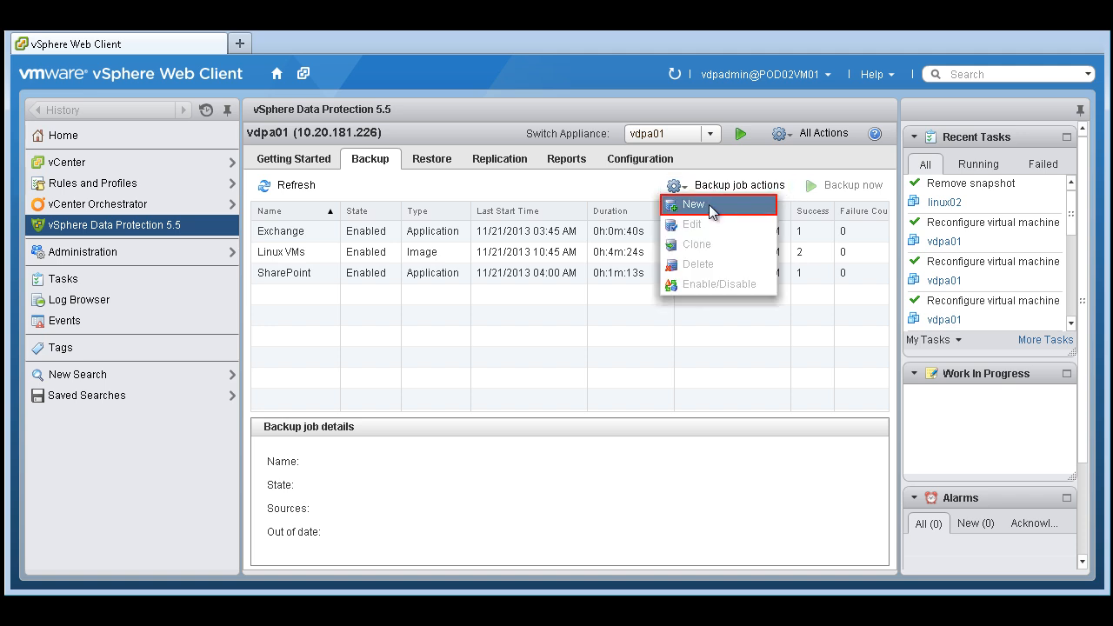
Start a new Applications backup job using Selected Databases to list SQL Server targets
{"action": "left_click", "coordinate": [693, 203]}
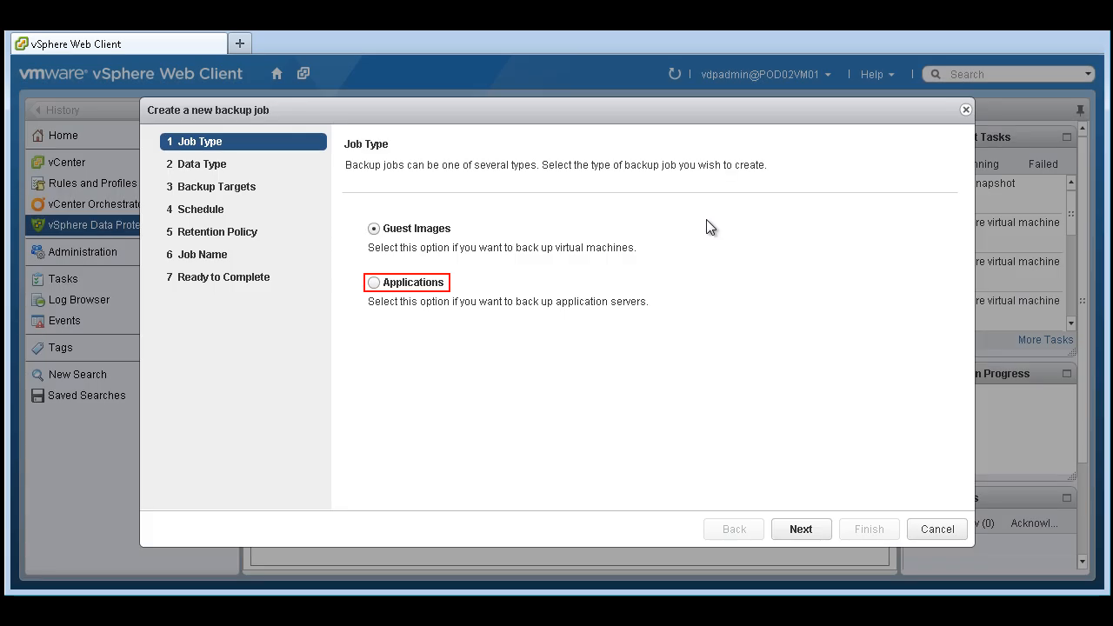
{"action": "mouse_move", "coordinate": [474, 265]}
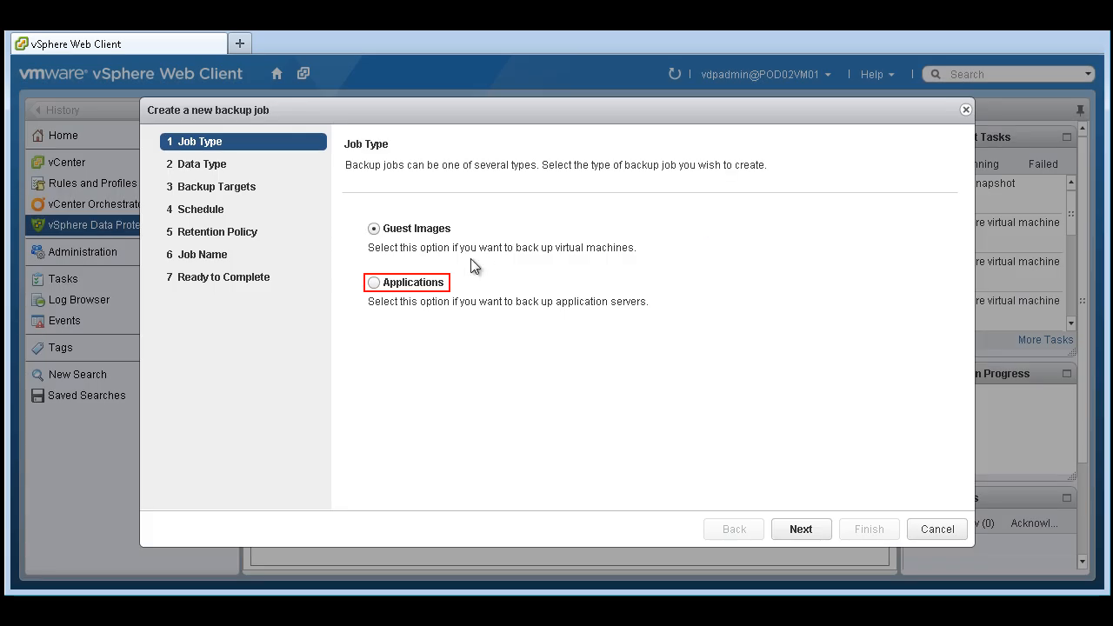
{"action": "left_click", "coordinate": [373, 282]}
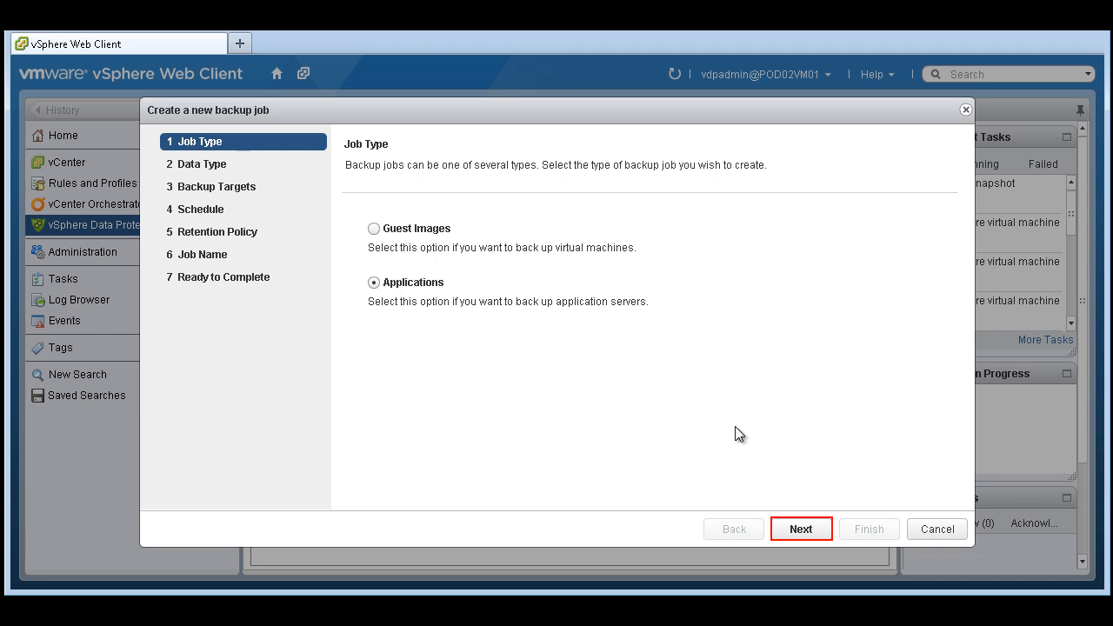
{"action": "left_click", "coordinate": [800, 529]}
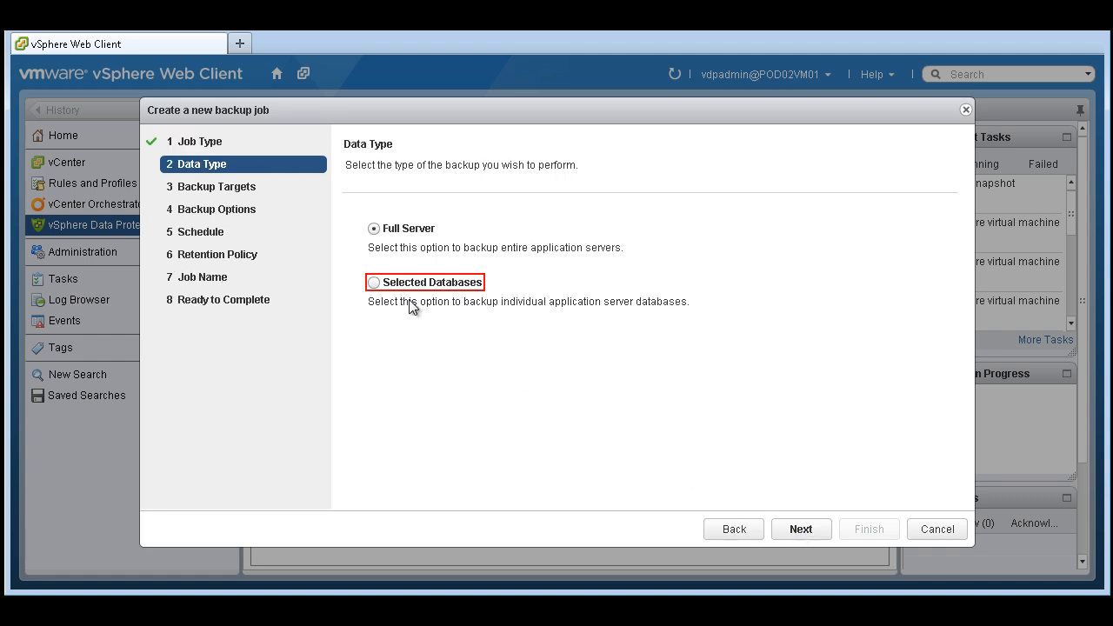
{"action": "left_click", "coordinate": [374, 282]}
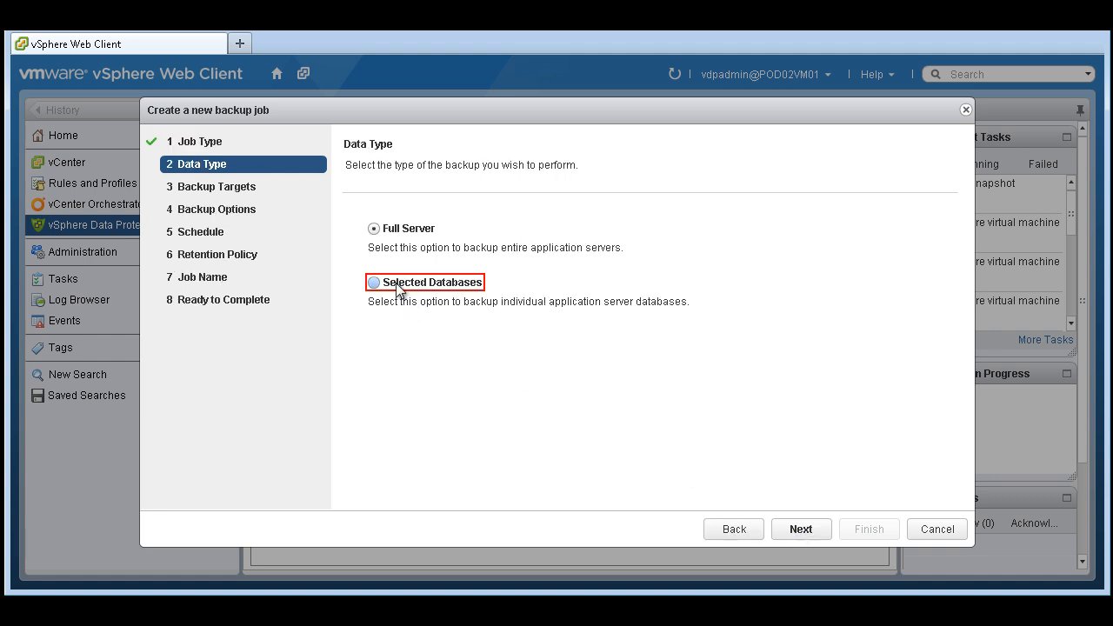
{"action": "left_click", "coordinate": [374, 281]}
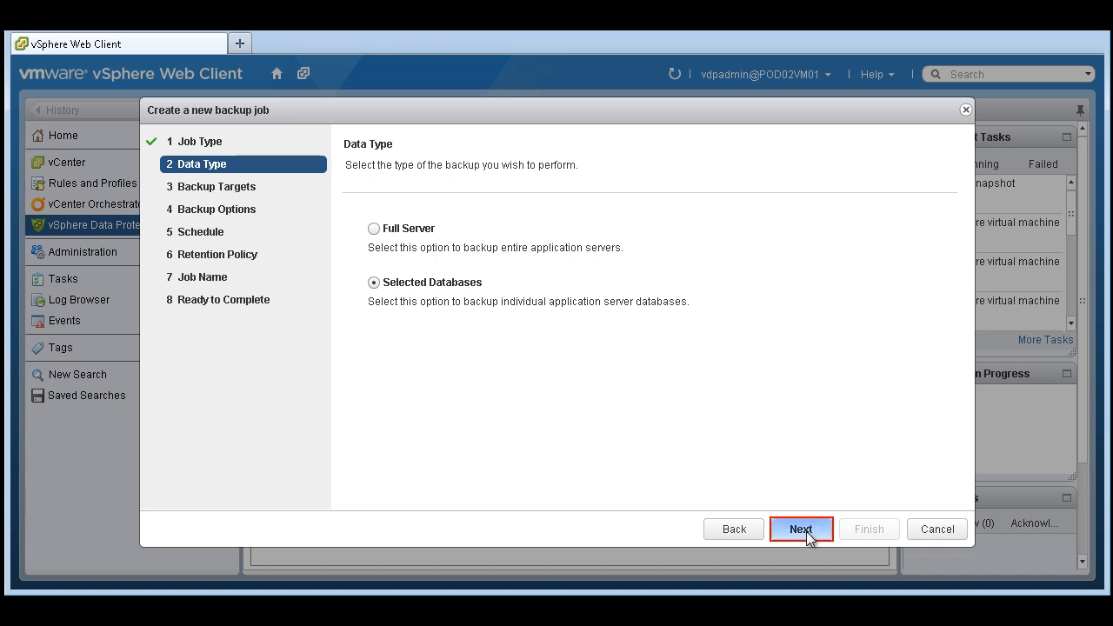
{"action": "left_click", "coordinate": [800, 529]}
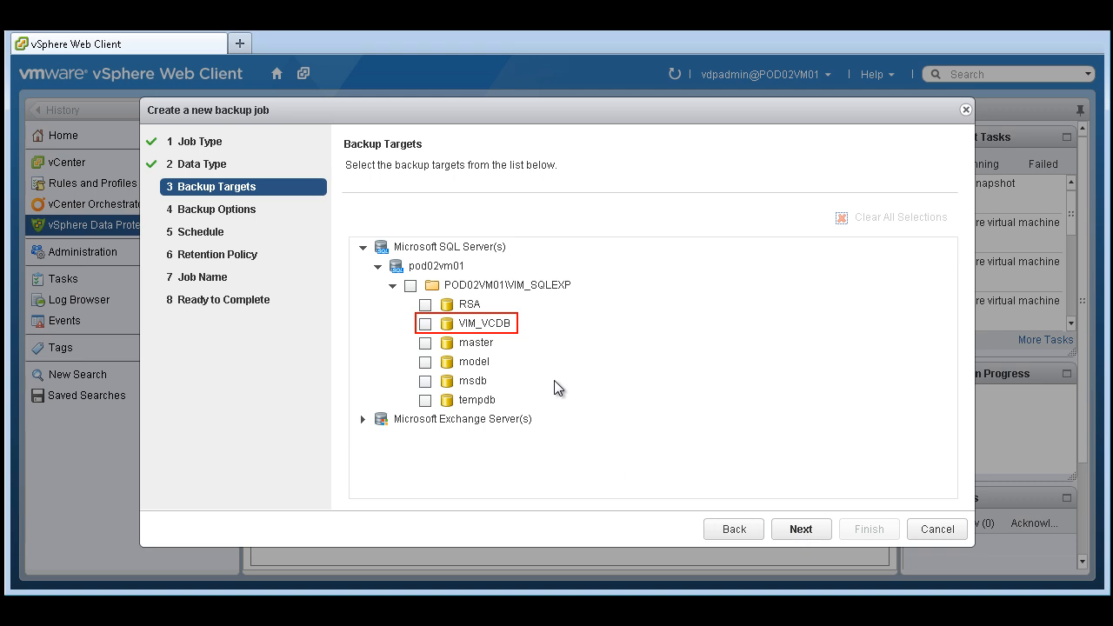
{"action": "mouse_move", "coordinate": [484, 258]}
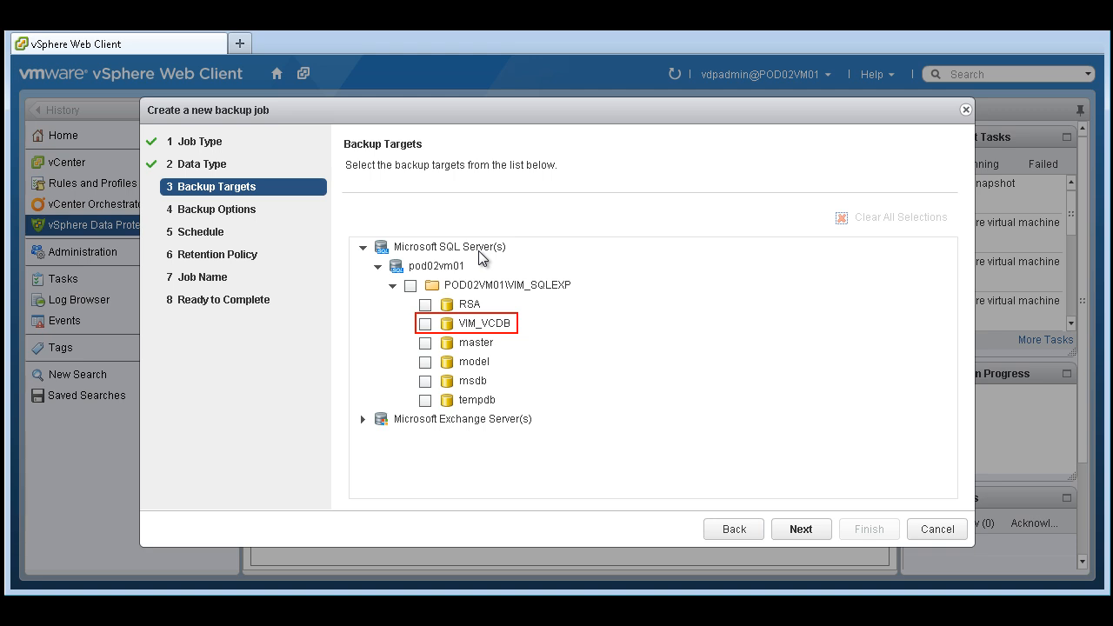
Select VIM_VCDB, keeping full backup options, daily 4:00 AM schedule and 30-day retention
{"action": "left_click", "coordinate": [425, 322]}
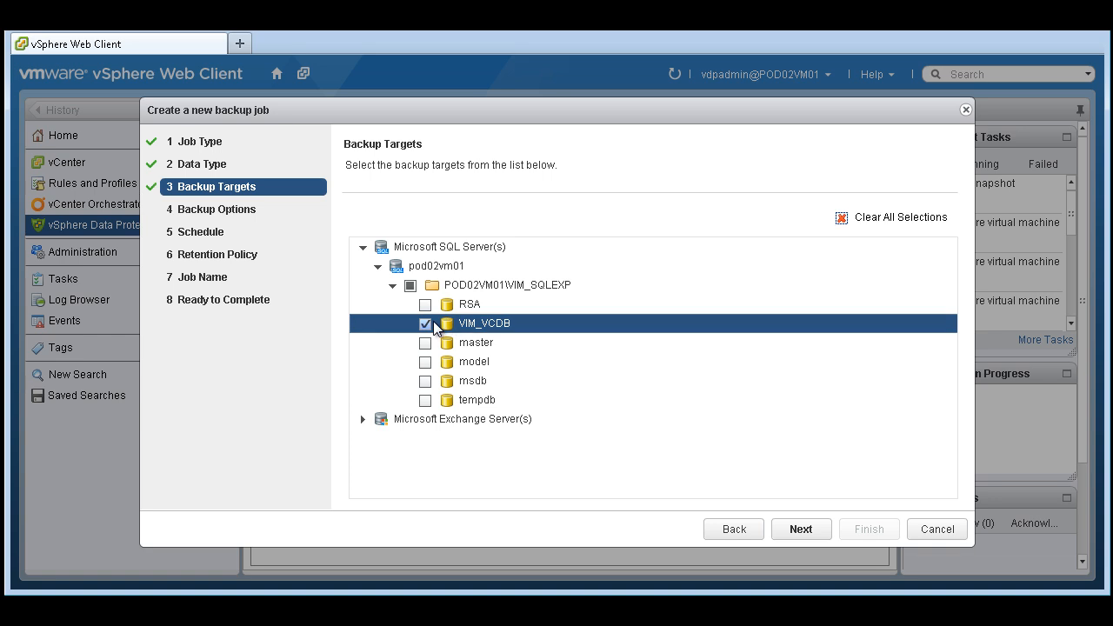
{"action": "left_click", "coordinate": [800, 529]}
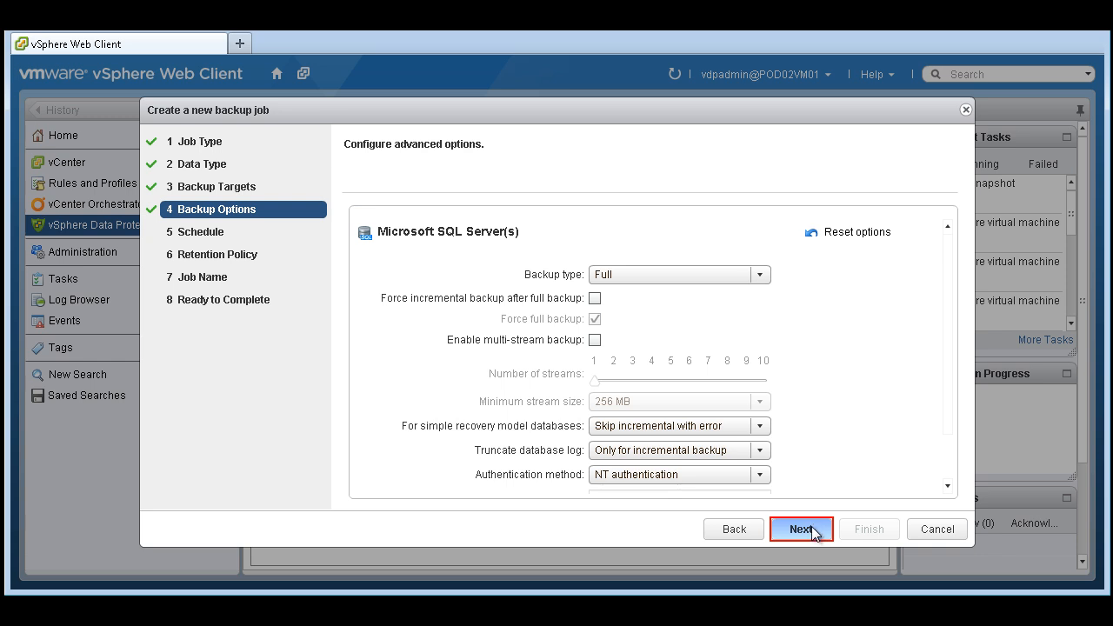
{"action": "left_click", "coordinate": [800, 529]}
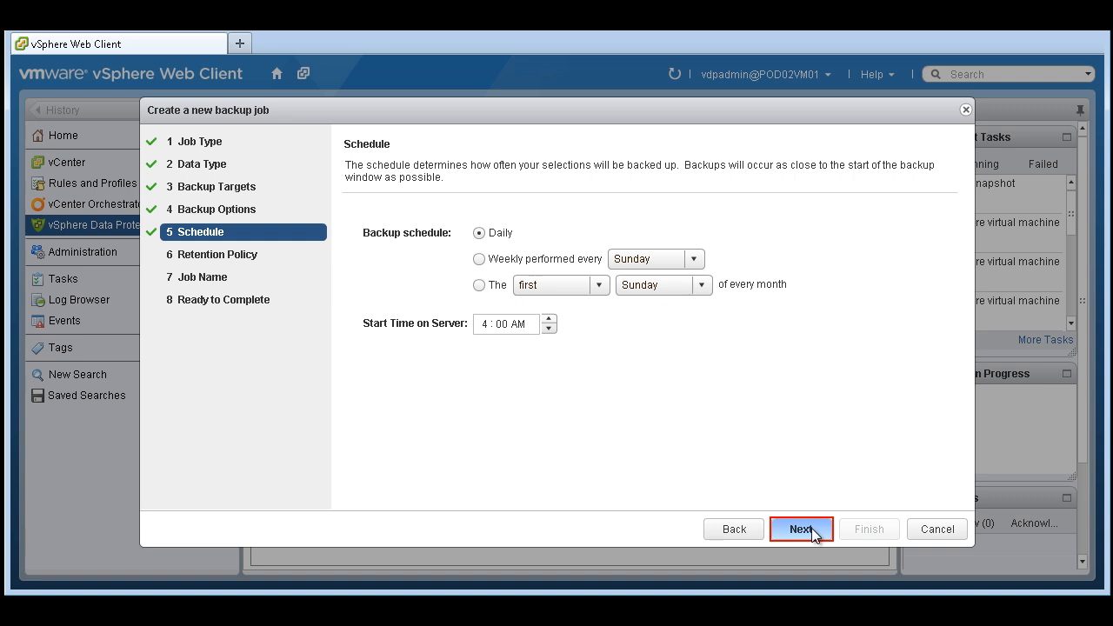
{"action": "left_click", "coordinate": [800, 529]}
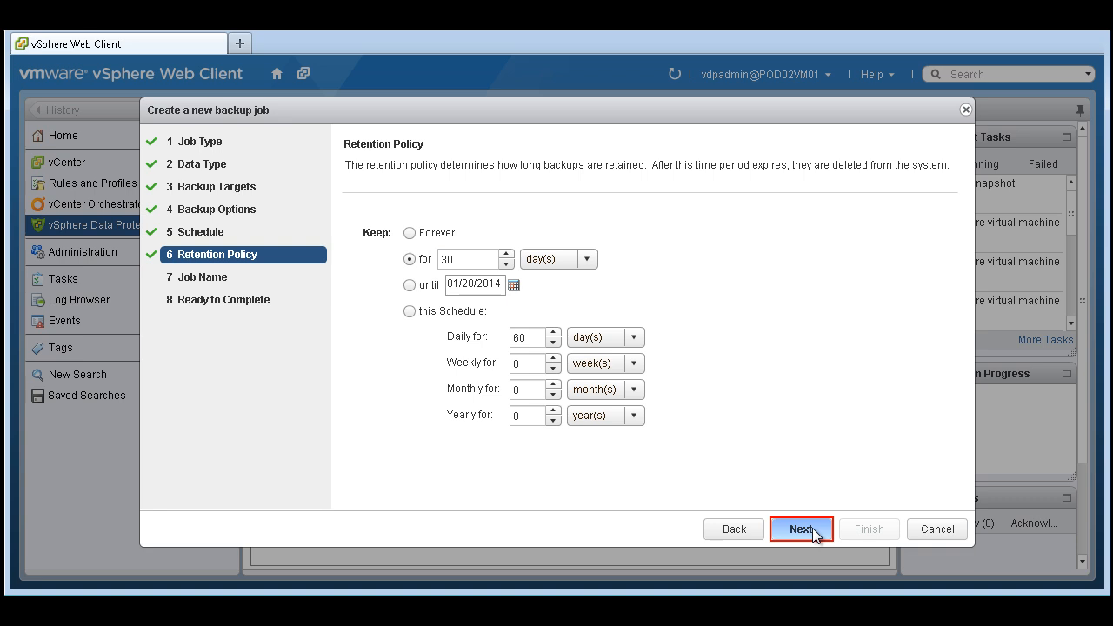
{"action": "left_click", "coordinate": [800, 528]}
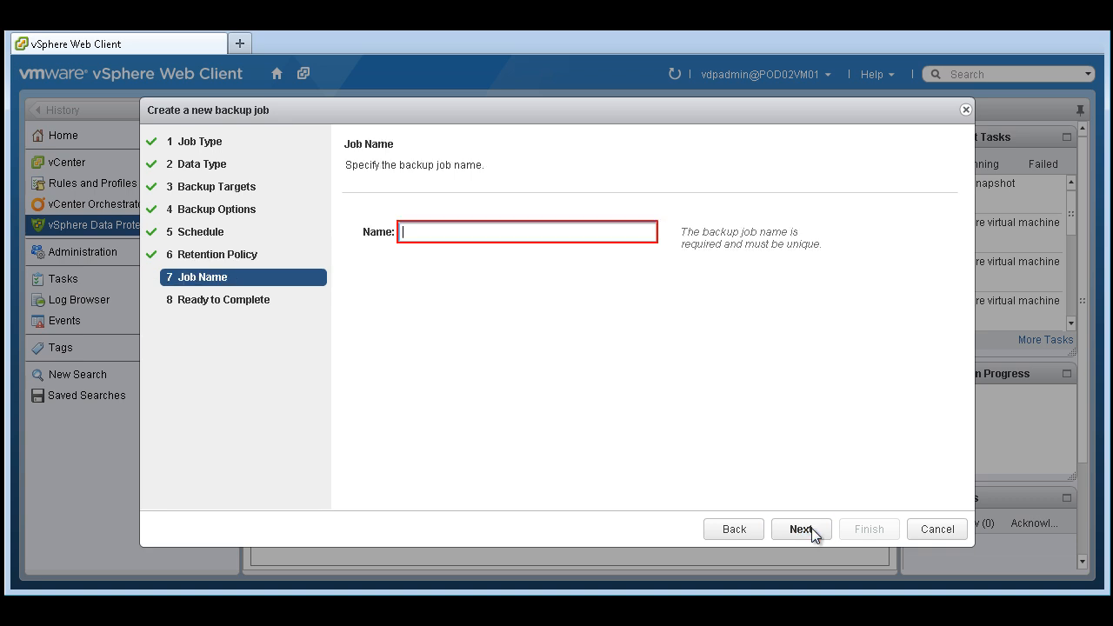
Name the job 'vCenter Server Database', review the summary, and finish
{"action": "type", "text": "v"}
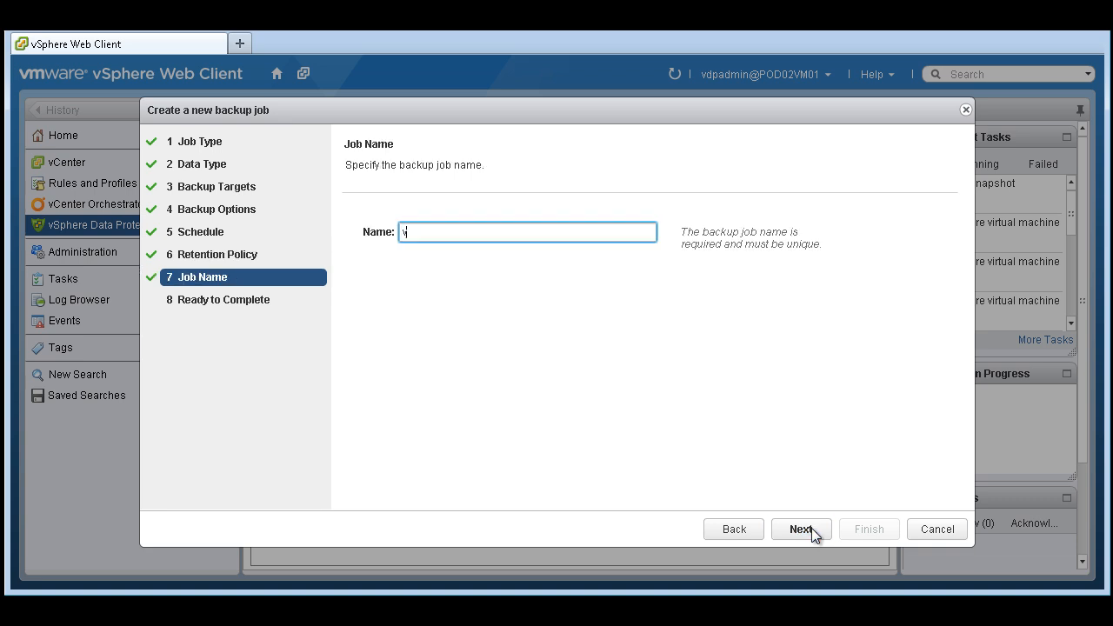
{"action": "type", "text": "Center"}
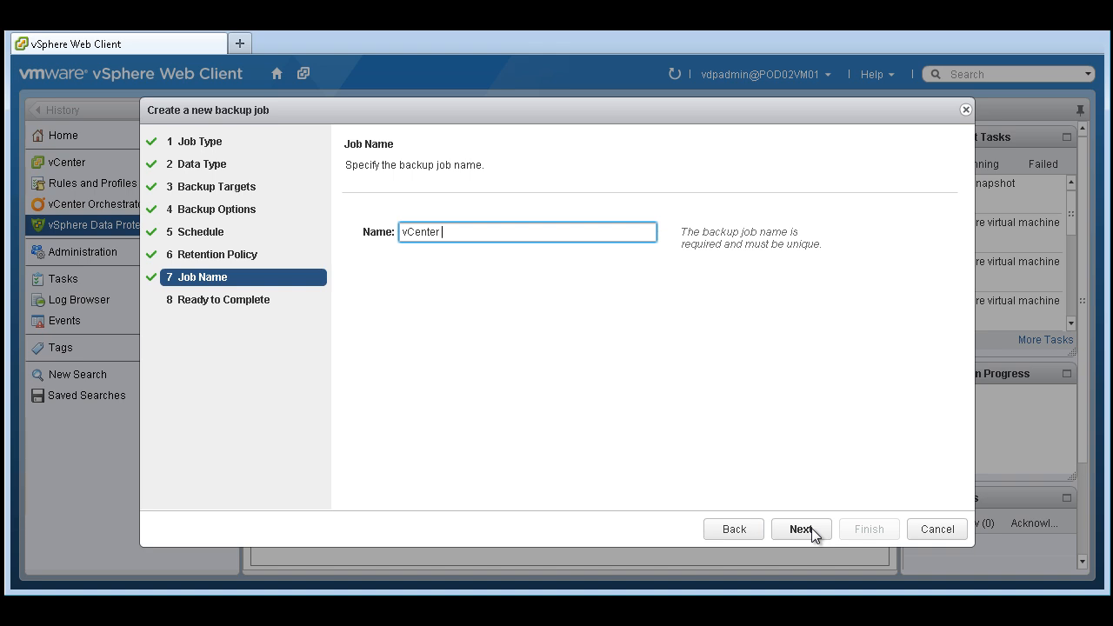
{"action": "type", "text": "Server D"}
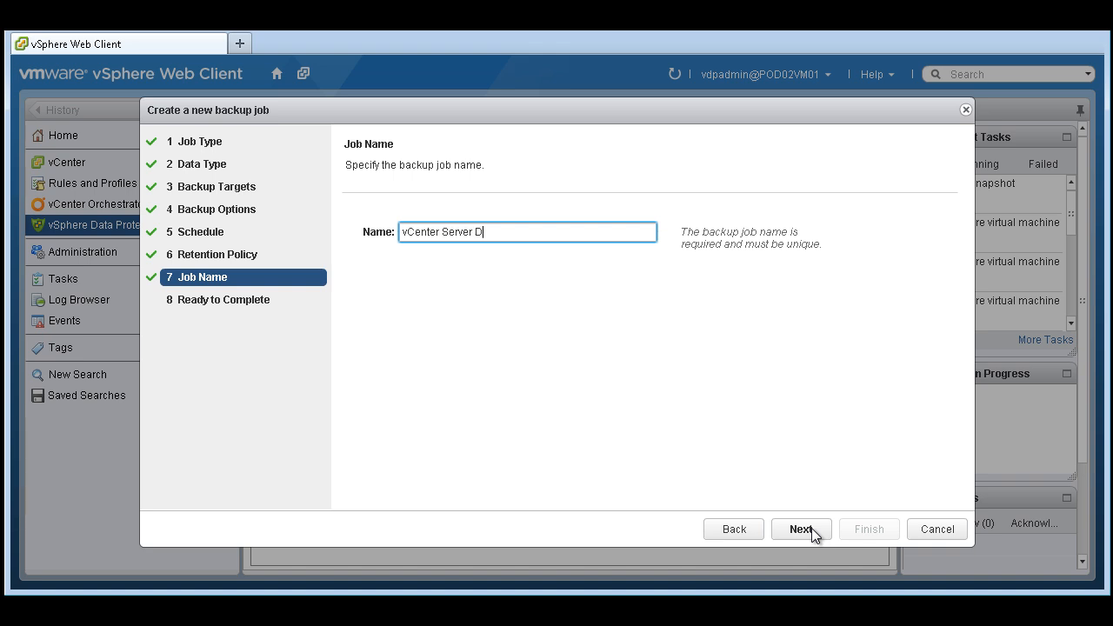
{"action": "type", "text": "atabase"}
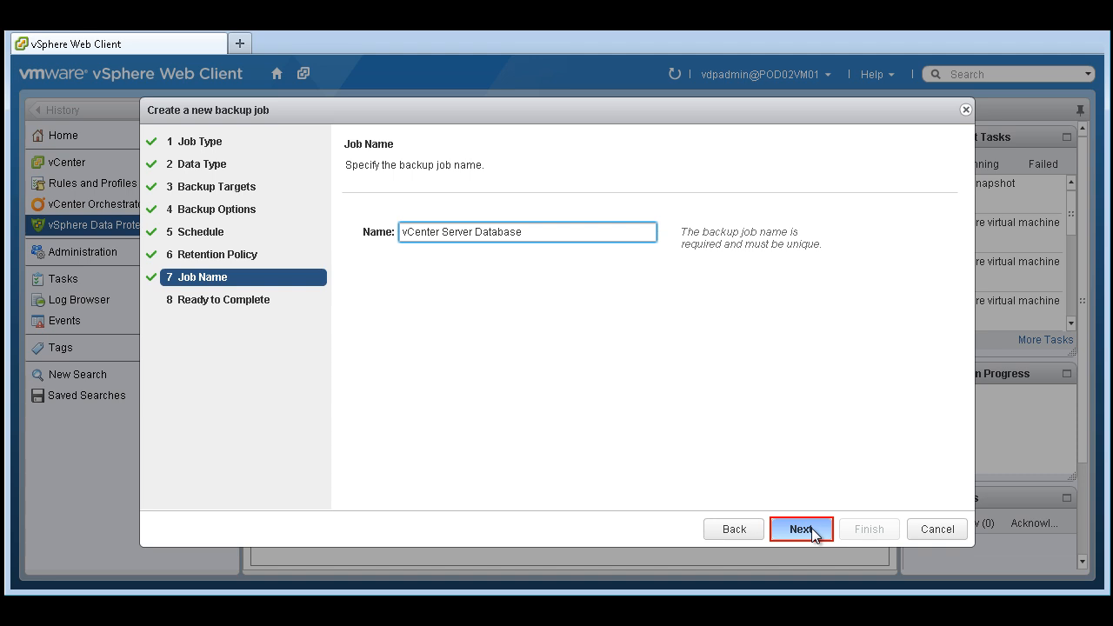
{"action": "mouse_move", "coordinate": [813, 531]}
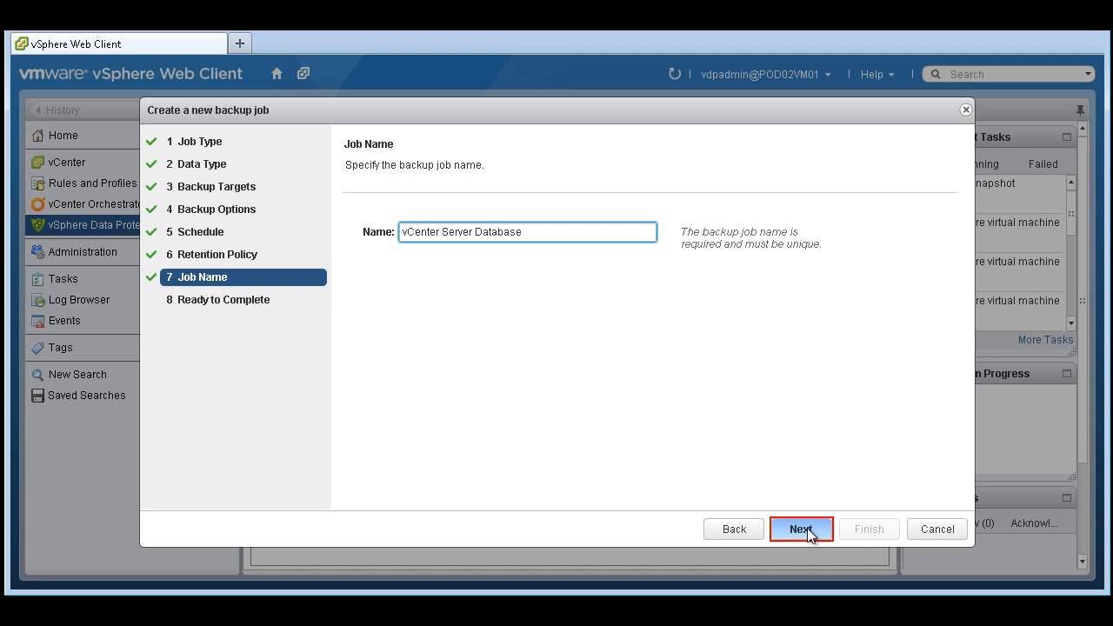
{"action": "left_click", "coordinate": [801, 528]}
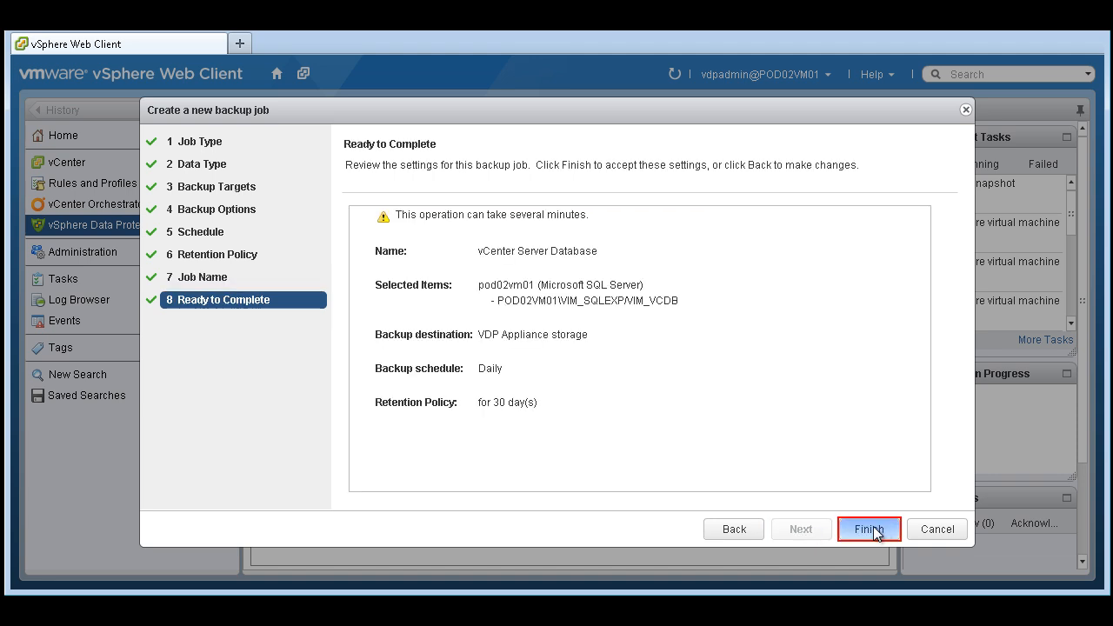
{"action": "left_click", "coordinate": [868, 528]}
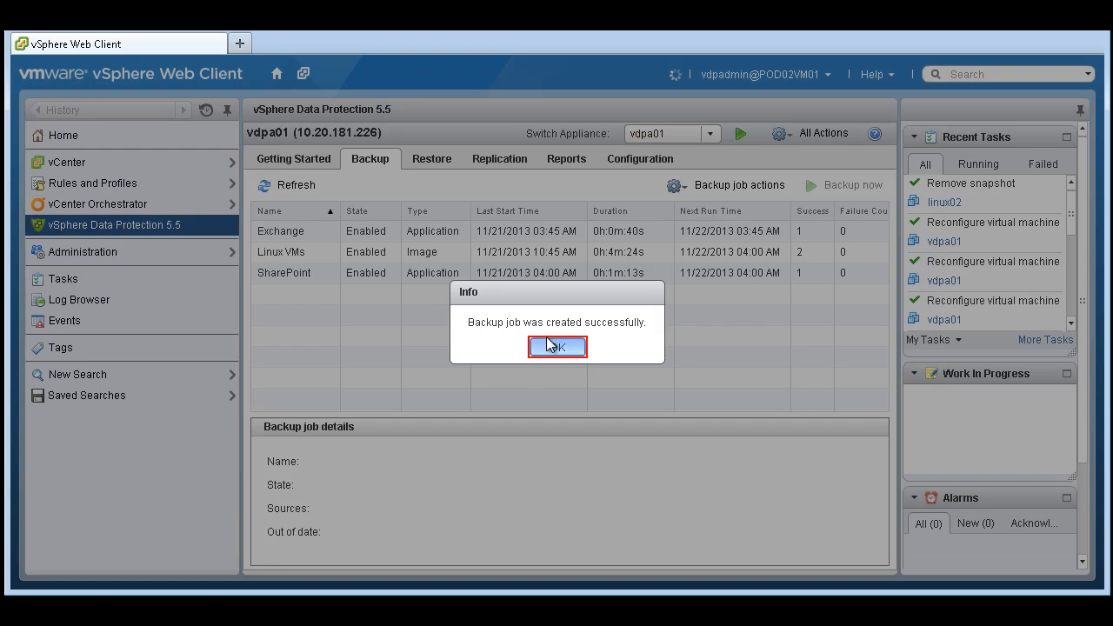
Back up all sources of the vCenter Server Database job now and refresh the list
{"action": "left_click", "coordinate": [557, 346]}
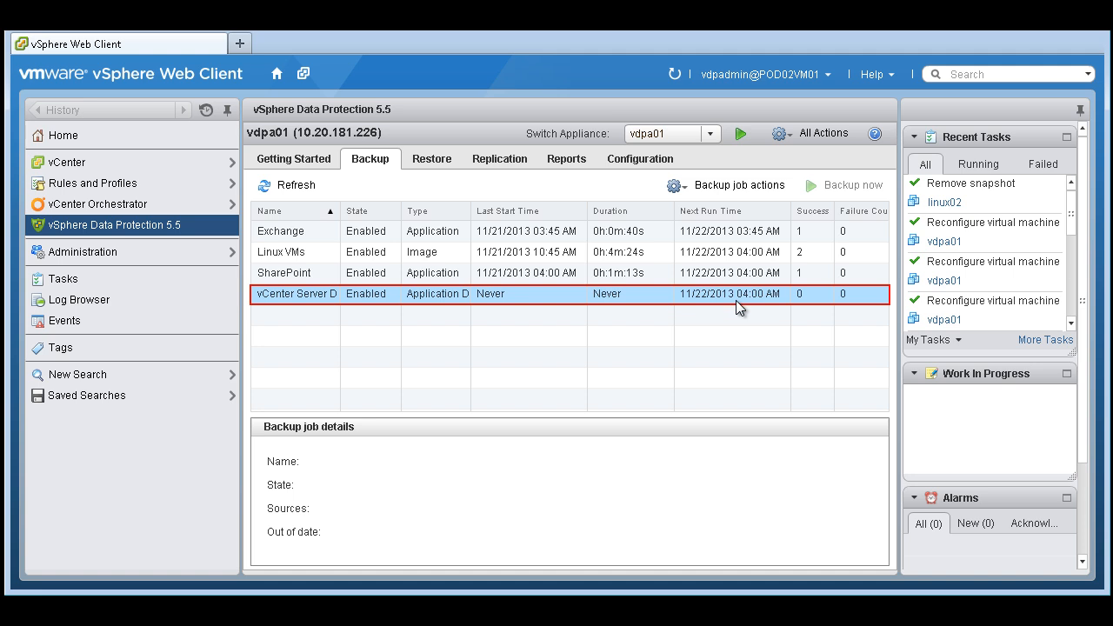
{"action": "left_click", "coordinate": [850, 185]}
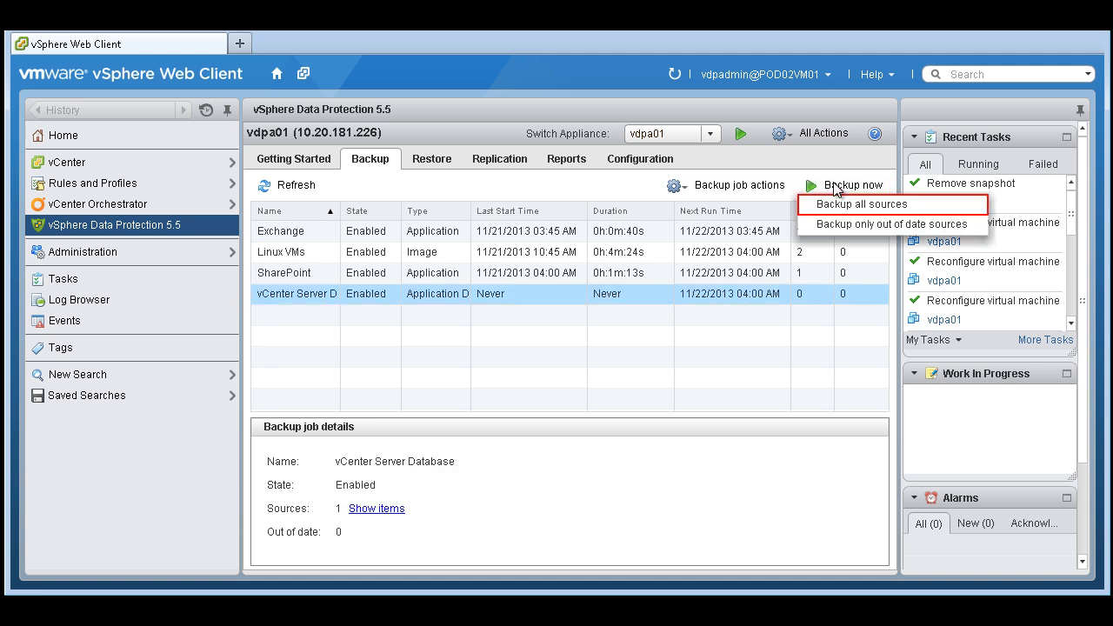
{"action": "left_click", "coordinate": [858, 204]}
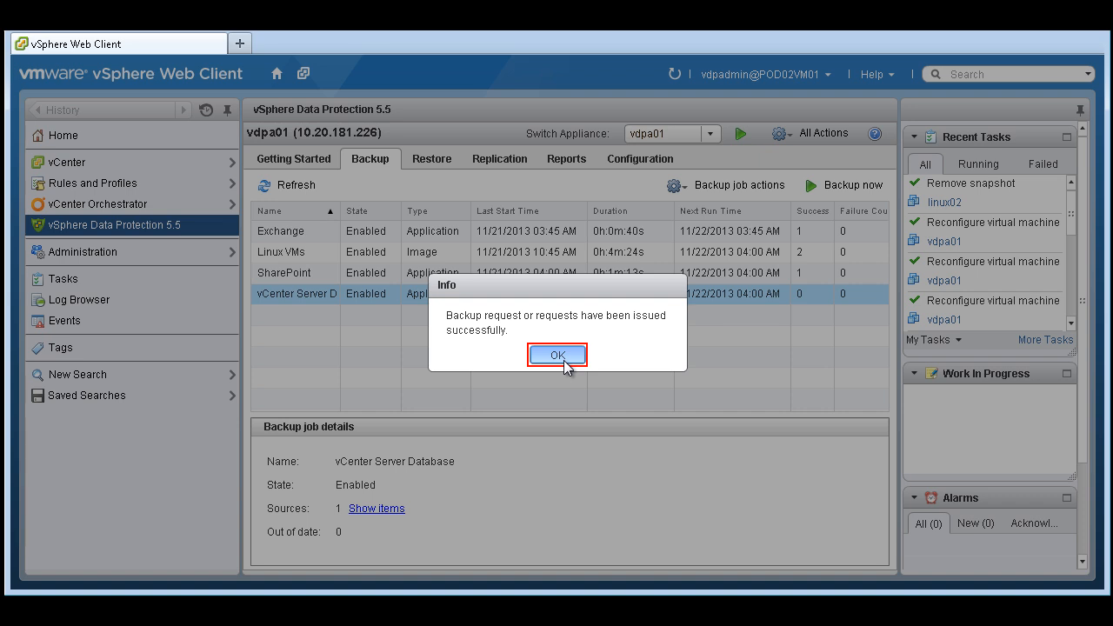
{"action": "left_click", "coordinate": [557, 355]}
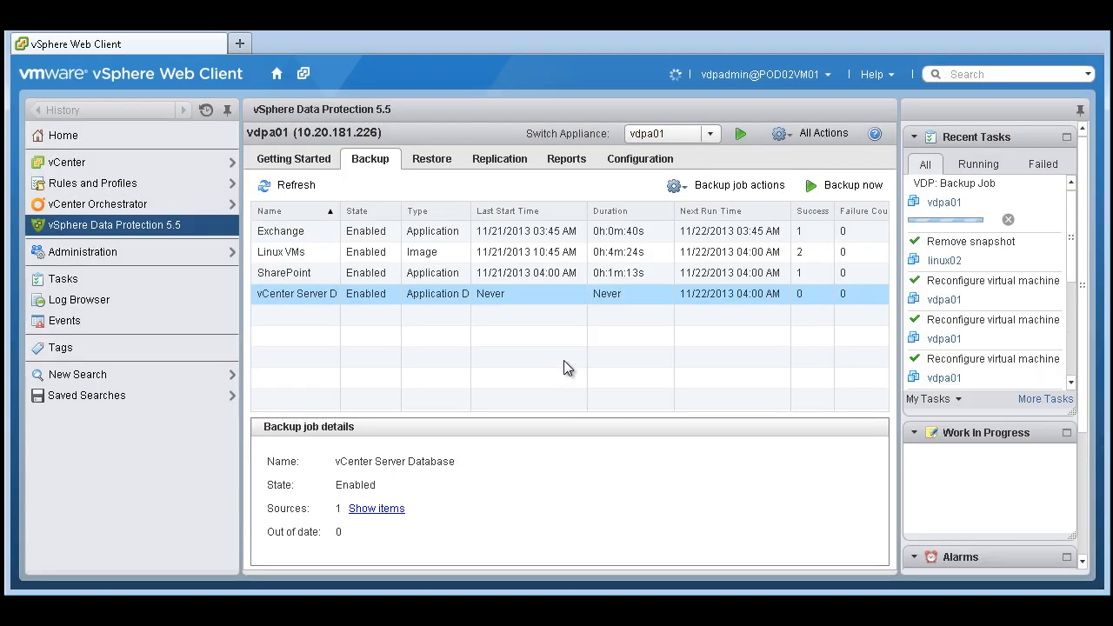
{"action": "left_click", "coordinate": [286, 185]}
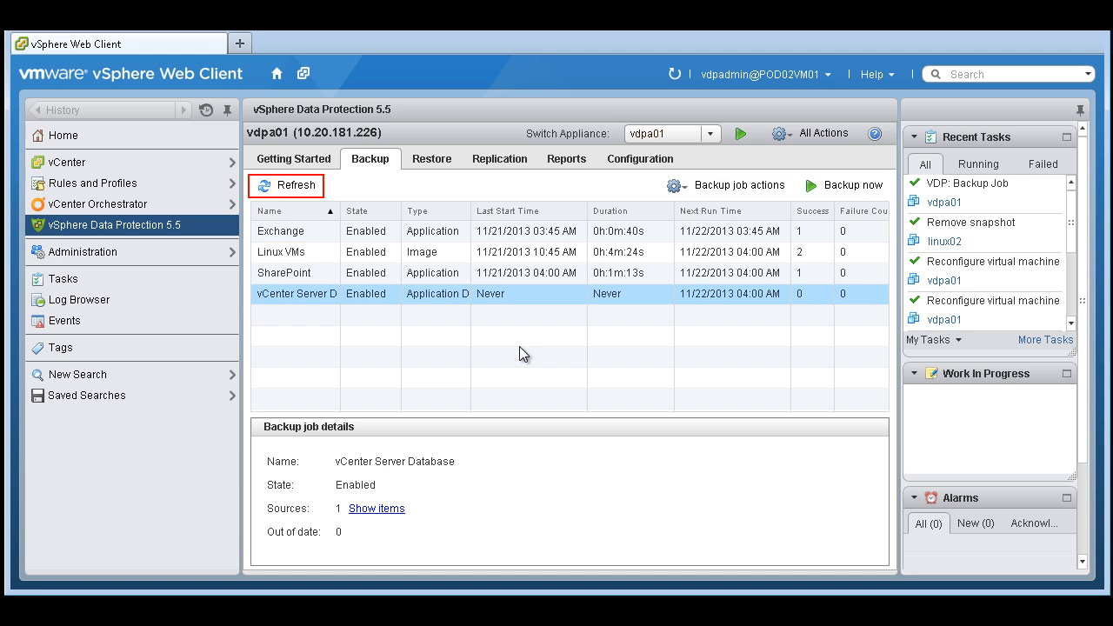
{"action": "mouse_move", "coordinate": [847, 303]}
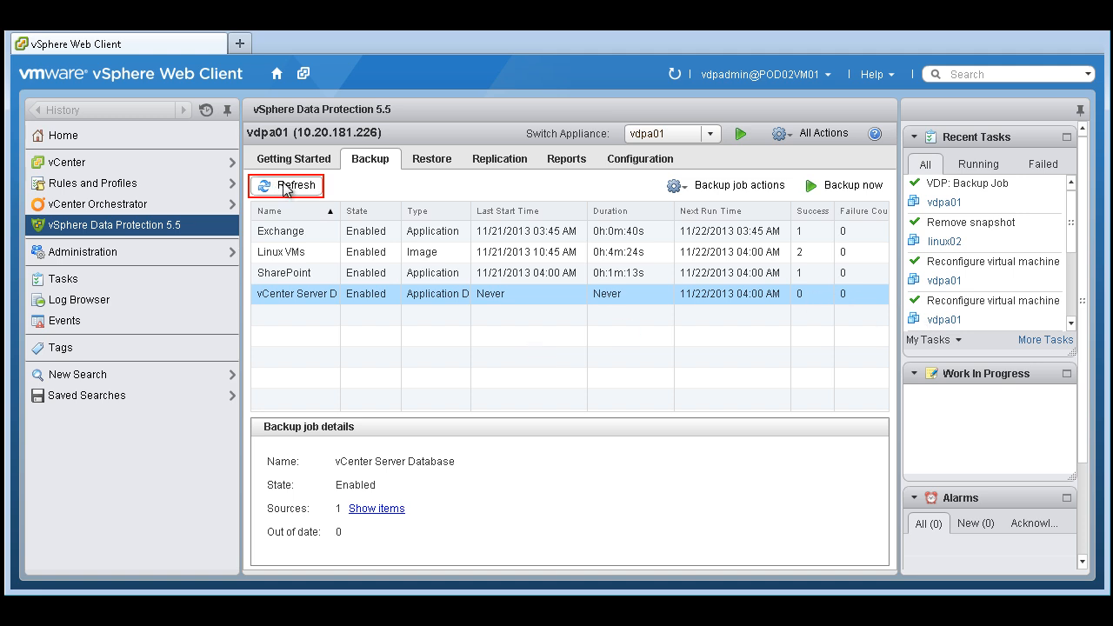
{"action": "left_click", "coordinate": [286, 185]}
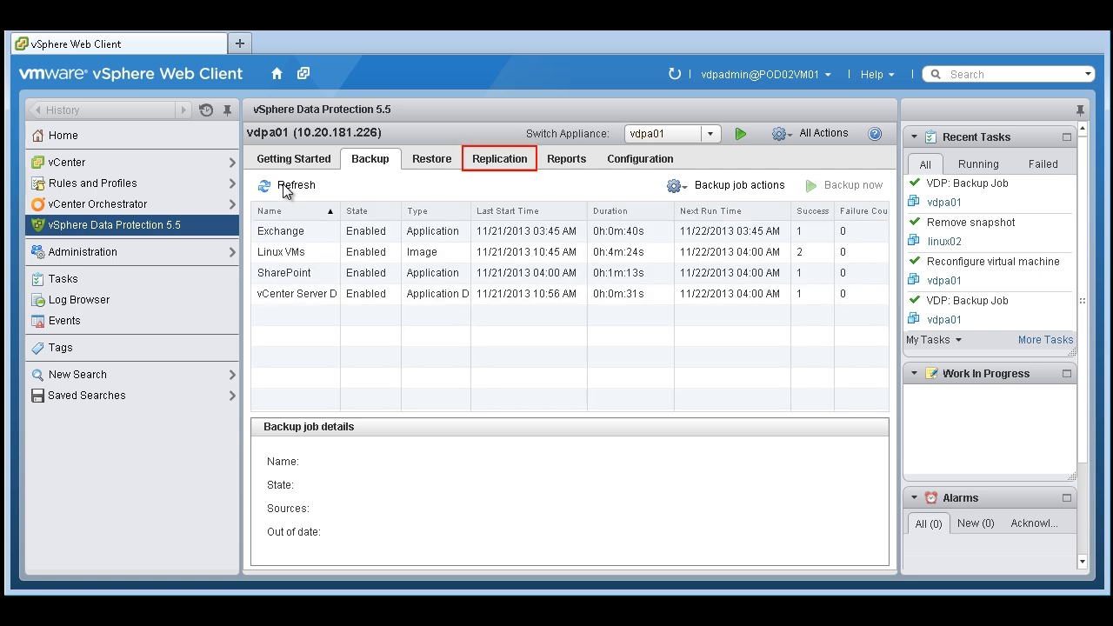
{"action": "mouse_move", "coordinate": [804, 304]}
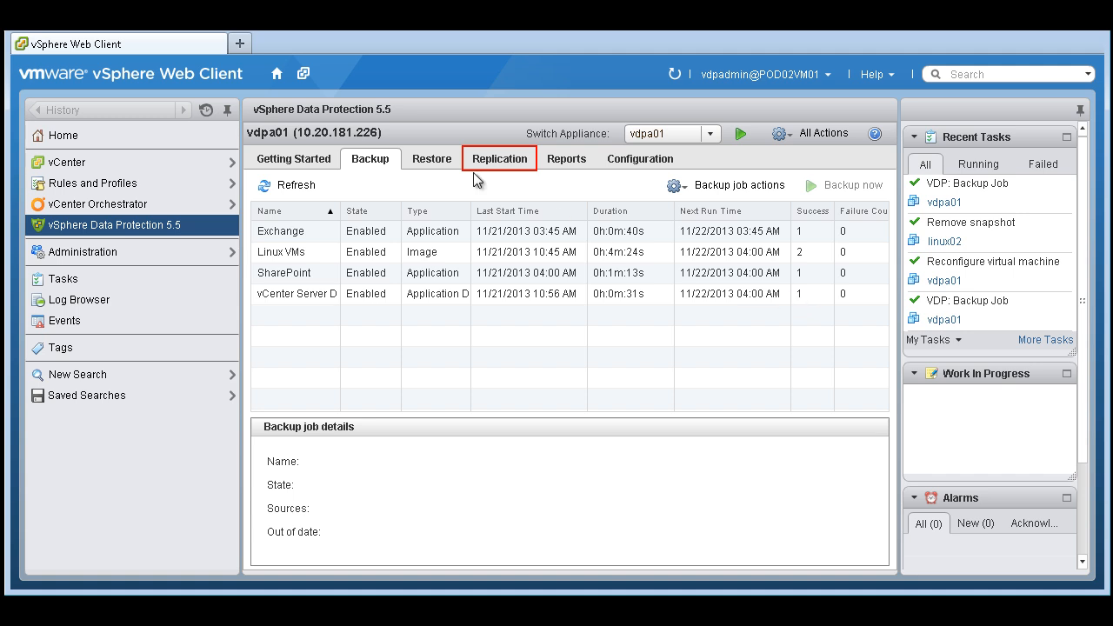
{"action": "mouse_move", "coordinate": [511, 190]}
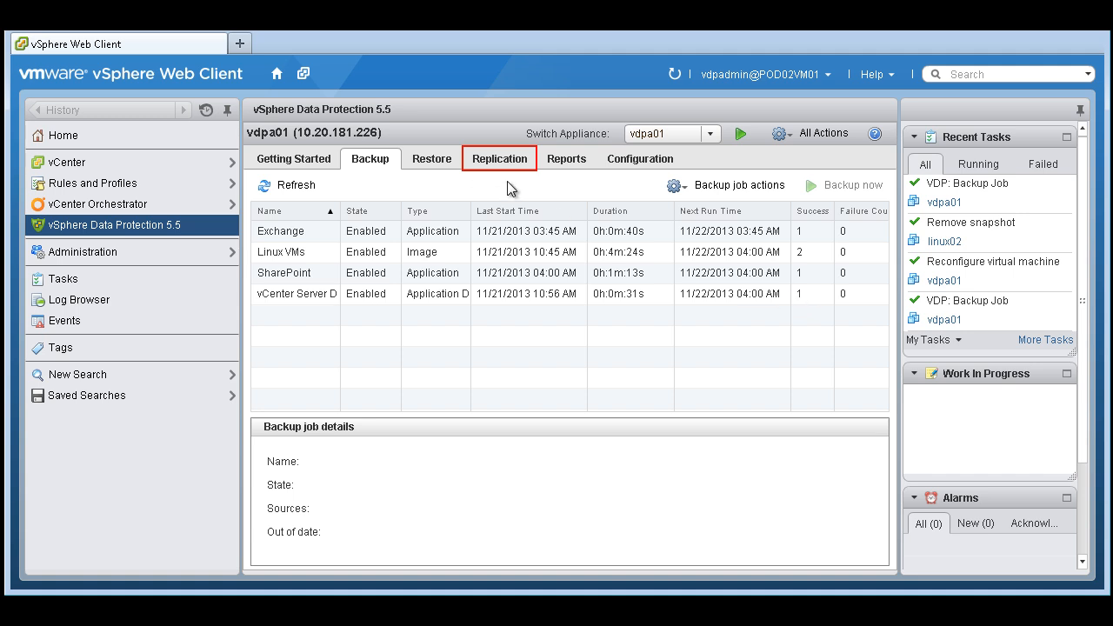
{"action": "mouse_move", "coordinate": [445, 231]}
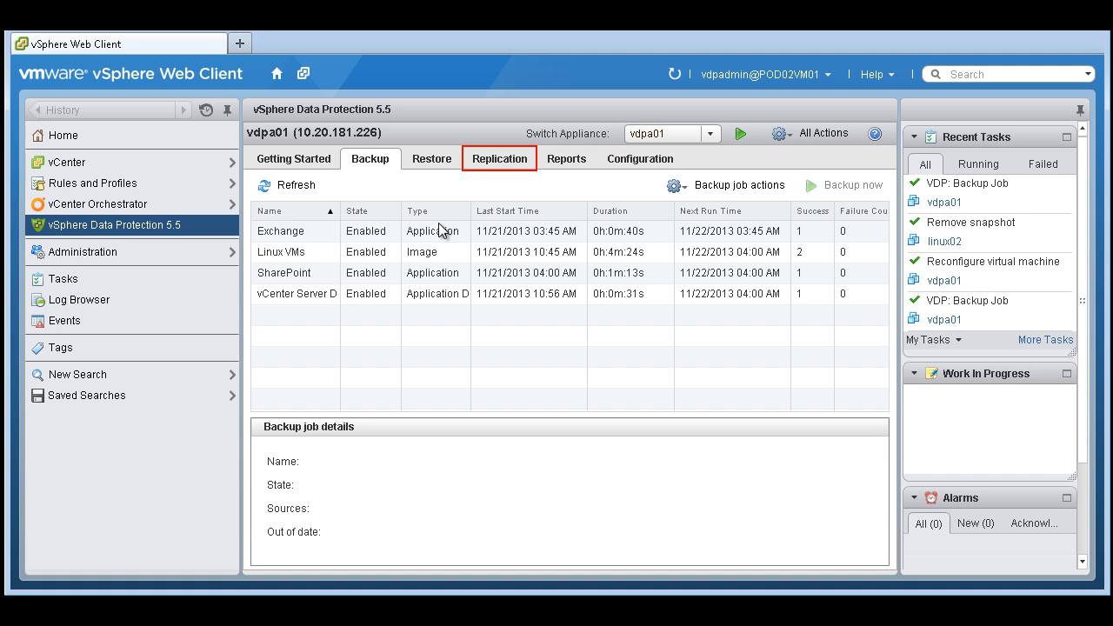
{"action": "mouse_move", "coordinate": [389, 179]}
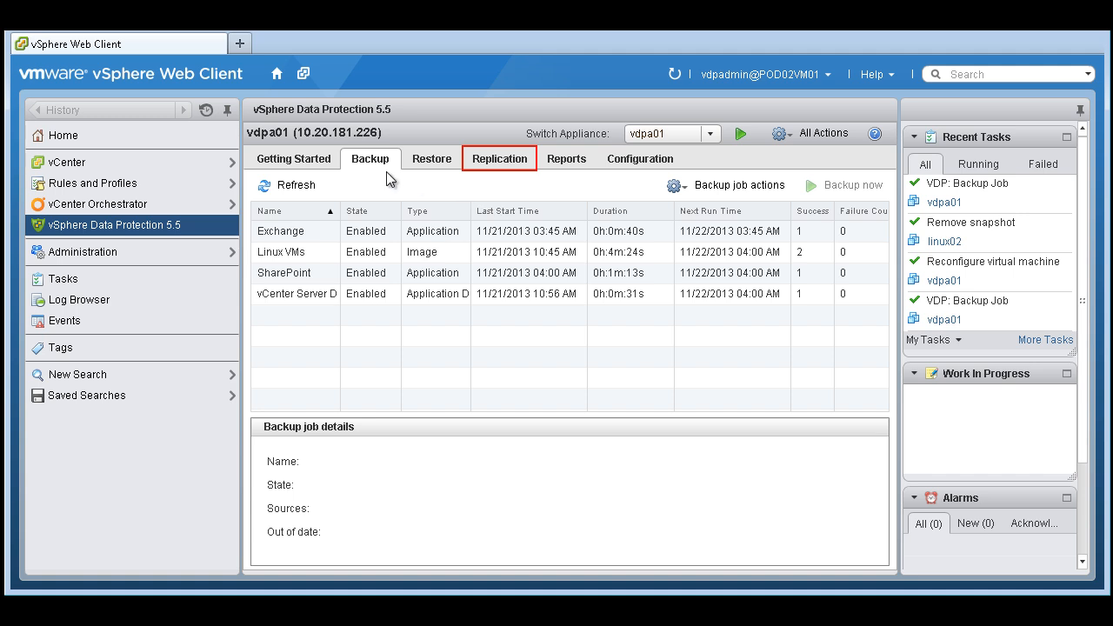
Open the Replication tab and dismiss the 'No replication jobs were found' message
{"action": "left_click", "coordinate": [499, 158]}
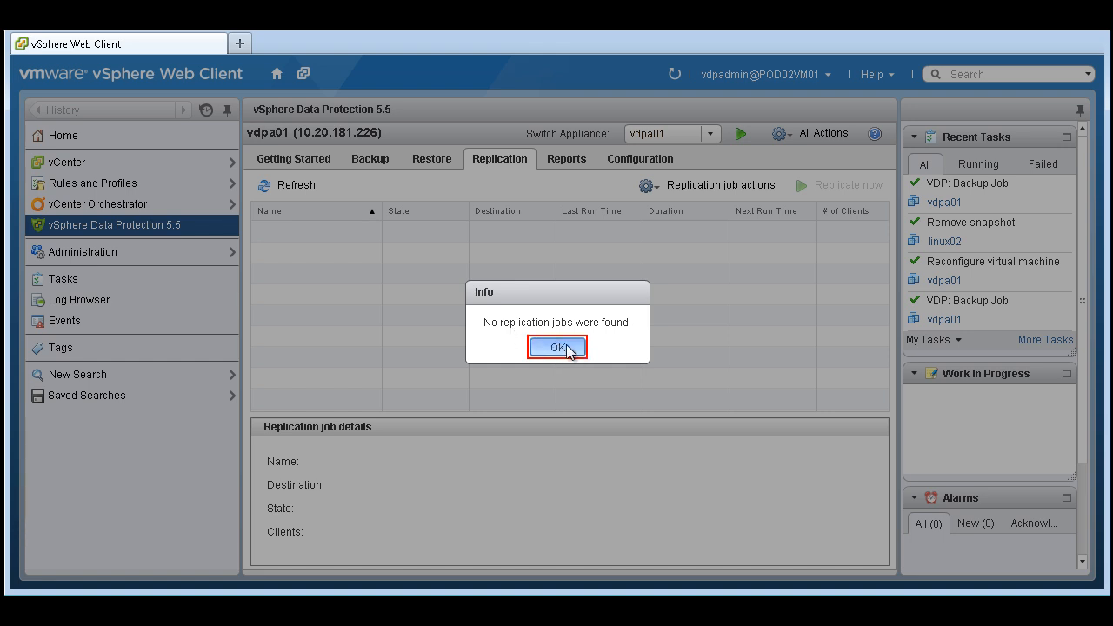
{"action": "left_click", "coordinate": [558, 347]}
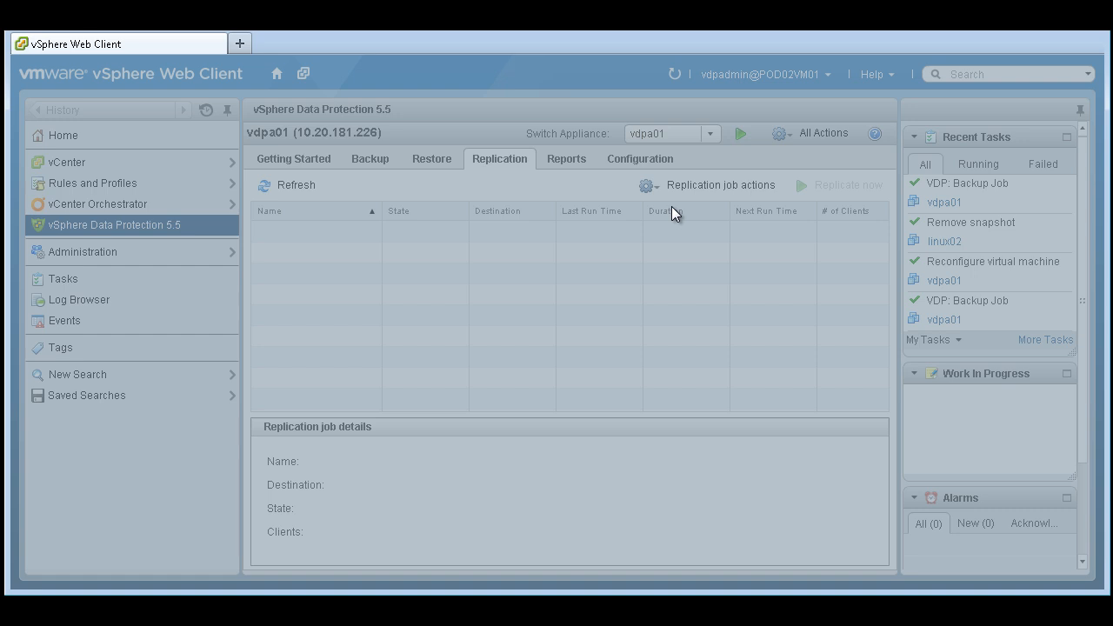
Start a new replication job with individually chosen clients linux01 and linux02
{"action": "left_click", "coordinate": [720, 184]}
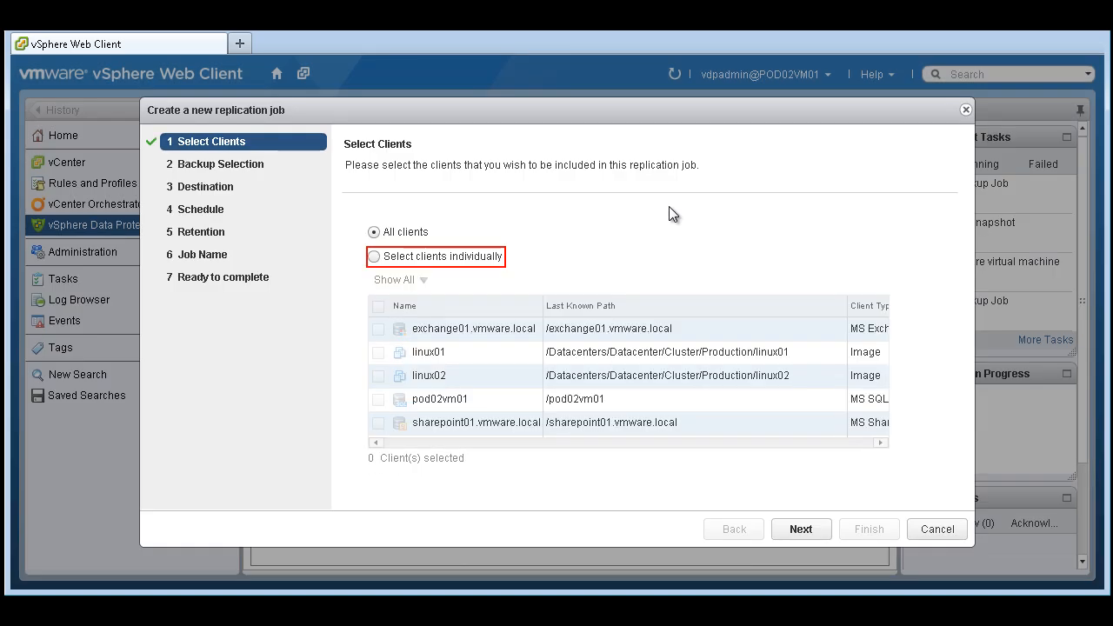
{"action": "mouse_move", "coordinate": [639, 213]}
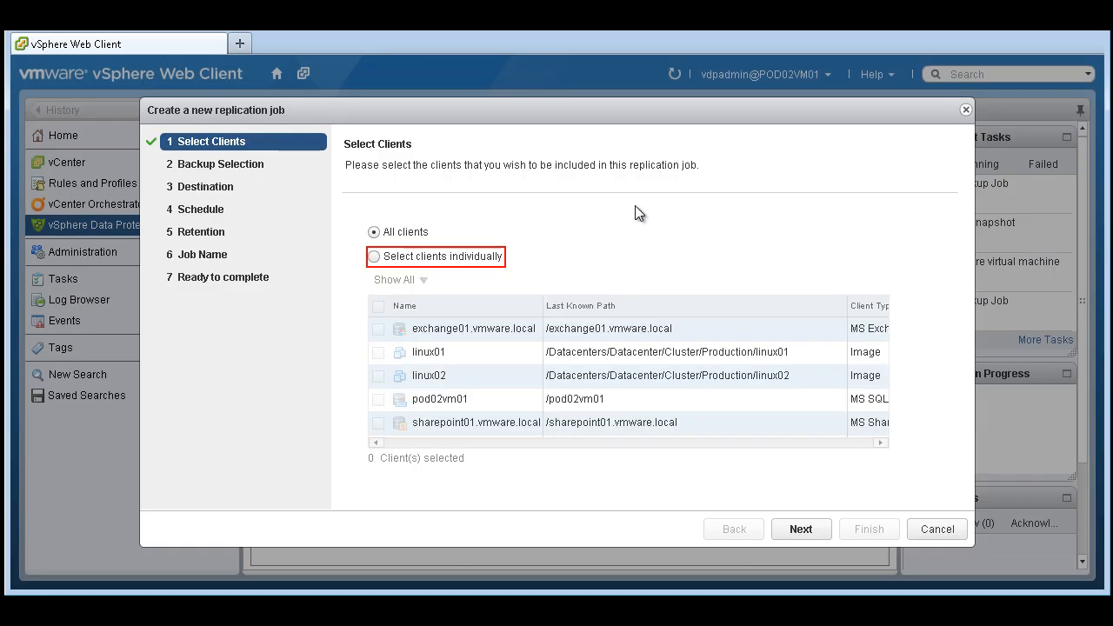
{"action": "left_click", "coordinate": [373, 255]}
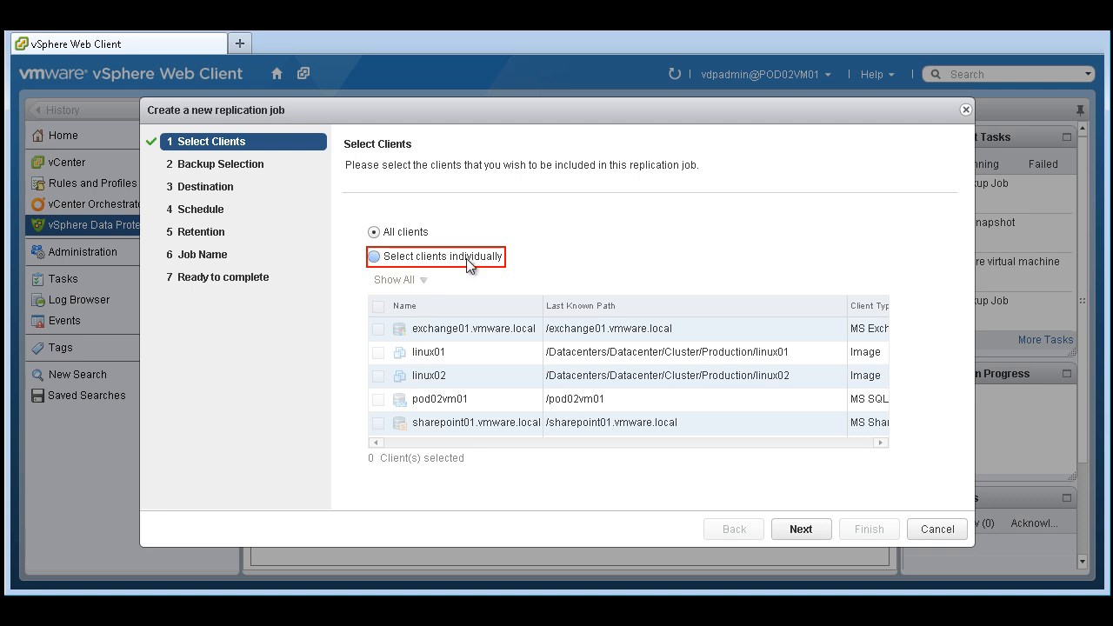
{"action": "left_click", "coordinate": [374, 256]}
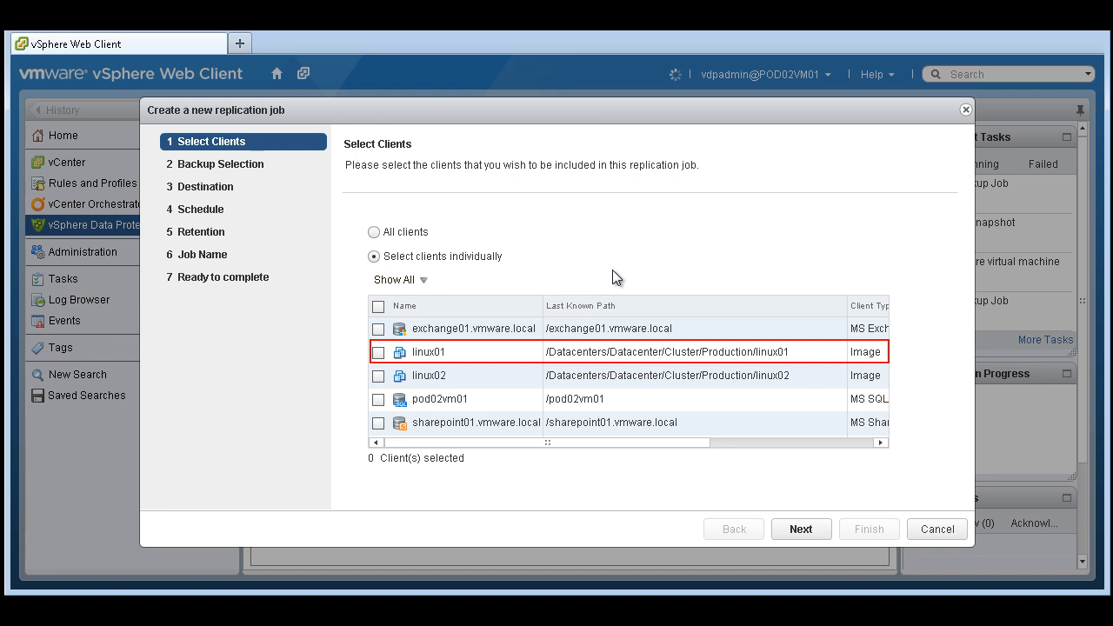
{"action": "left_click", "coordinate": [377, 352]}
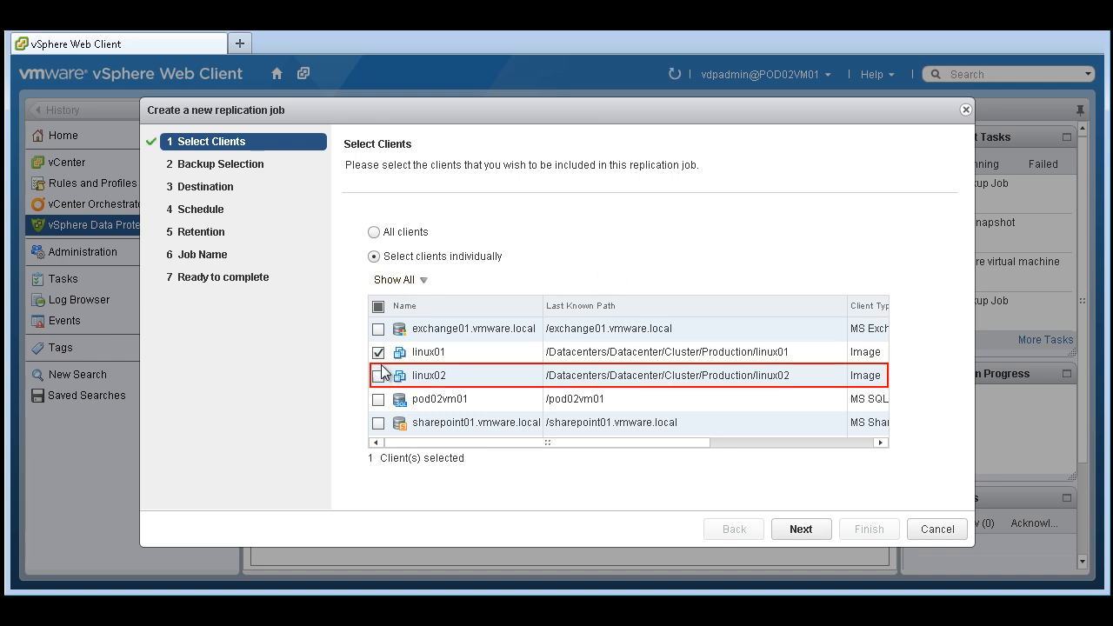
{"action": "left_click", "coordinate": [377, 375]}
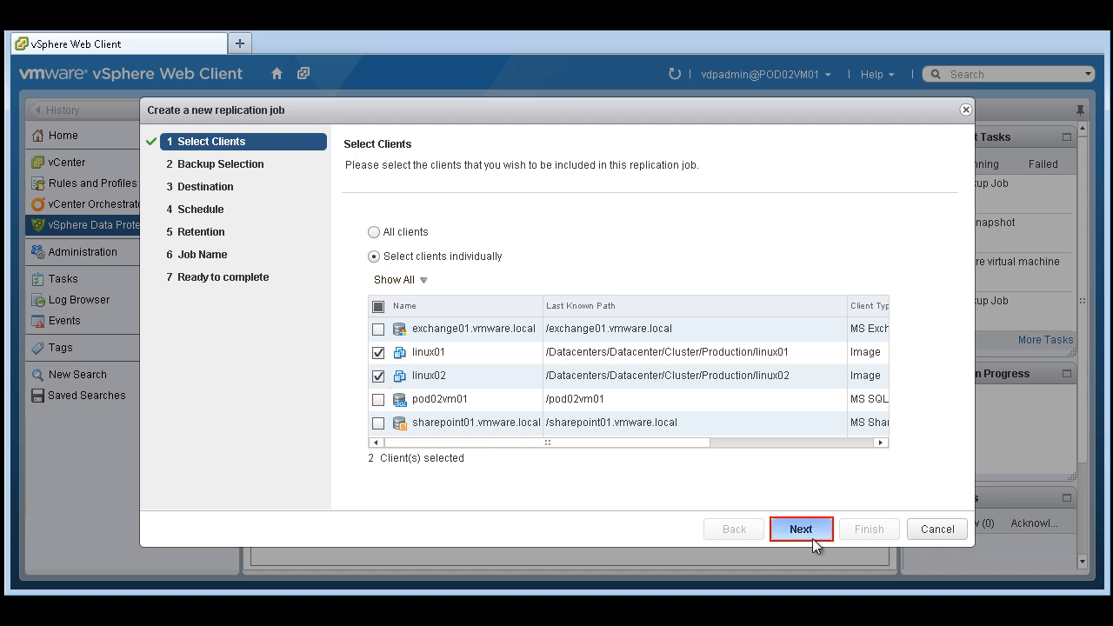
{"action": "left_click", "coordinate": [800, 529]}
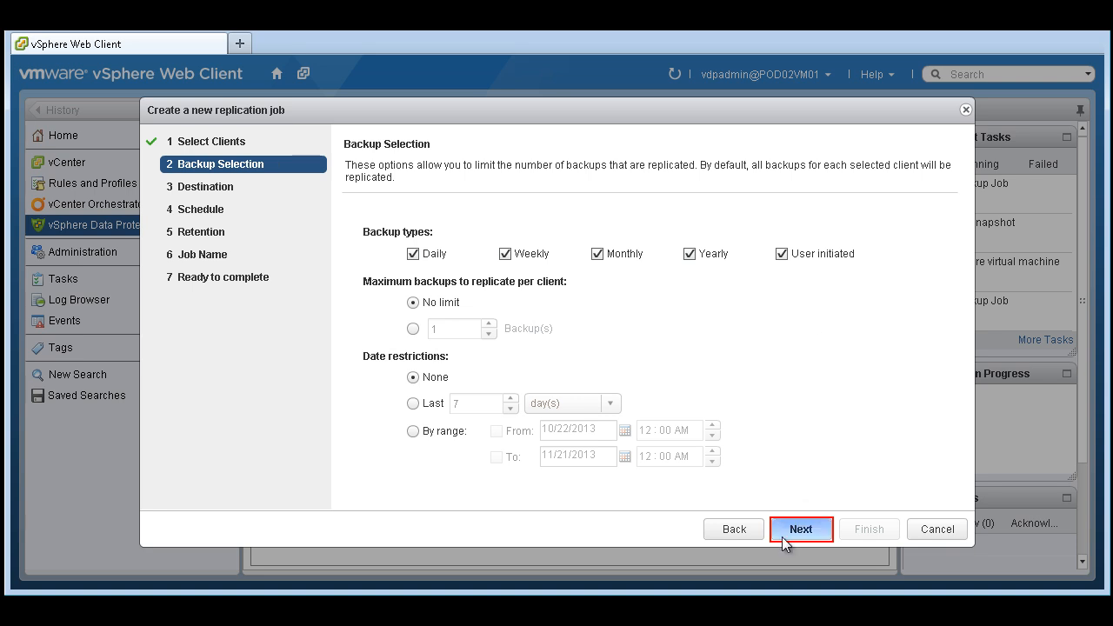
Target replication destination 10.20.181.227 as root and confirm authentication succeeds
{"action": "left_click", "coordinate": [800, 528]}
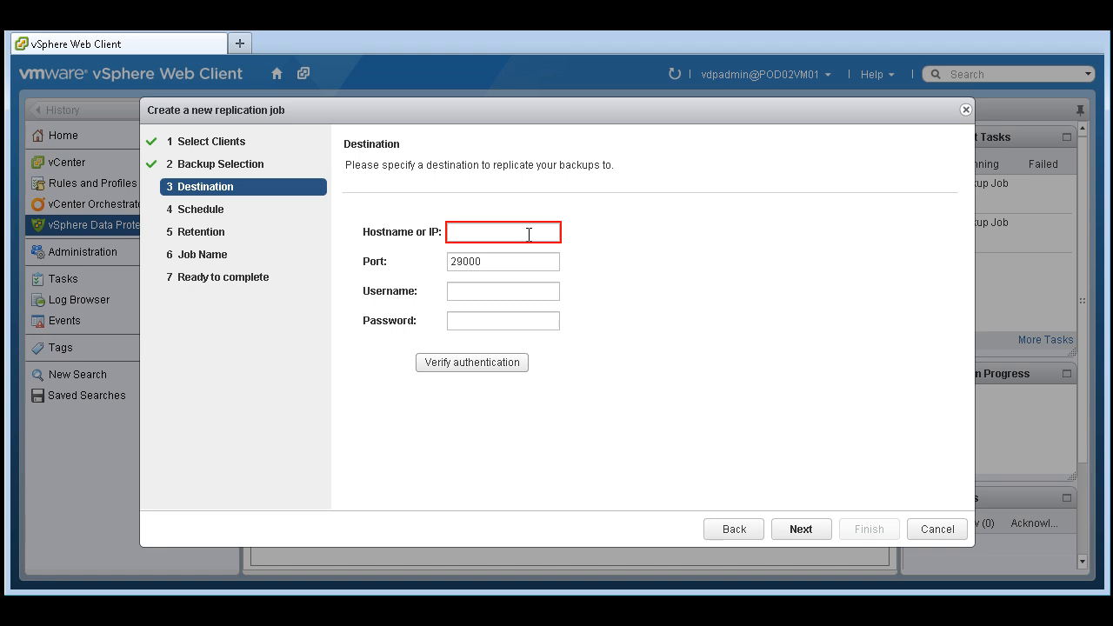
{"action": "mouse_move", "coordinate": [606, 264]}
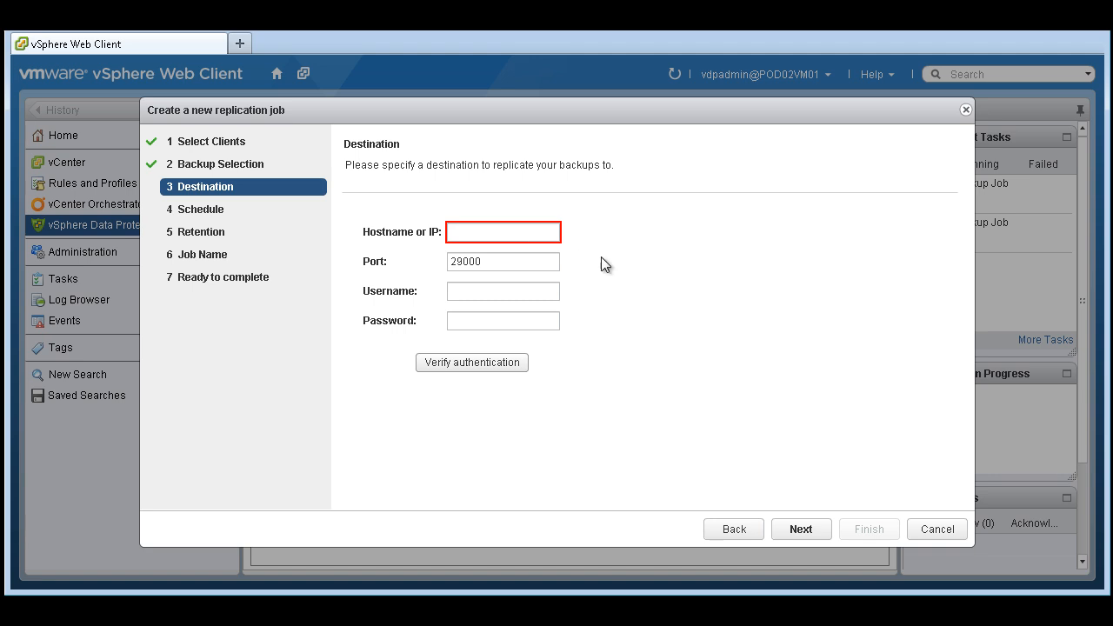
{"action": "type", "text": "1"}
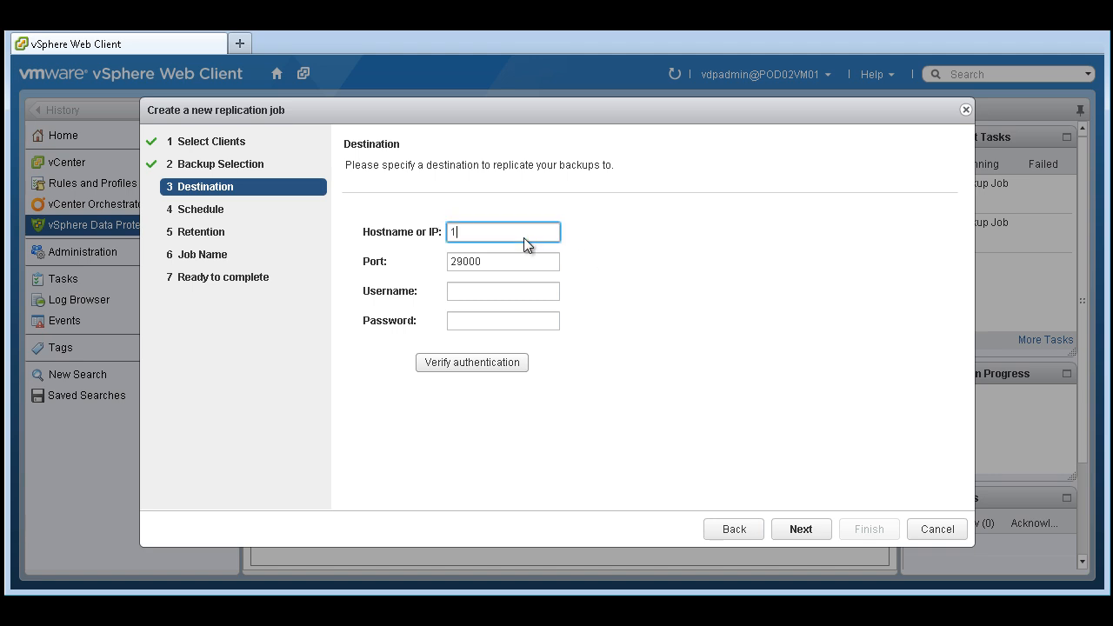
{"action": "type", "text": "0.20.181.227"}
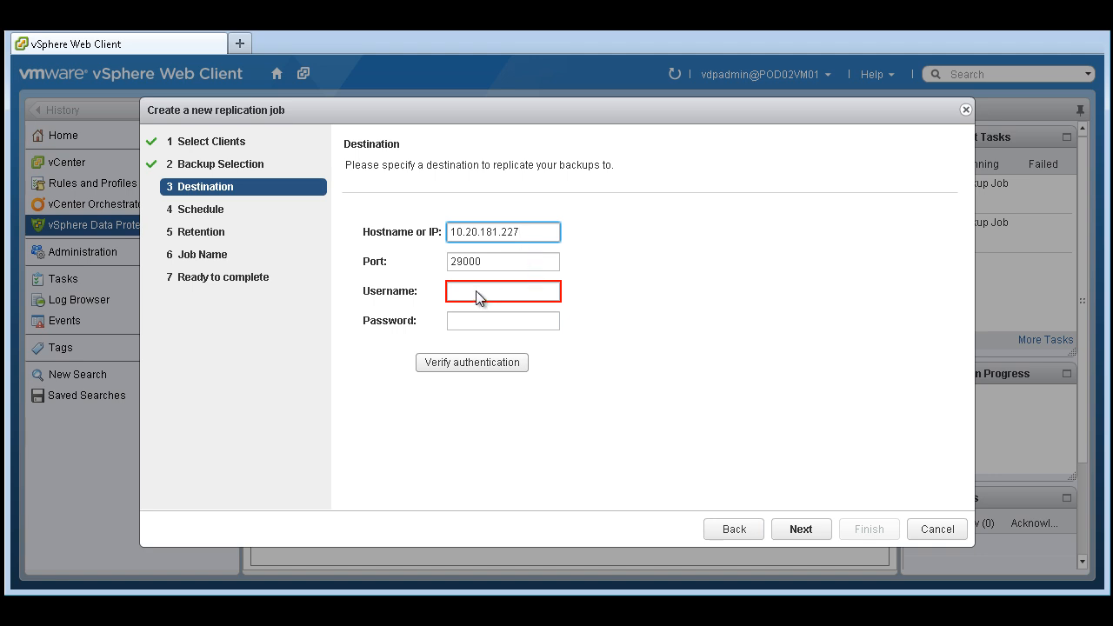
{"action": "type", "text": "root"}
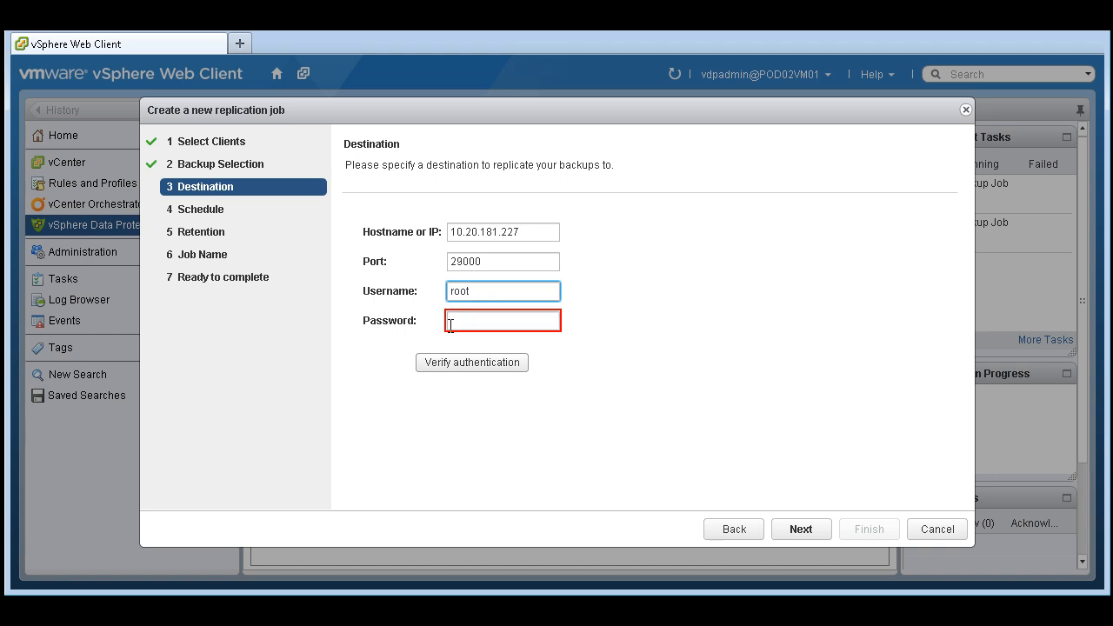
{"action": "type", "text": "***"}
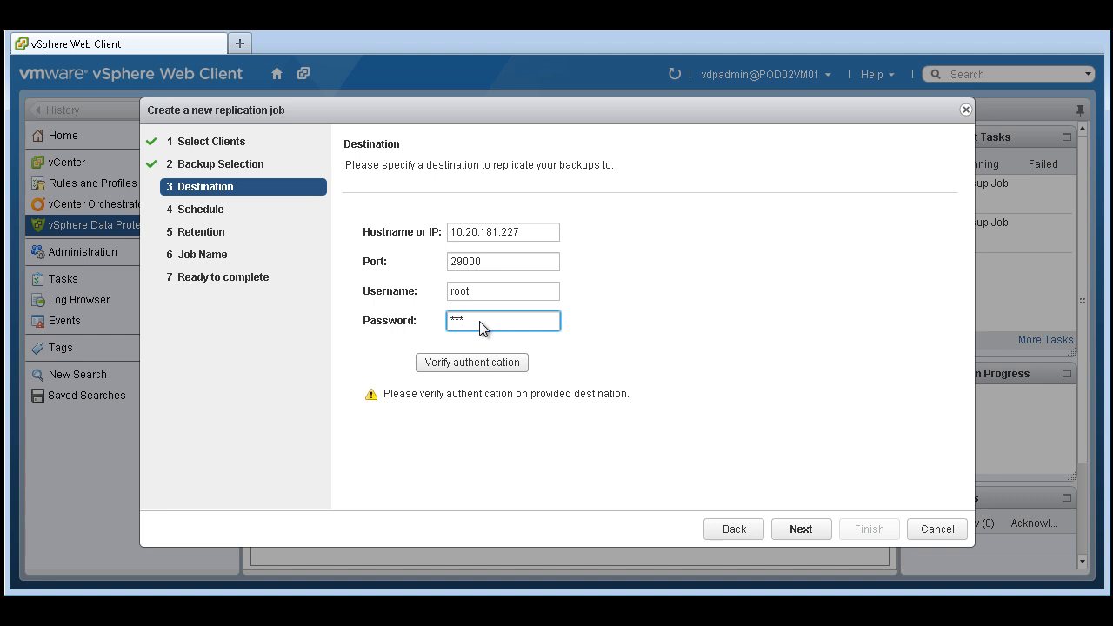
{"action": "type", "text": "****"}
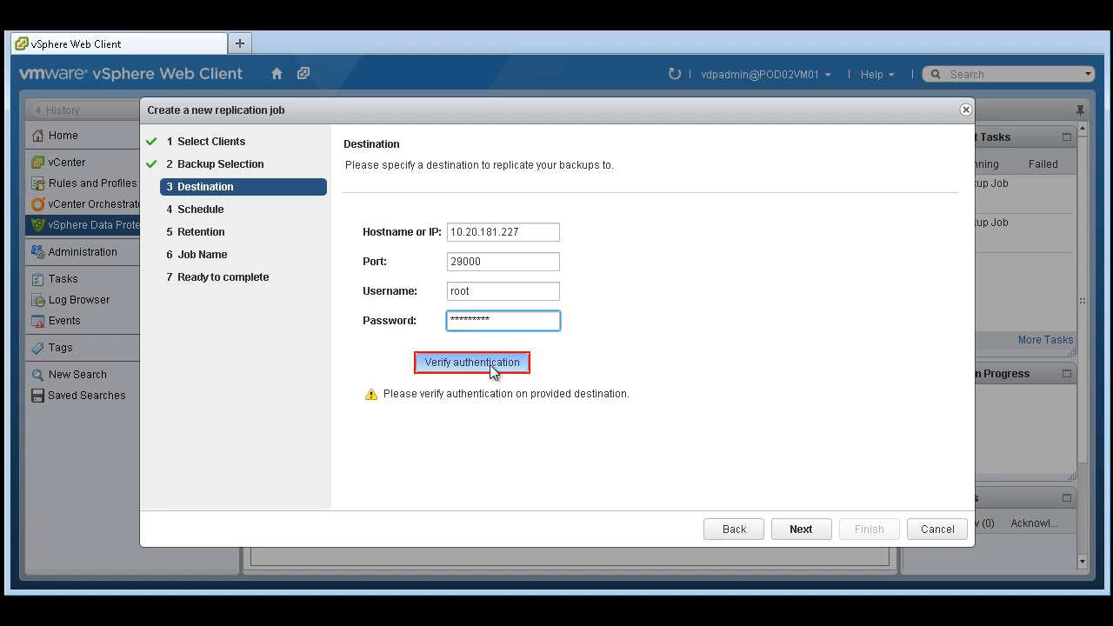
{"action": "mouse_move", "coordinate": [503, 373]}
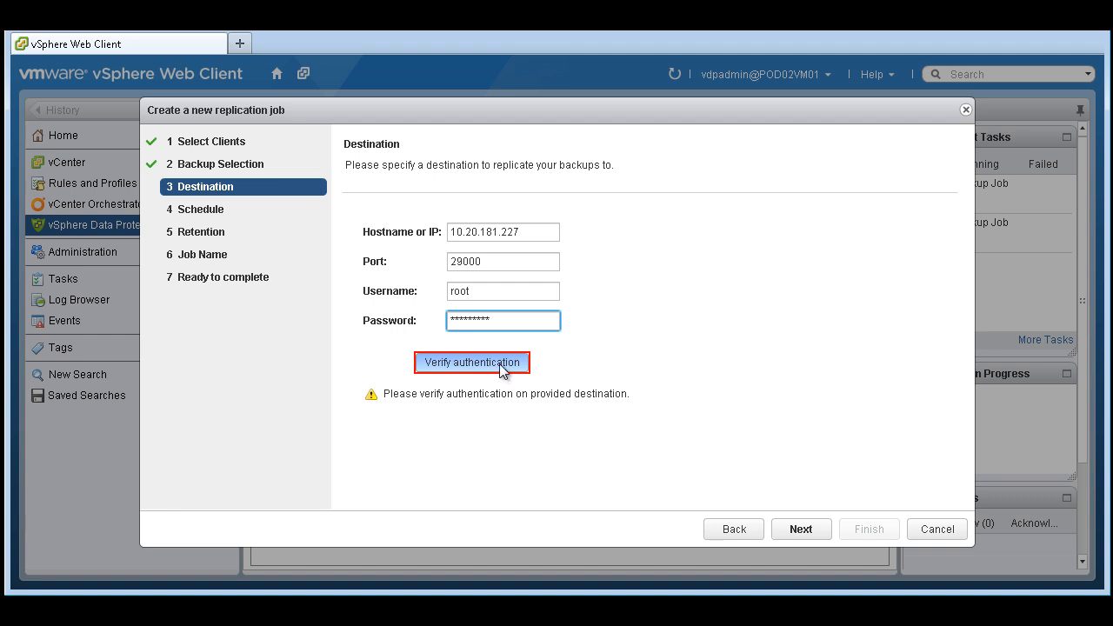
{"action": "left_click", "coordinate": [472, 362]}
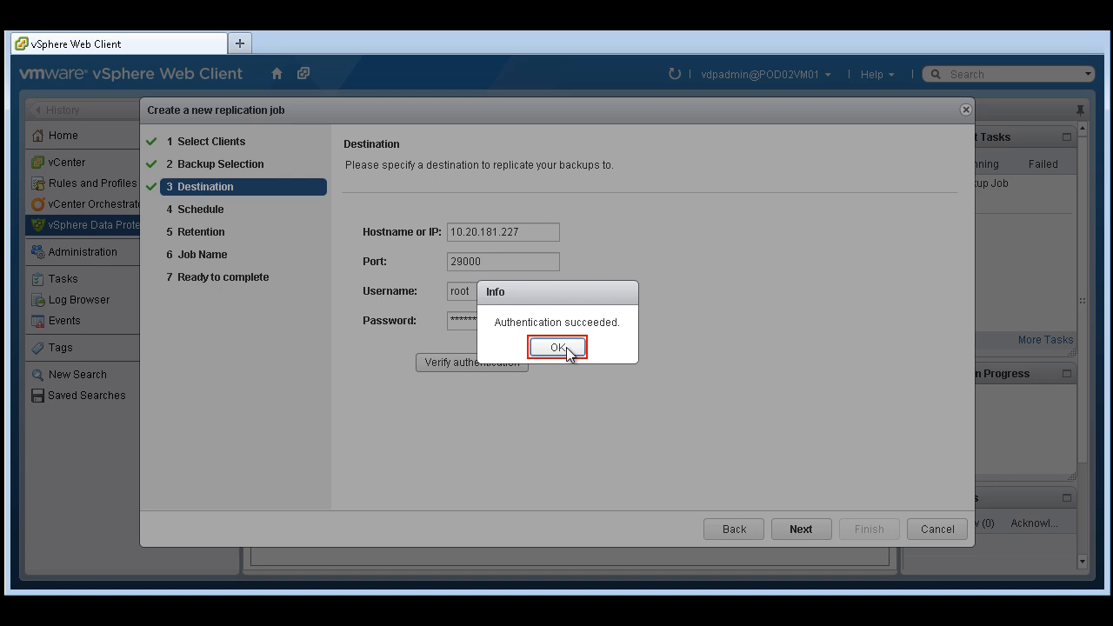
{"action": "mouse_move", "coordinate": [555, 364]}
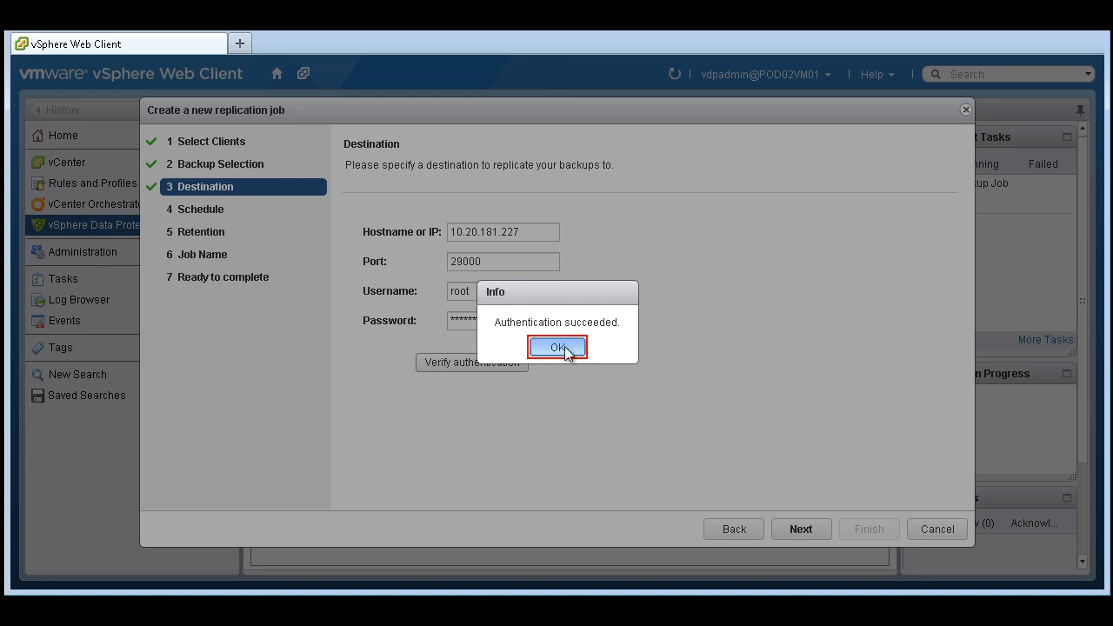
{"action": "left_click", "coordinate": [557, 347]}
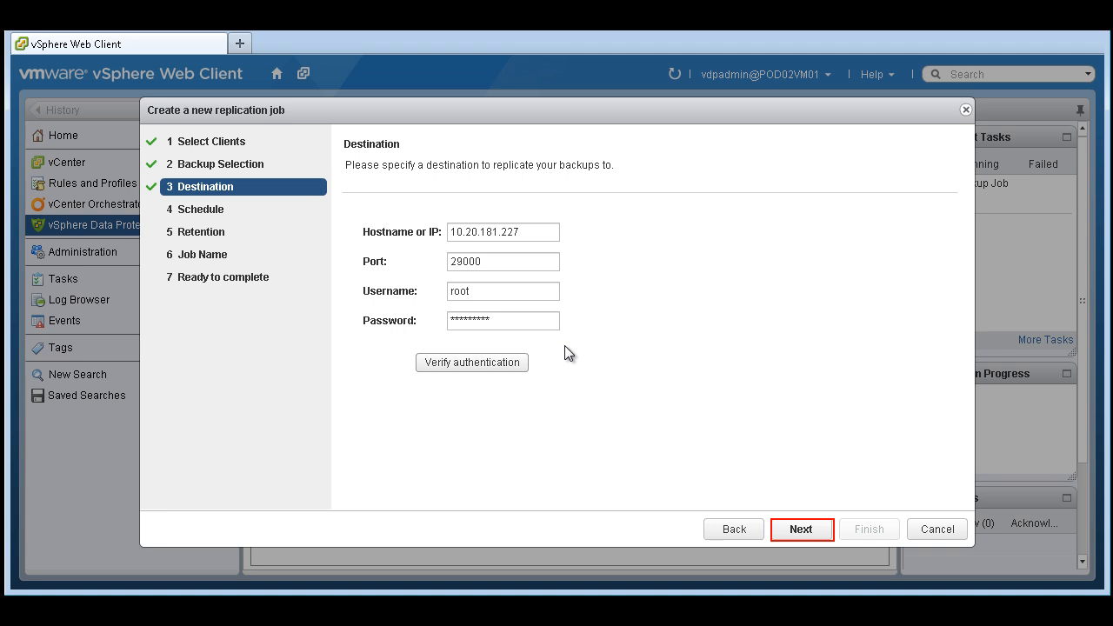
Schedule replication weekly, every Sunday
{"action": "left_click", "coordinate": [801, 528]}
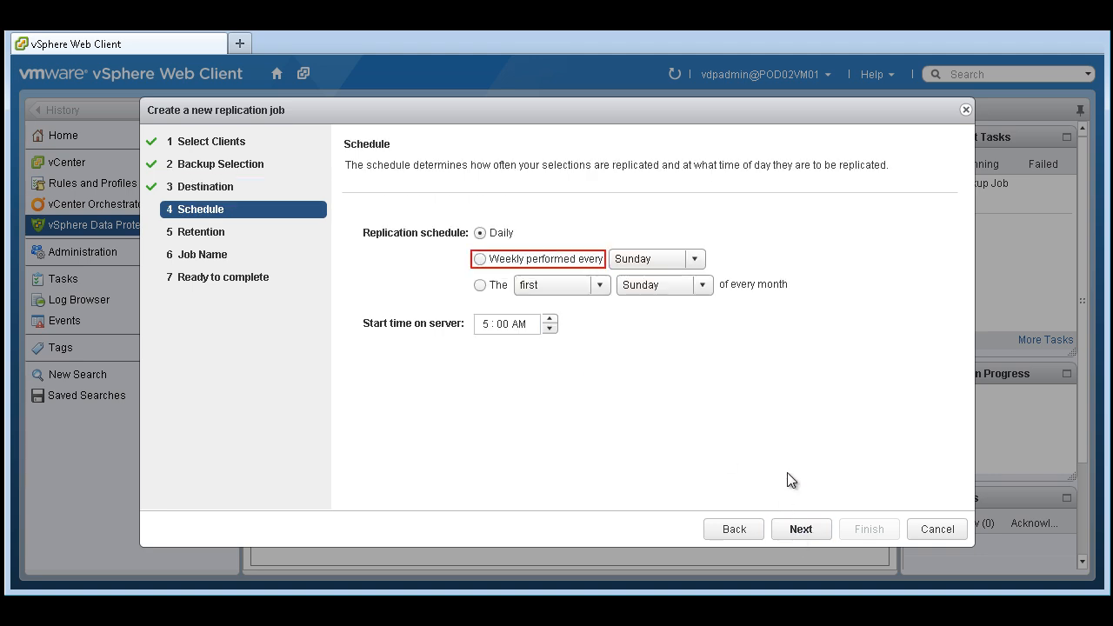
{"action": "mouse_move", "coordinate": [509, 285]}
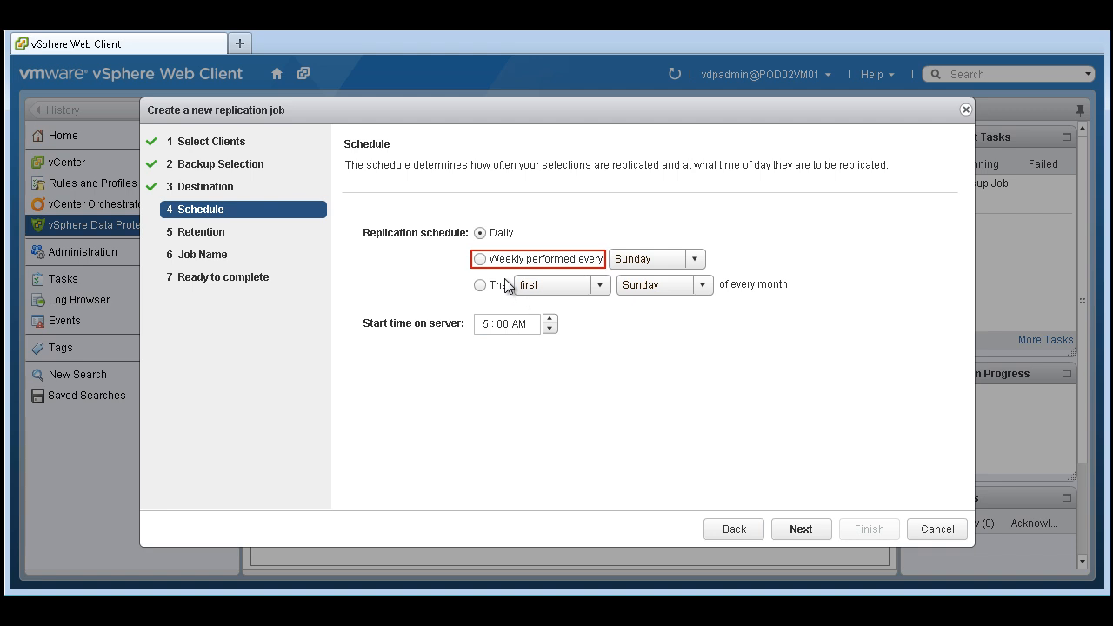
{"action": "left_click", "coordinate": [480, 259]}
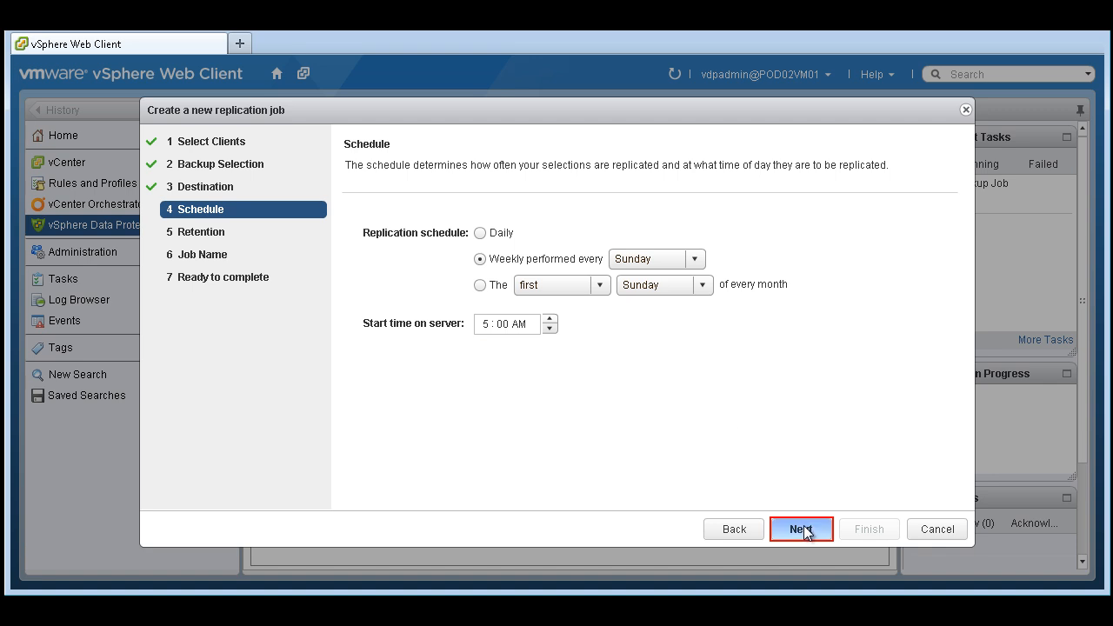
{"action": "left_click", "coordinate": [800, 528]}
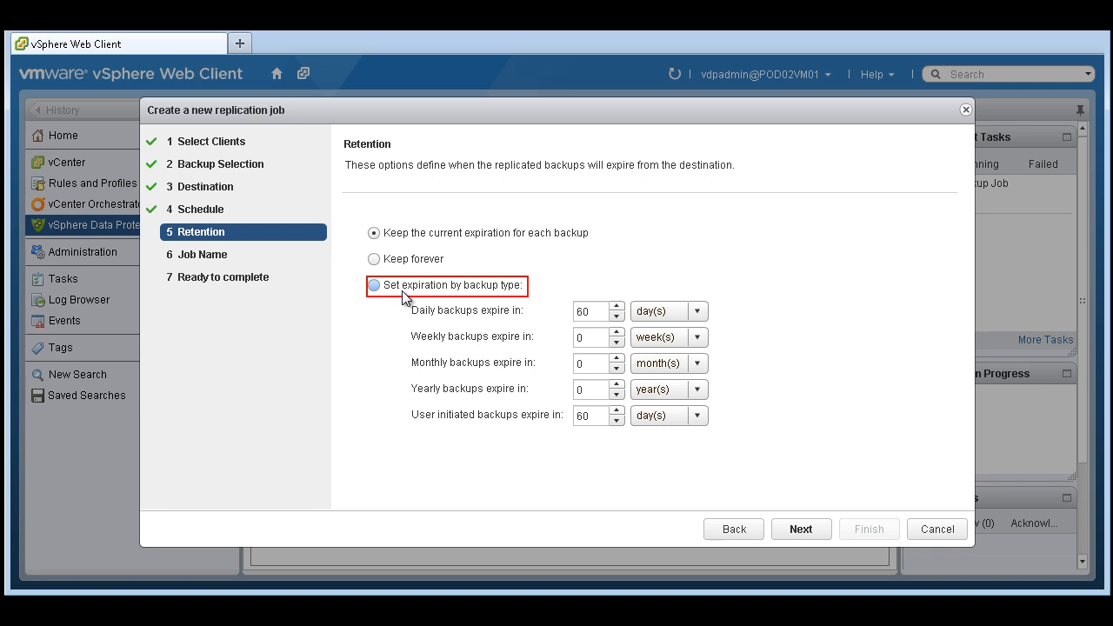
Set expiration by backup type, with daily backups expiring after 180 days
{"action": "left_click", "coordinate": [373, 232]}
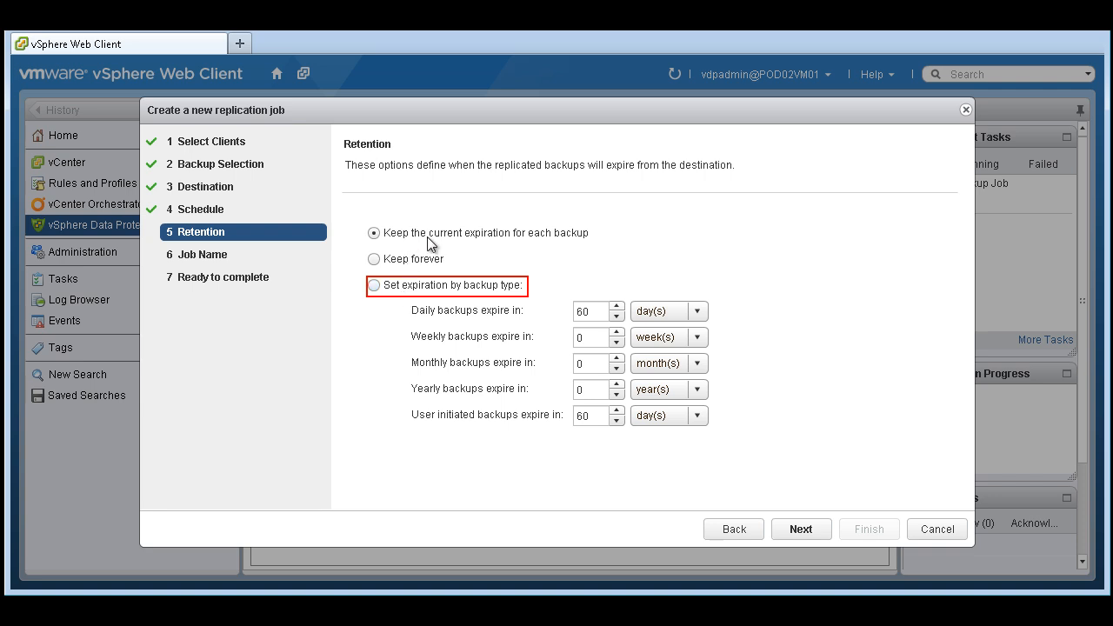
{"action": "mouse_move", "coordinate": [500, 242]}
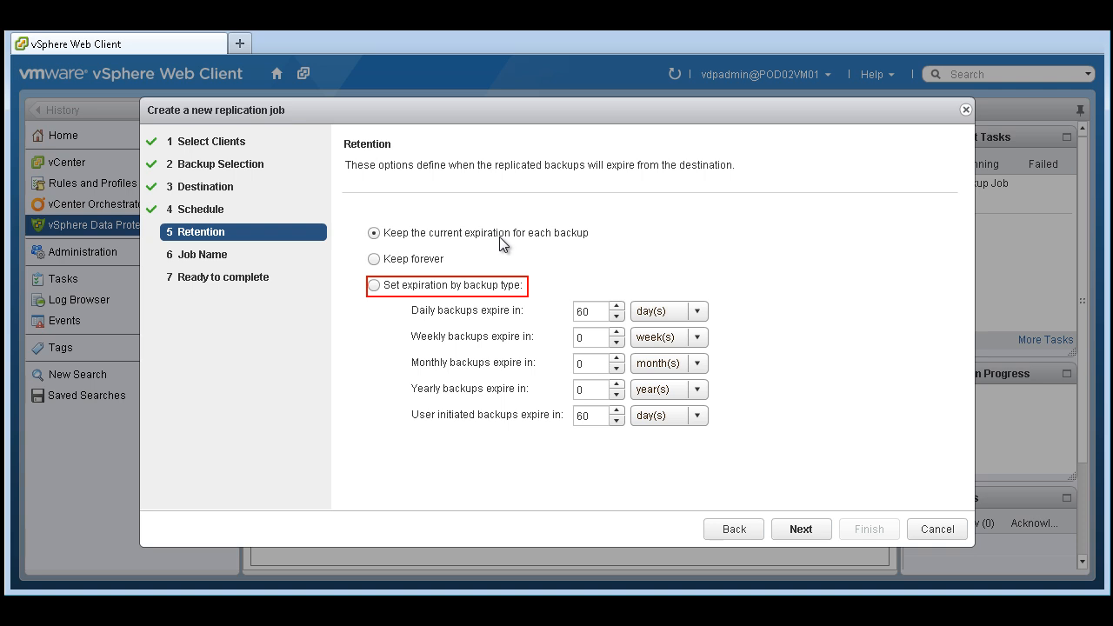
{"action": "left_click", "coordinate": [374, 284]}
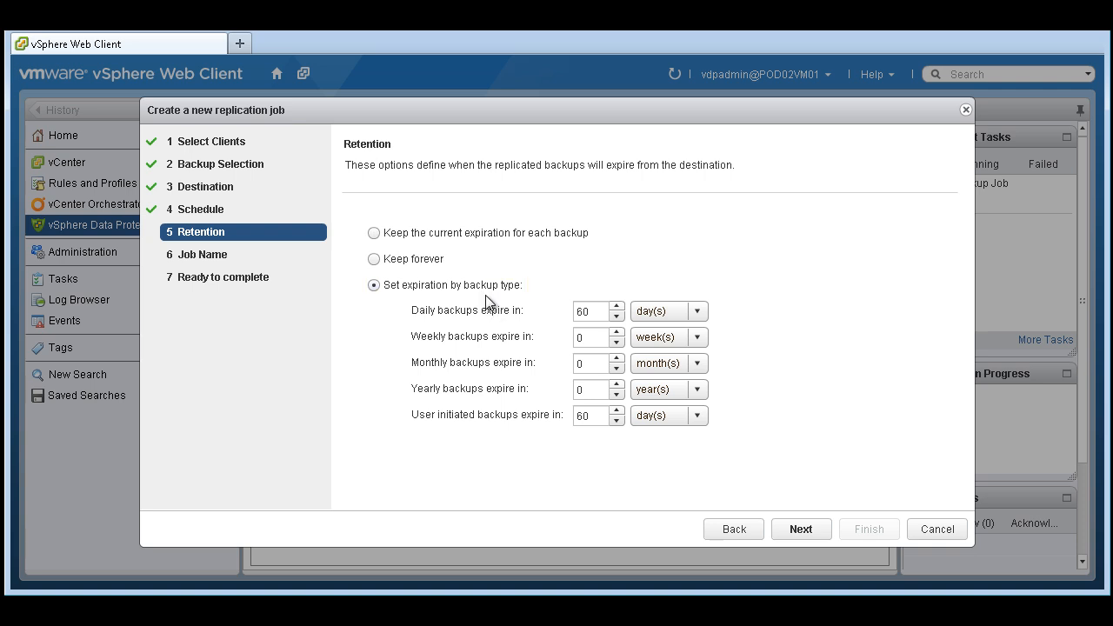
{"action": "left_click", "coordinate": [589, 310]}
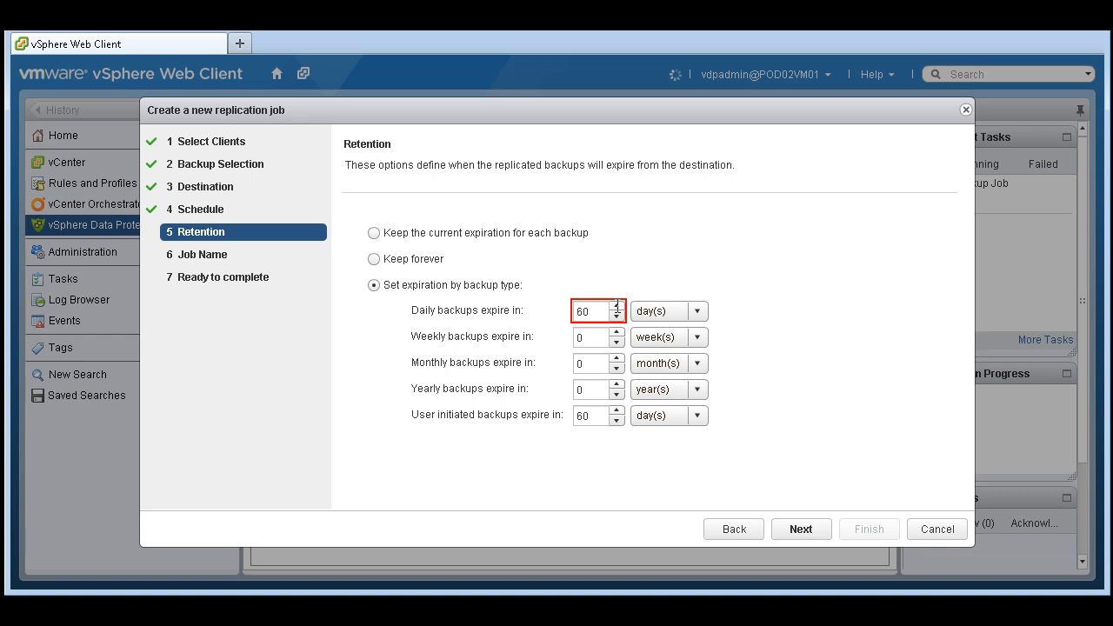
{"action": "left_click", "coordinate": [591, 311]}
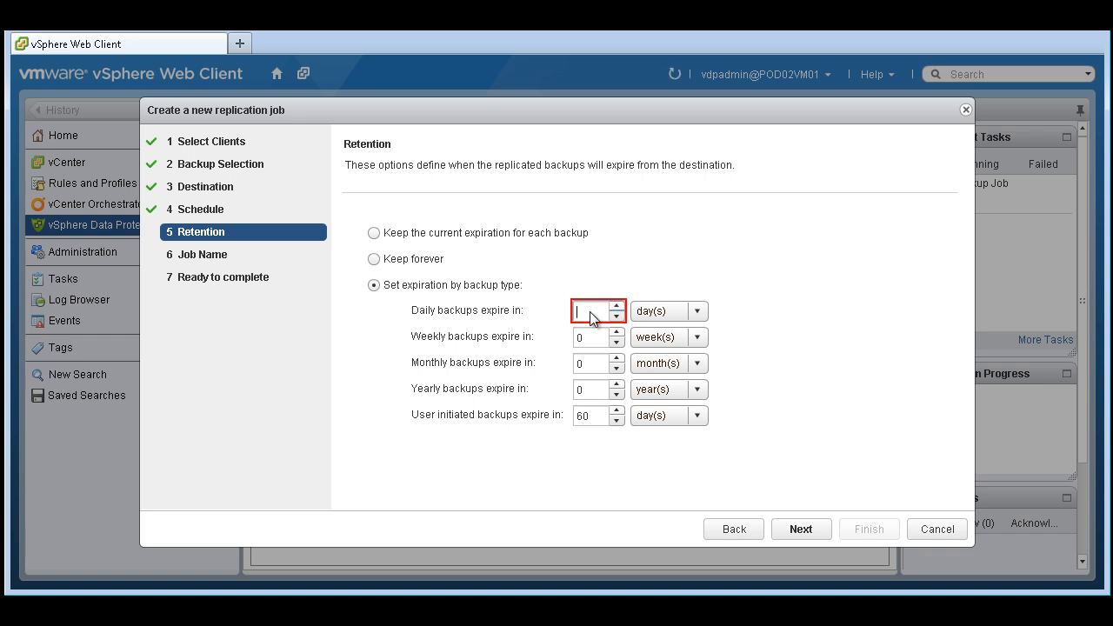
{"action": "type", "text": "1"}
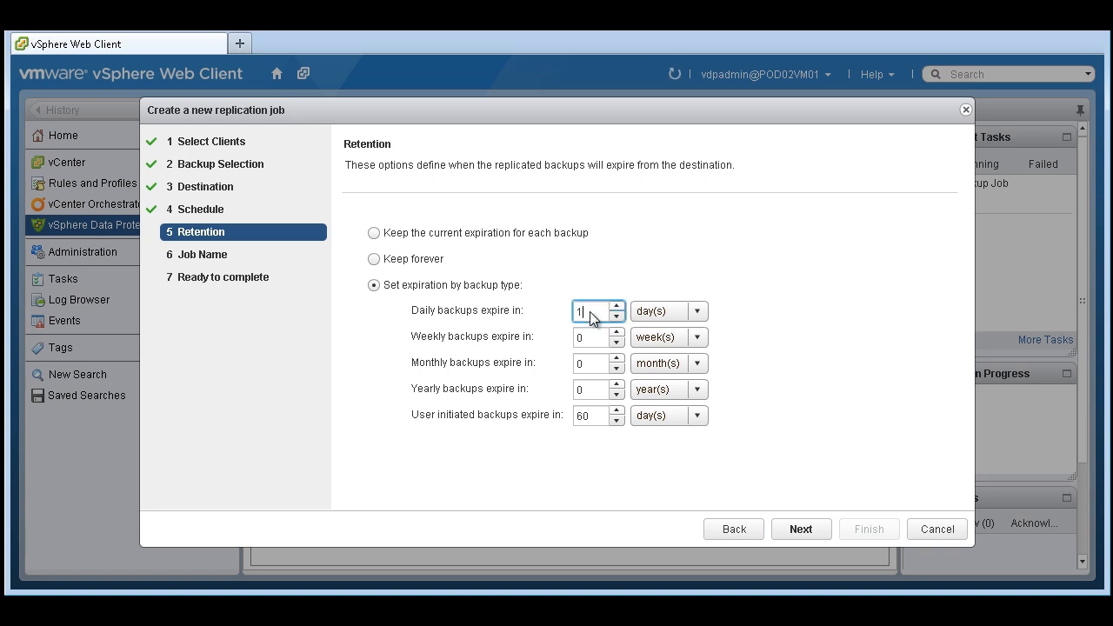
{"action": "type", "text": "180"}
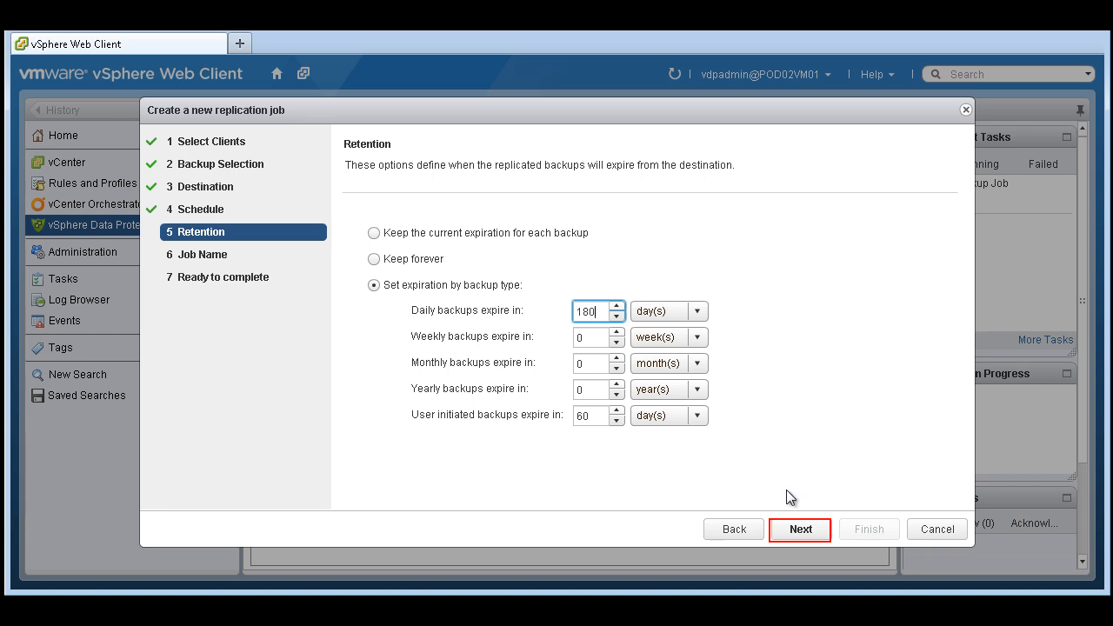
Name the replication job 'Linux VMs', review the summary, and finish
{"action": "left_click", "coordinate": [799, 528]}
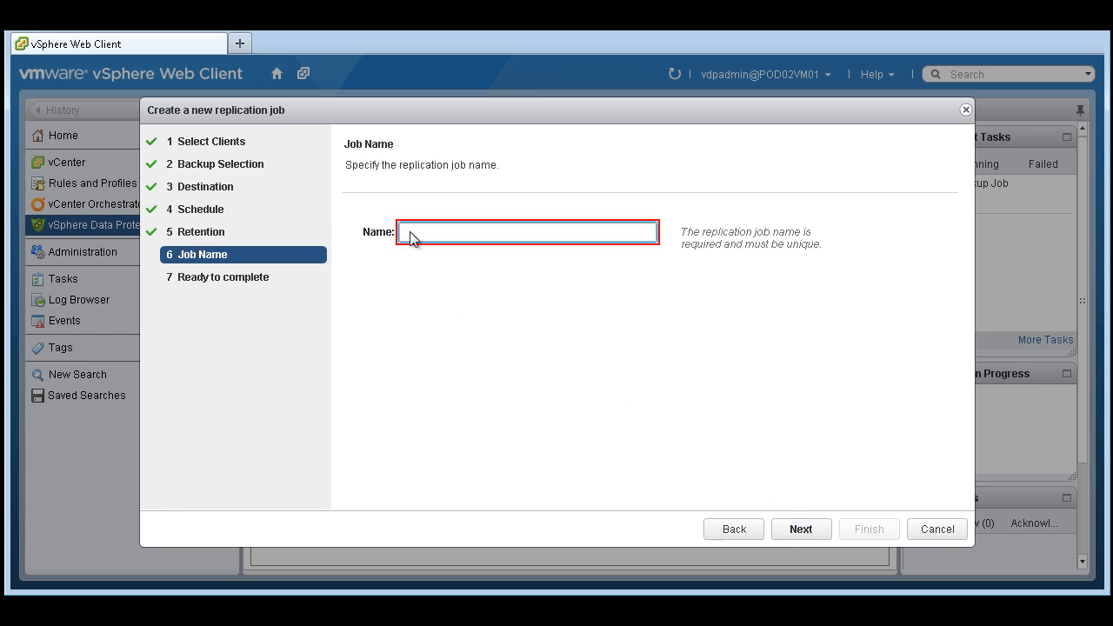
{"action": "type", "text": "L"}
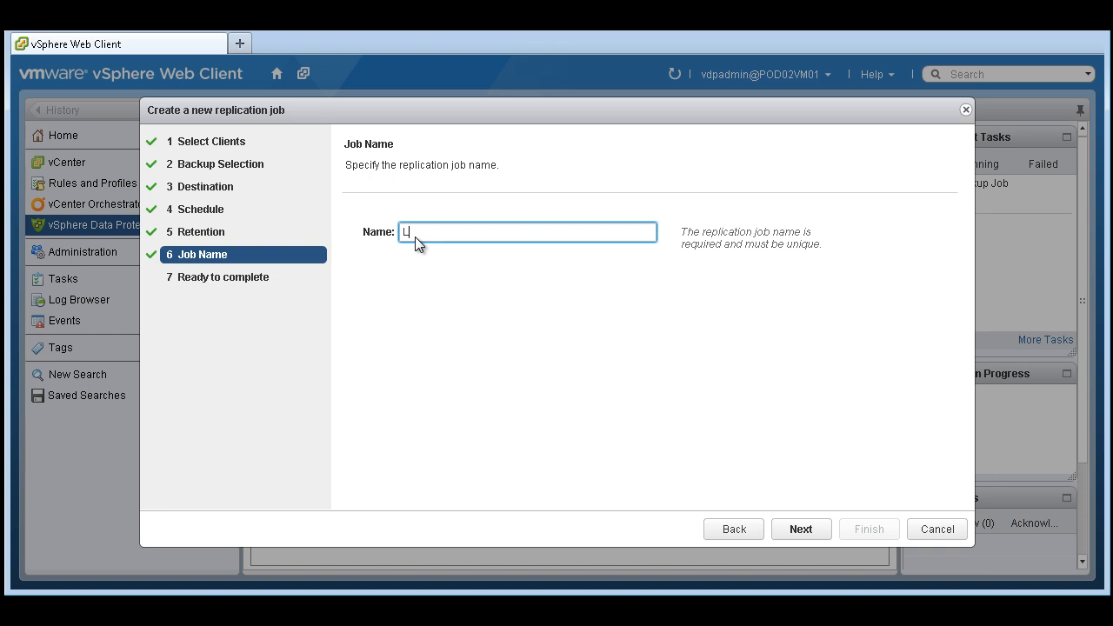
{"action": "type", "text": "inux VMs"}
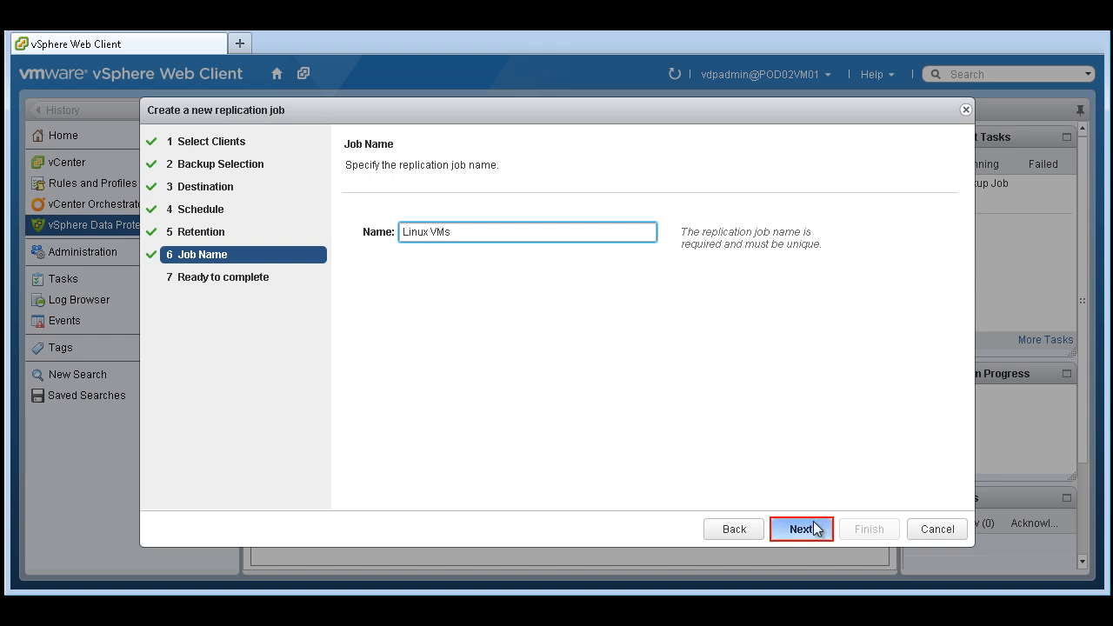
{"action": "left_click", "coordinate": [800, 529]}
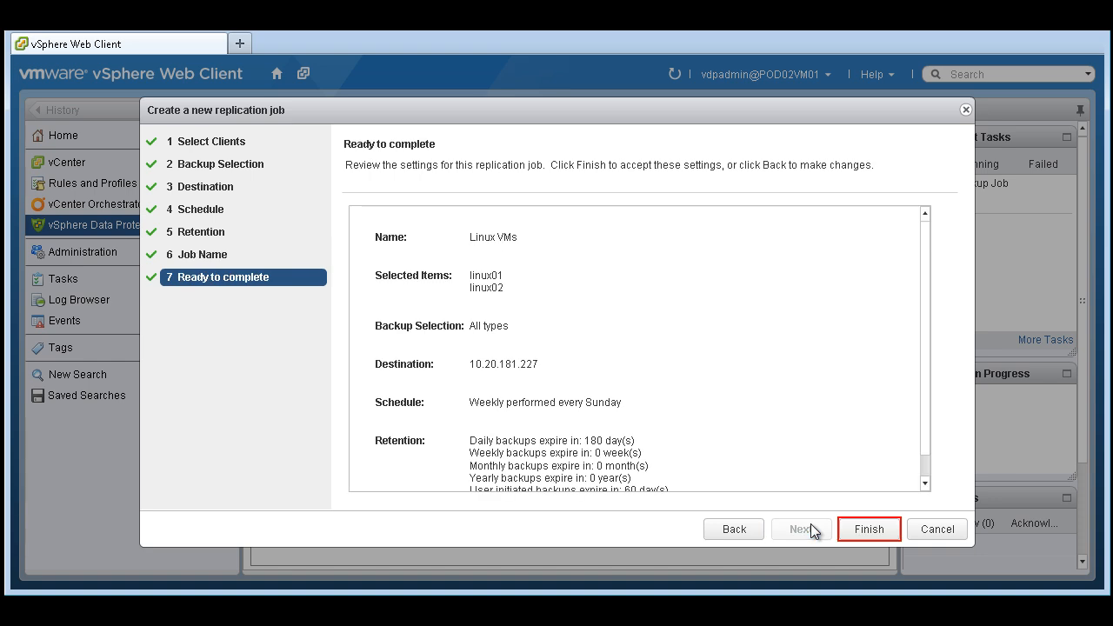
{"action": "left_click", "coordinate": [868, 529]}
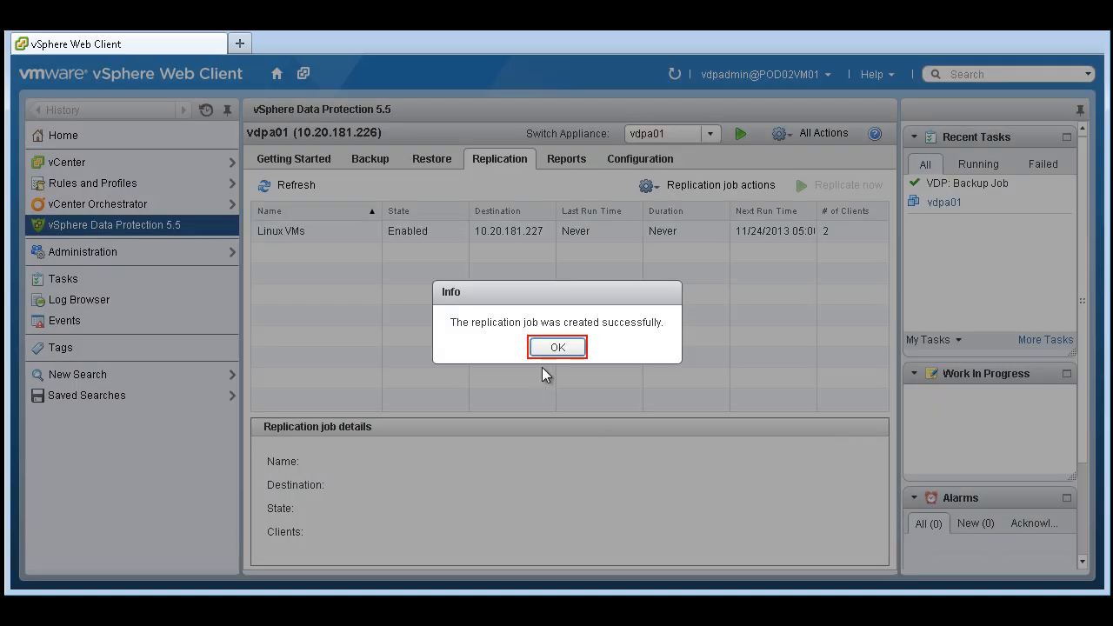
Run the Linux VMs replication job immediately, then go to the Restore area
{"action": "left_click", "coordinate": [556, 347]}
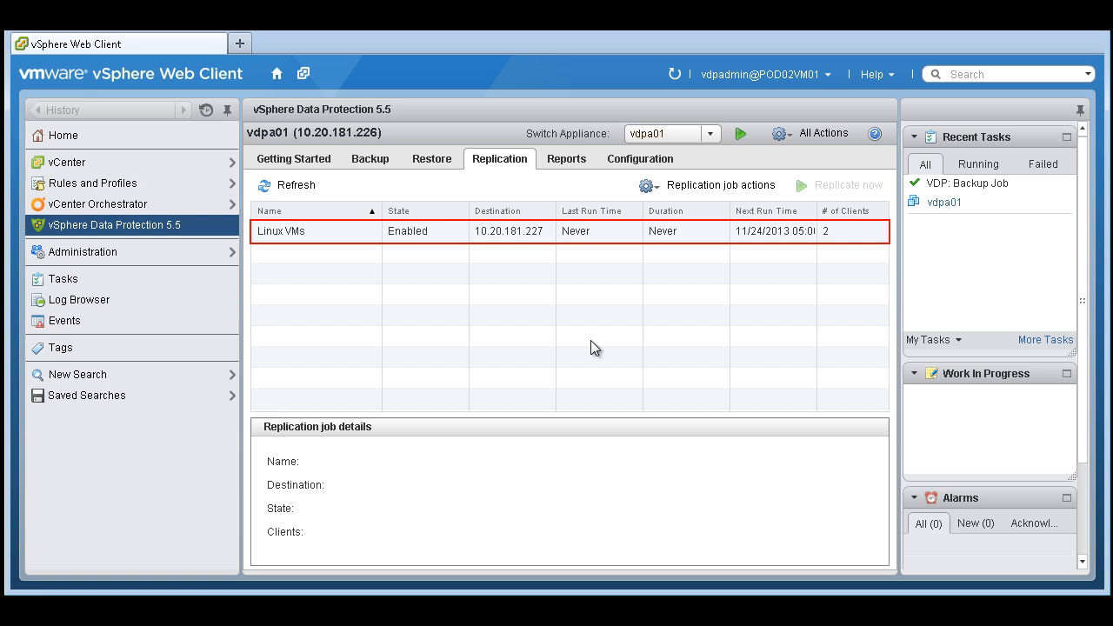
{"action": "left_click", "coordinate": [664, 231]}
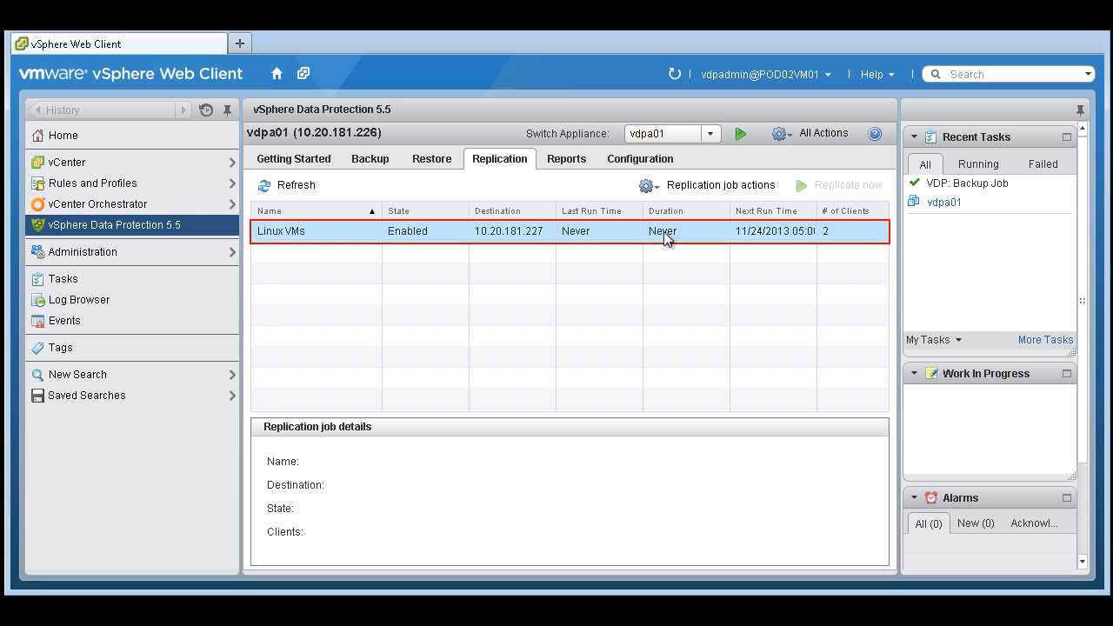
{"action": "left_click", "coordinate": [315, 231]}
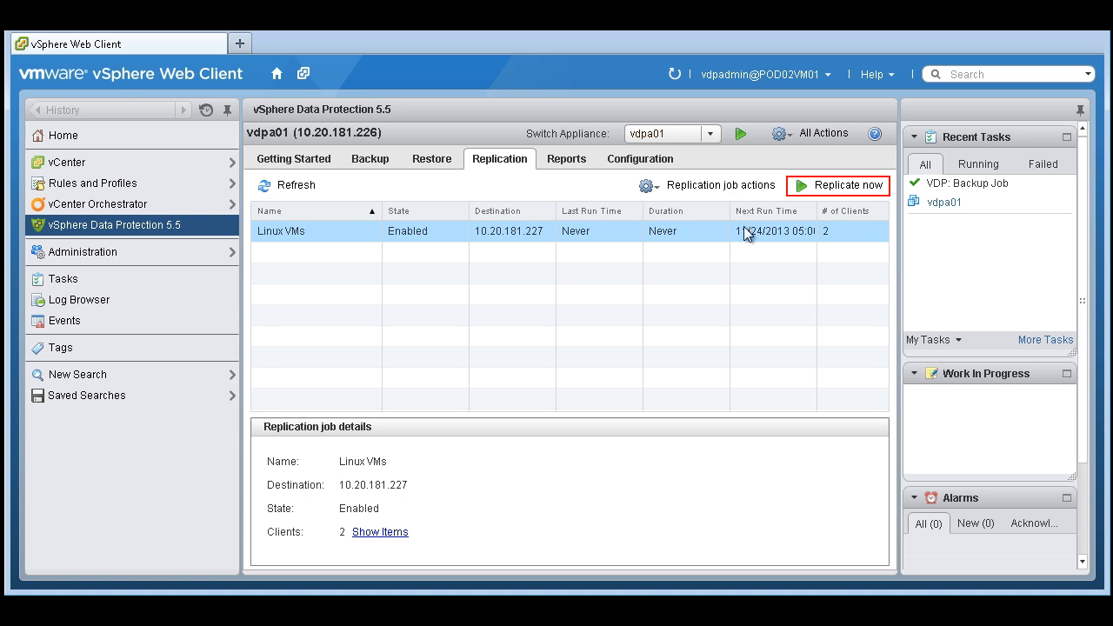
{"action": "left_click", "coordinate": [848, 185]}
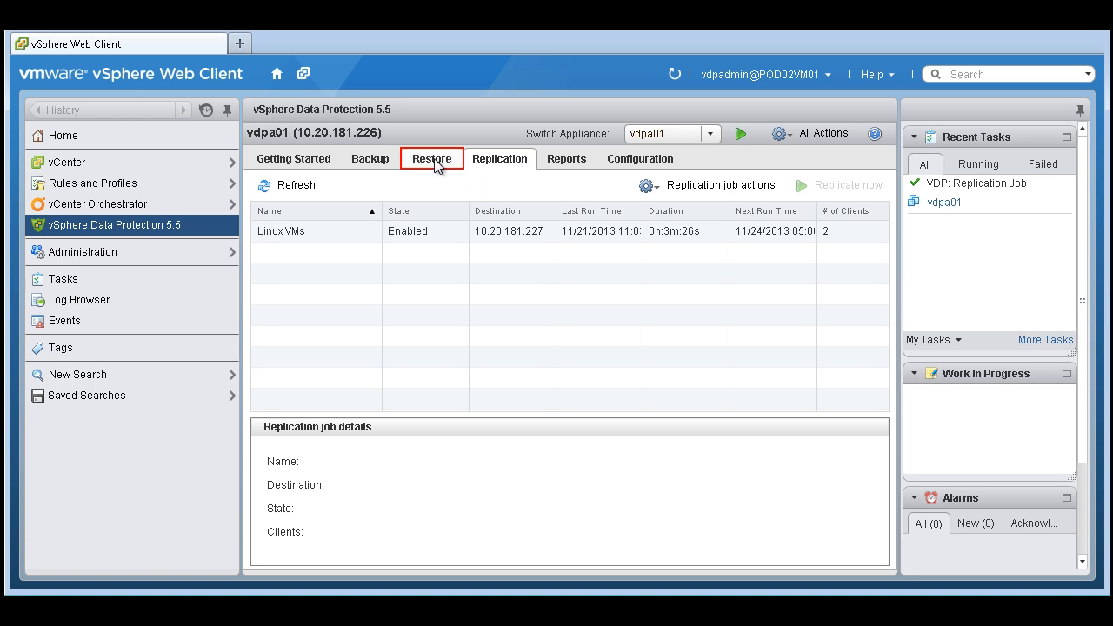
{"action": "left_click", "coordinate": [431, 158]}
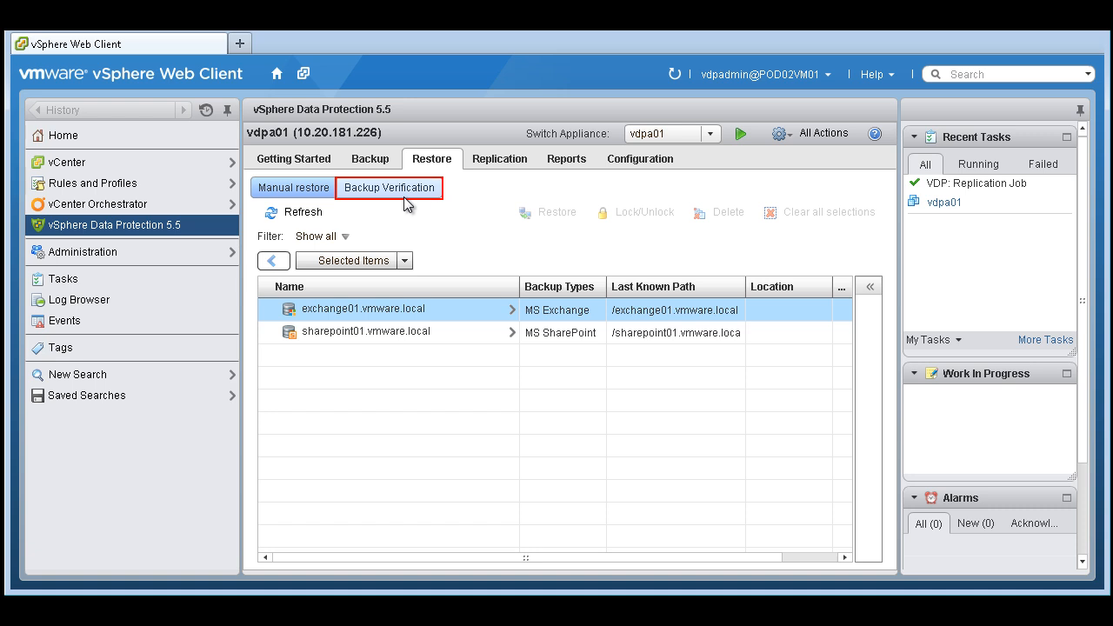
{"action": "mouse_move", "coordinate": [393, 196]}
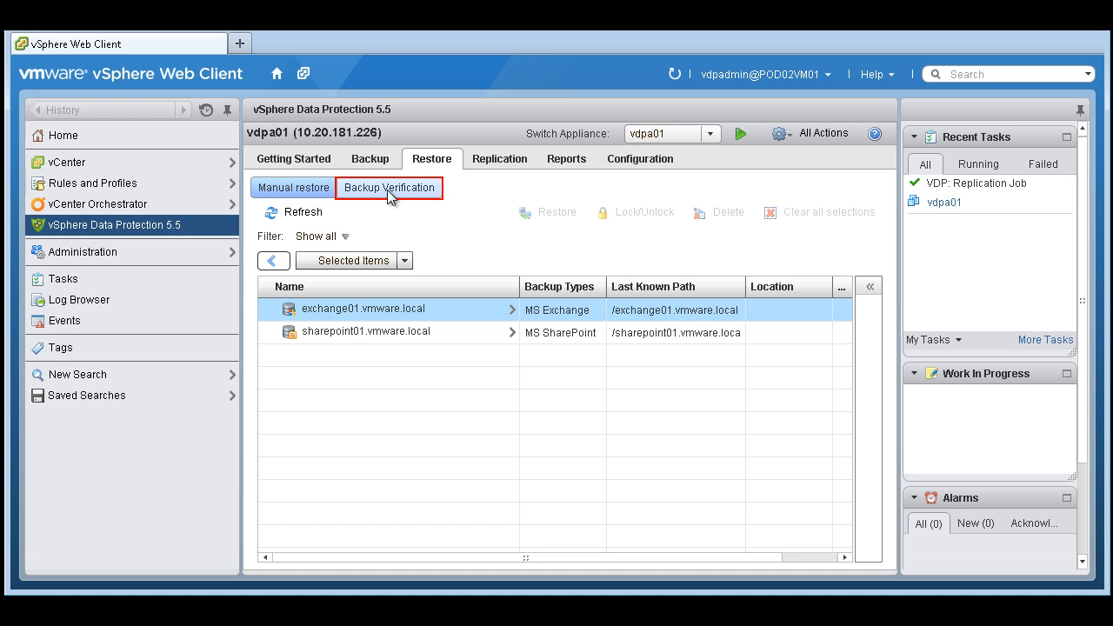
Show Backup Verification jobs and open the verification Job Actions menu
{"action": "left_click", "coordinate": [389, 187]}
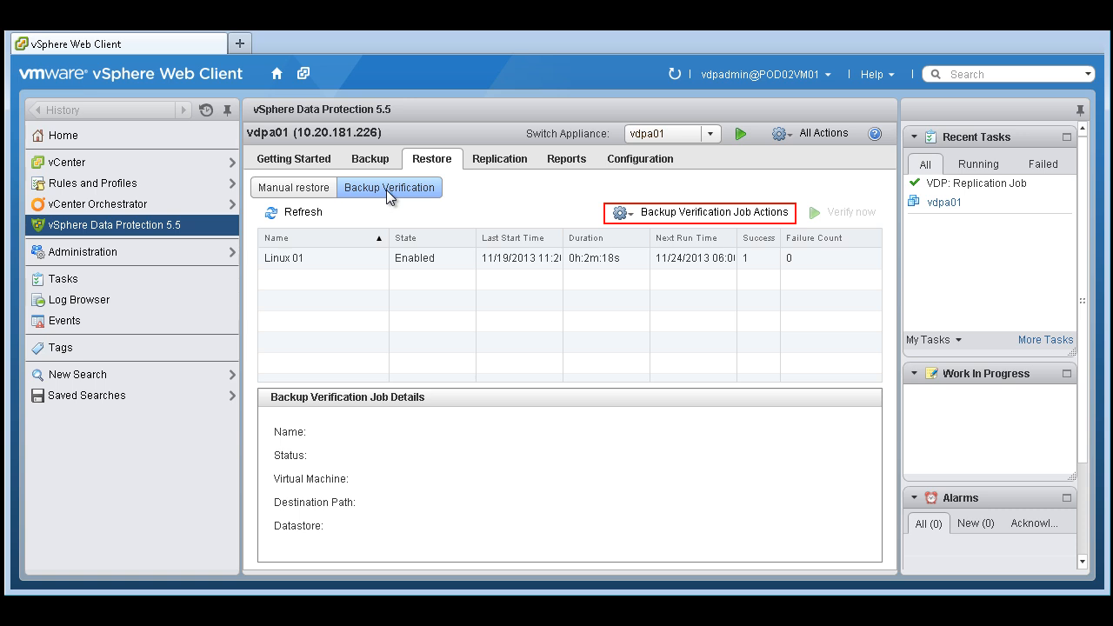
{"action": "left_click", "coordinate": [700, 211]}
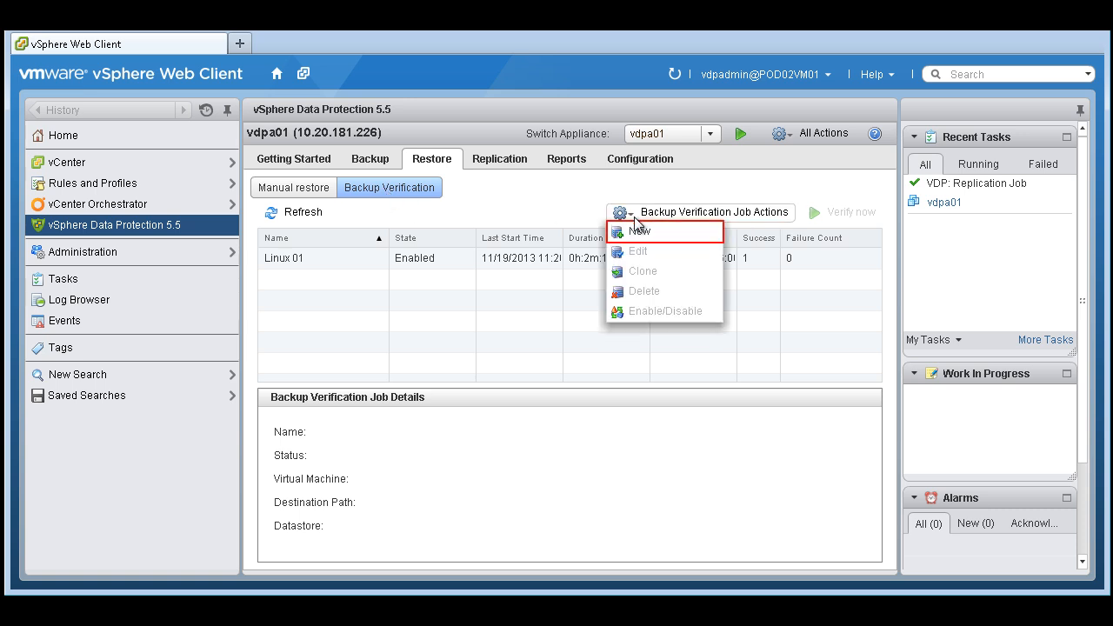
Start a new verification job for linux02 with heartbeat-only verification
{"action": "left_click", "coordinate": [638, 230]}
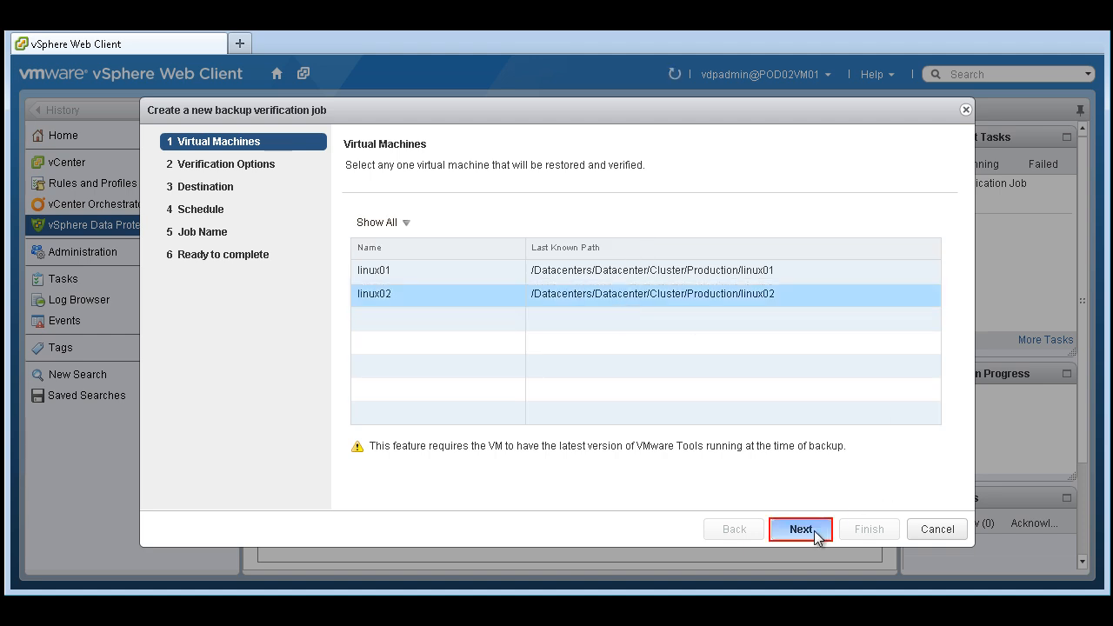
{"action": "left_click", "coordinate": [799, 528]}
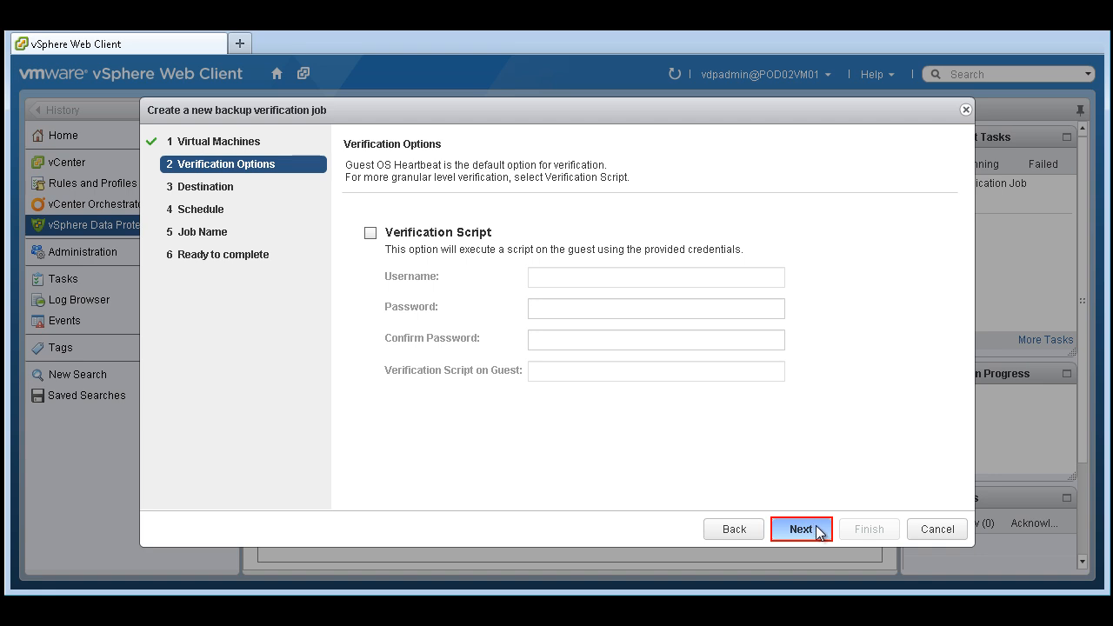
{"action": "left_click", "coordinate": [800, 529]}
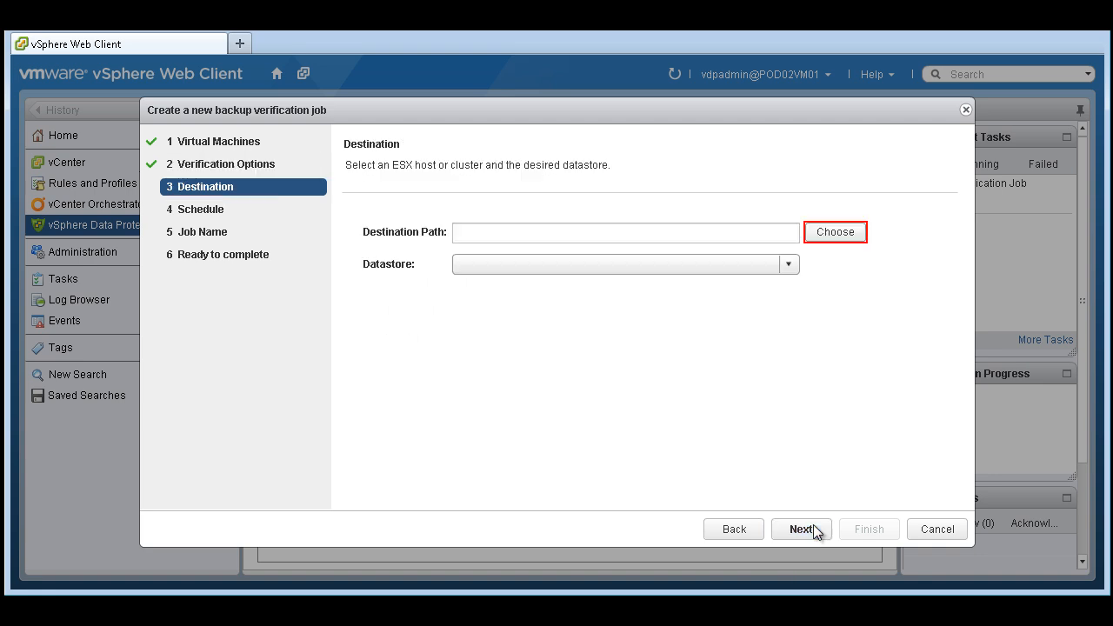
Choose host pod02-esx-01a.pml.local as the verification restore destination
{"action": "left_click", "coordinate": [834, 231]}
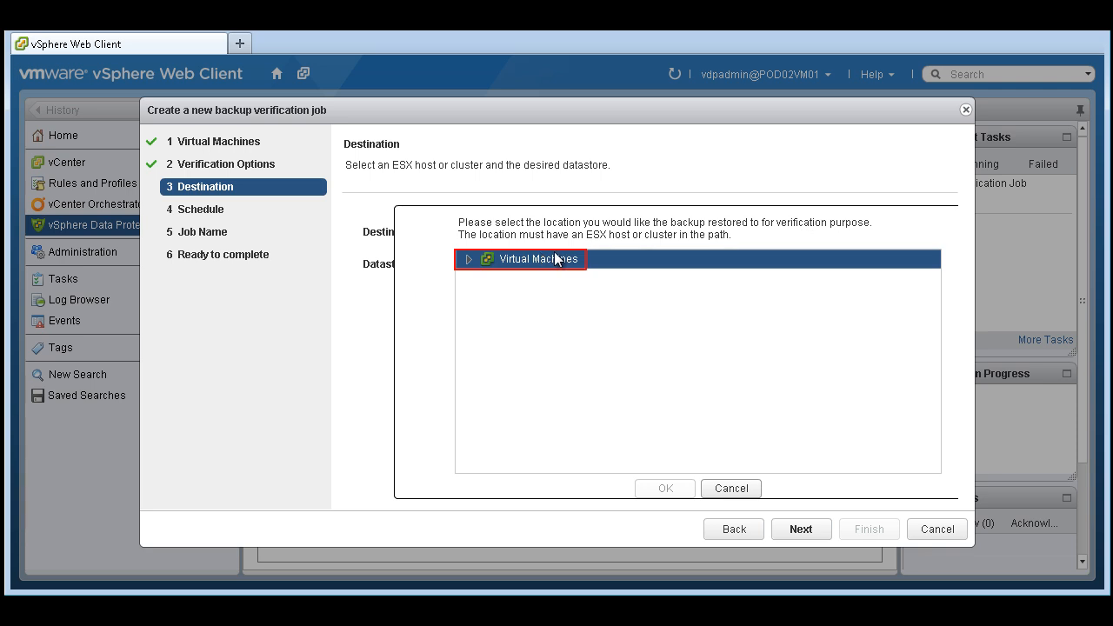
{"action": "left_click", "coordinate": [468, 260]}
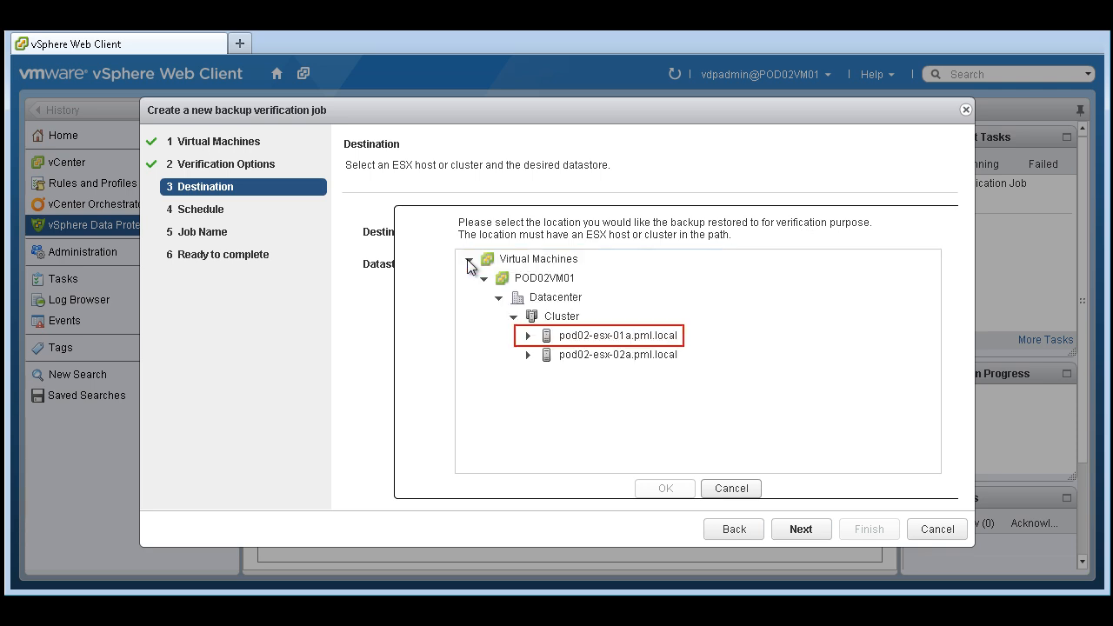
{"action": "left_click", "coordinate": [617, 335]}
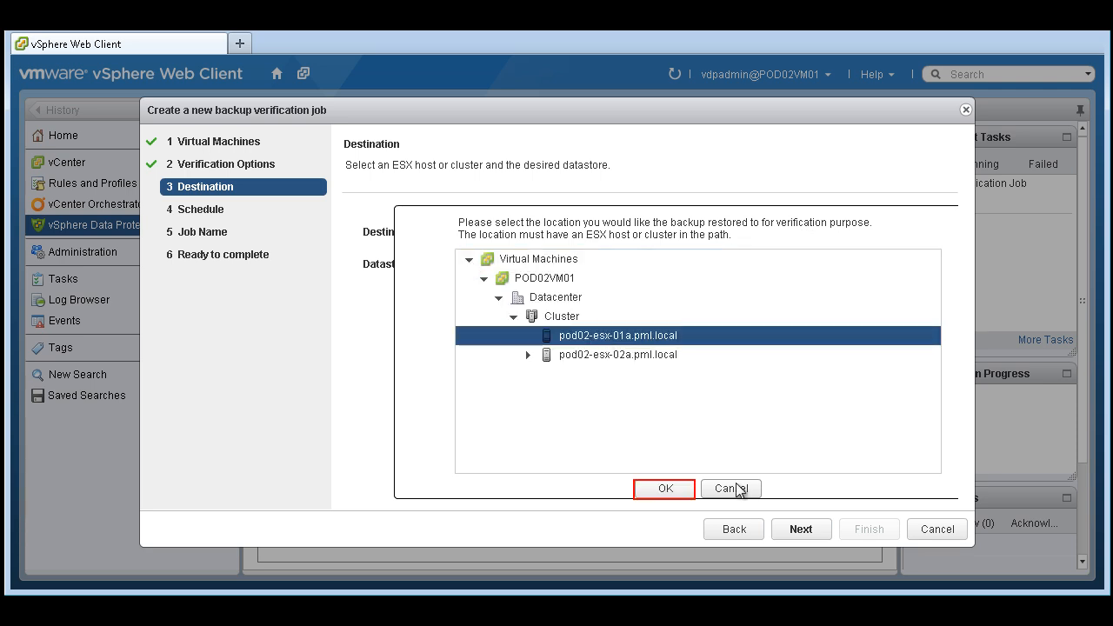
{"action": "left_click", "coordinate": [664, 488]}
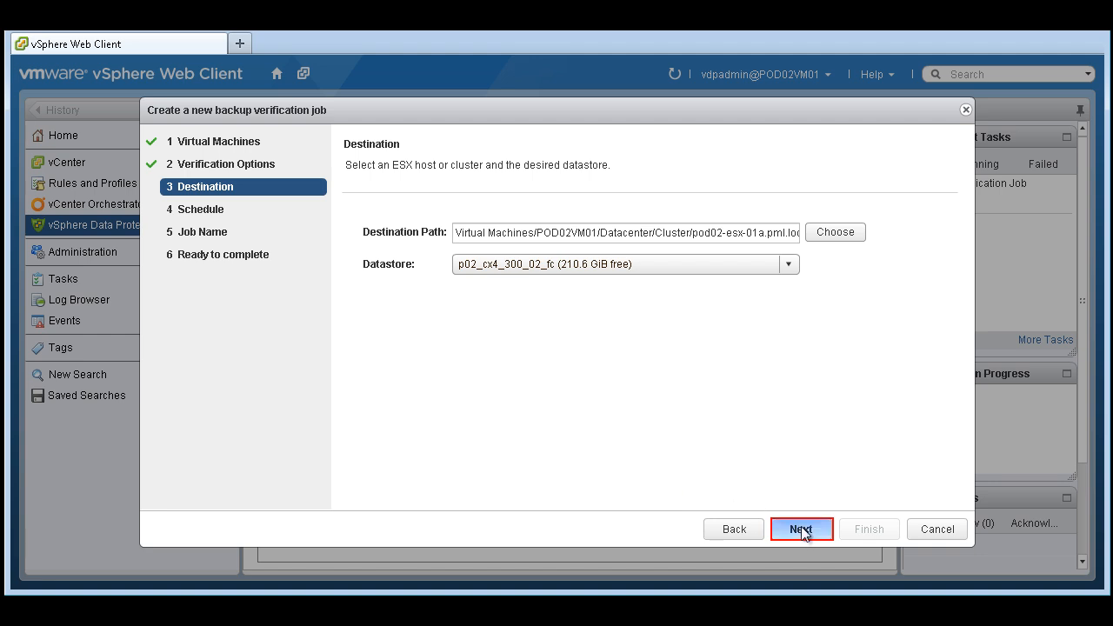
{"action": "left_click", "coordinate": [801, 529]}
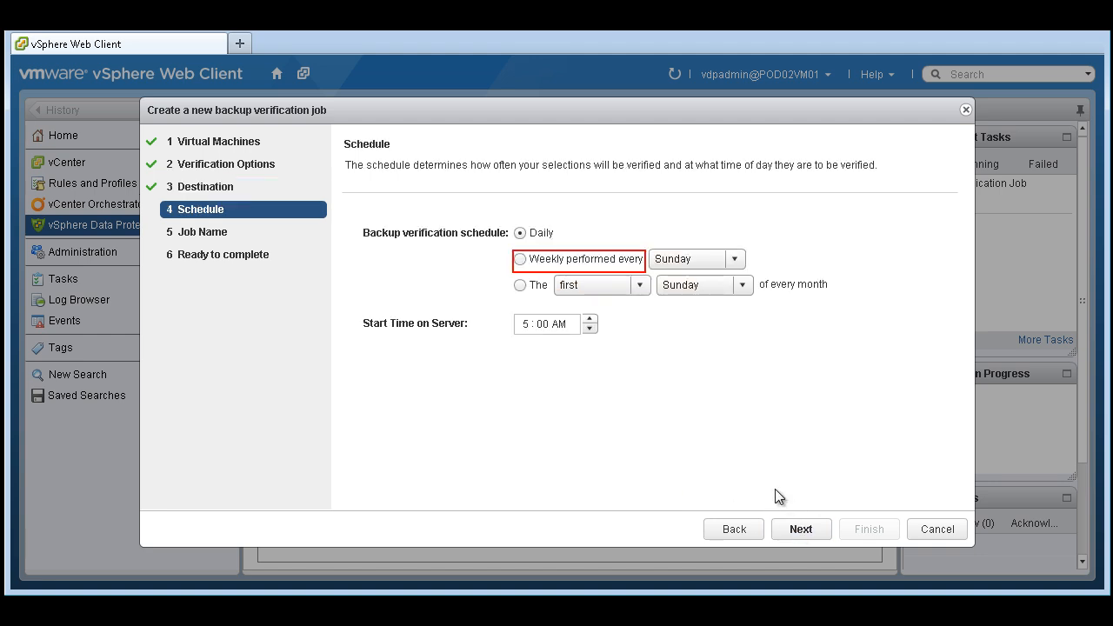
Schedule verification weekly on Sunday, name the job Linux02, and finish
{"action": "left_click", "coordinate": [519, 258]}
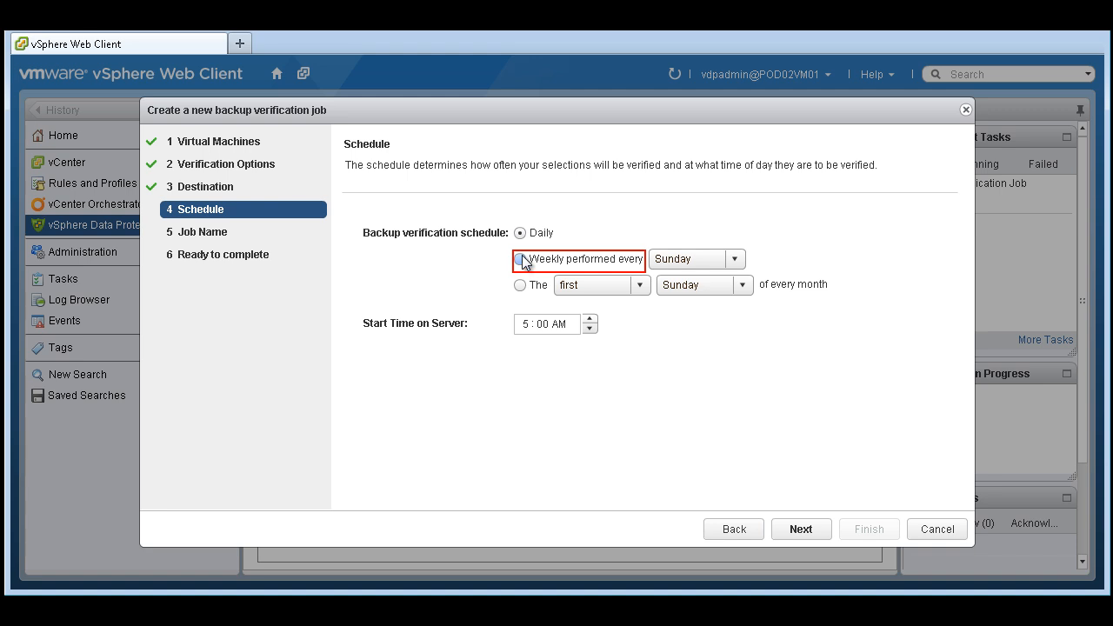
{"action": "left_click", "coordinate": [519, 258]}
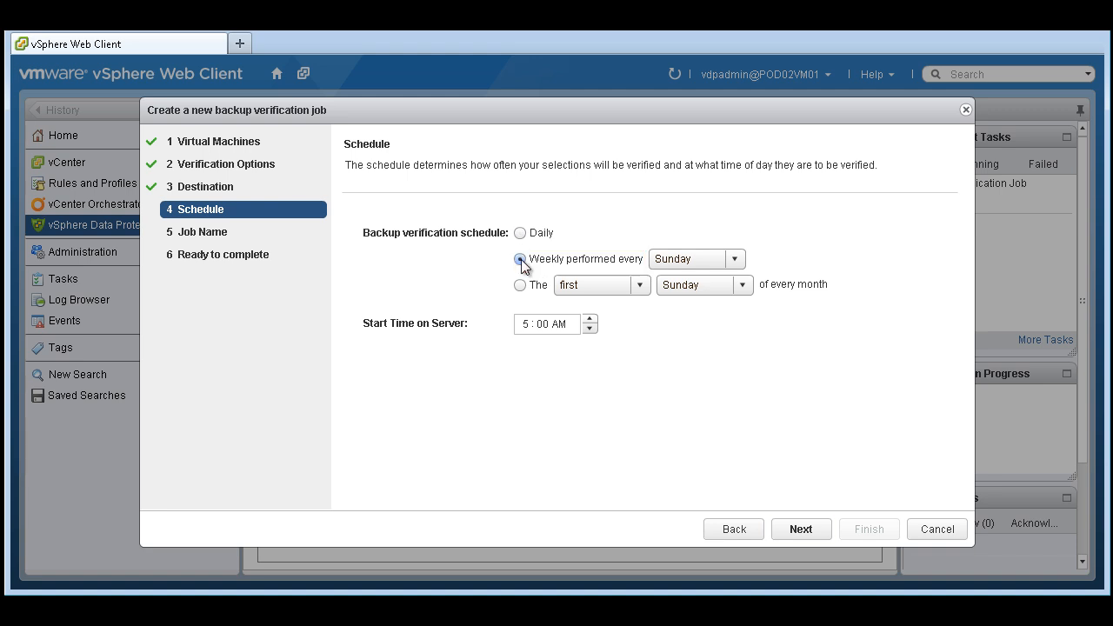
{"action": "left_click", "coordinate": [800, 528]}
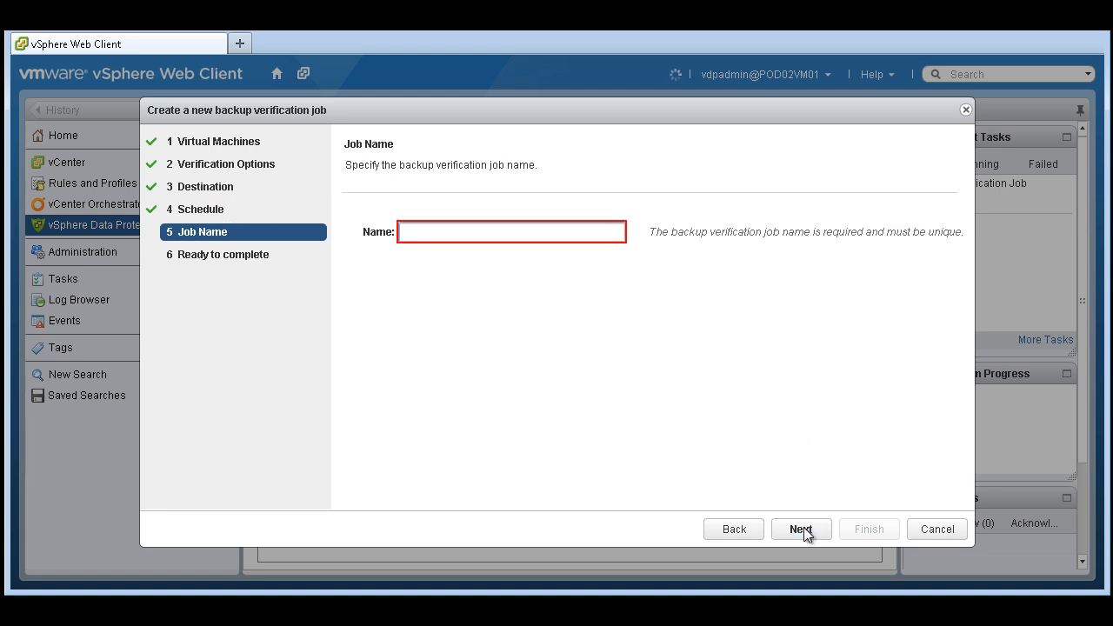
{"action": "type", "text": "Linux02"}
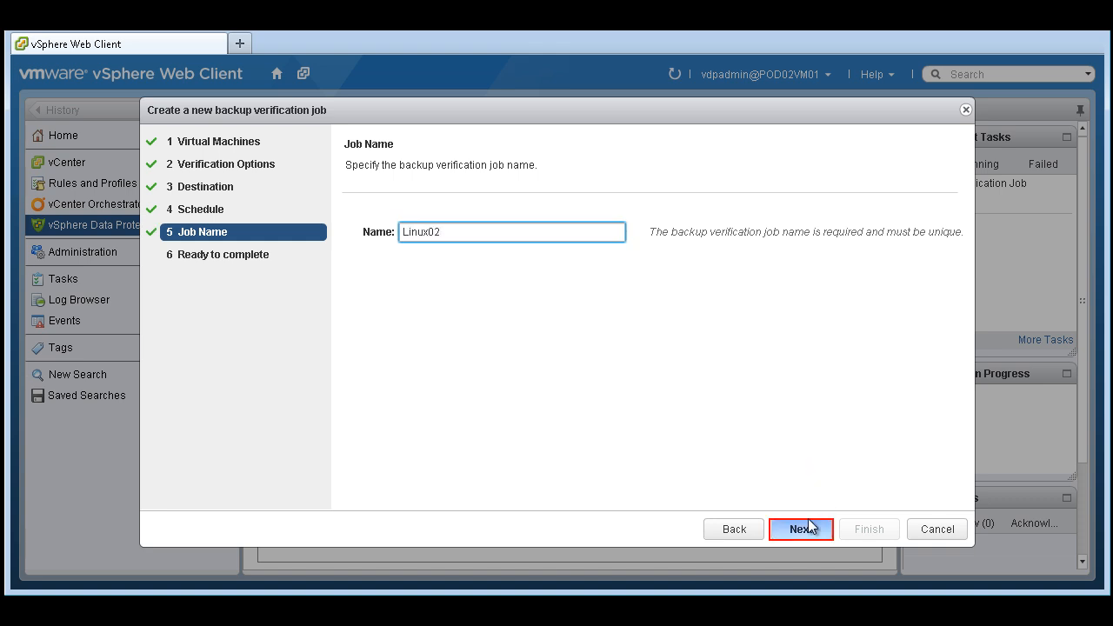
{"action": "left_click", "coordinate": [800, 529]}
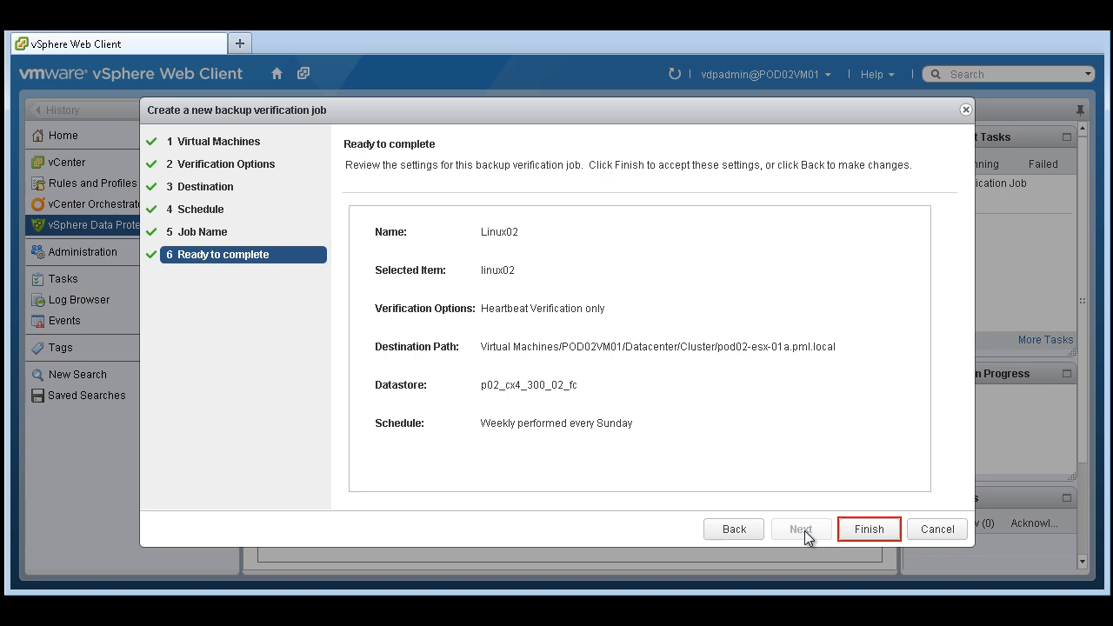
{"action": "left_click", "coordinate": [869, 528]}
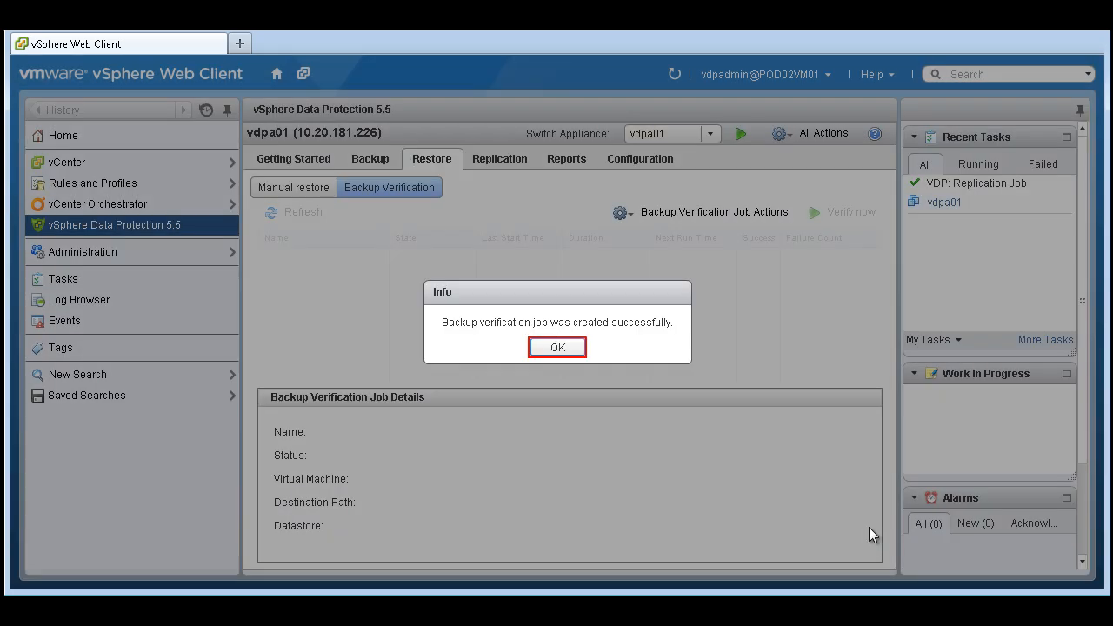
In Manual restore, tick linux02's 11/21/2013 10:50 AM restore point
{"action": "left_click", "coordinate": [557, 347]}
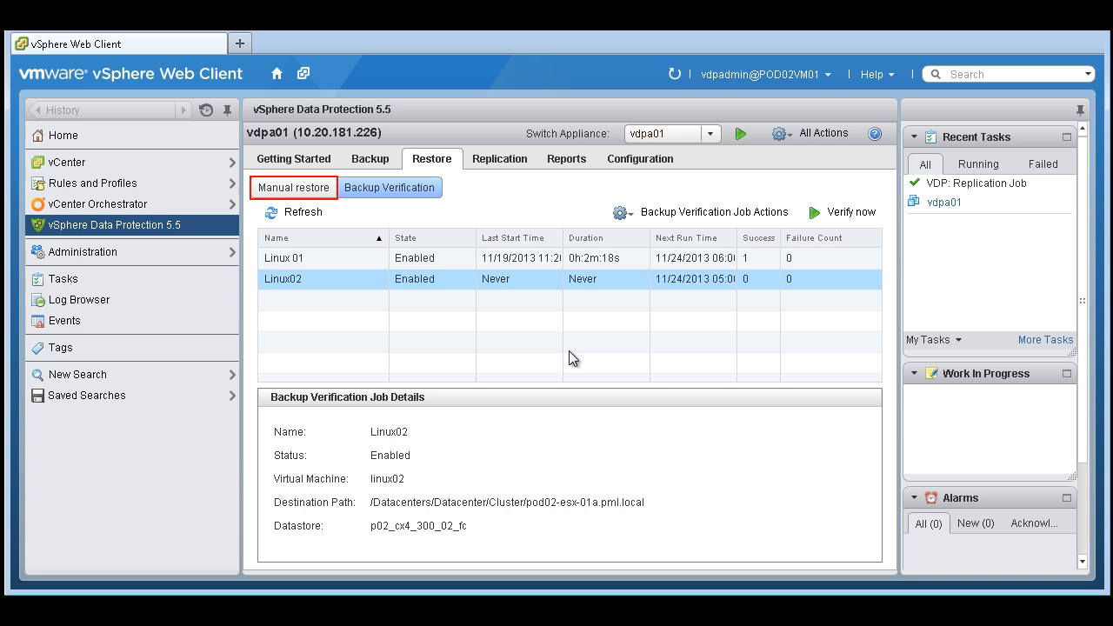
{"action": "mouse_move", "coordinate": [300, 211]}
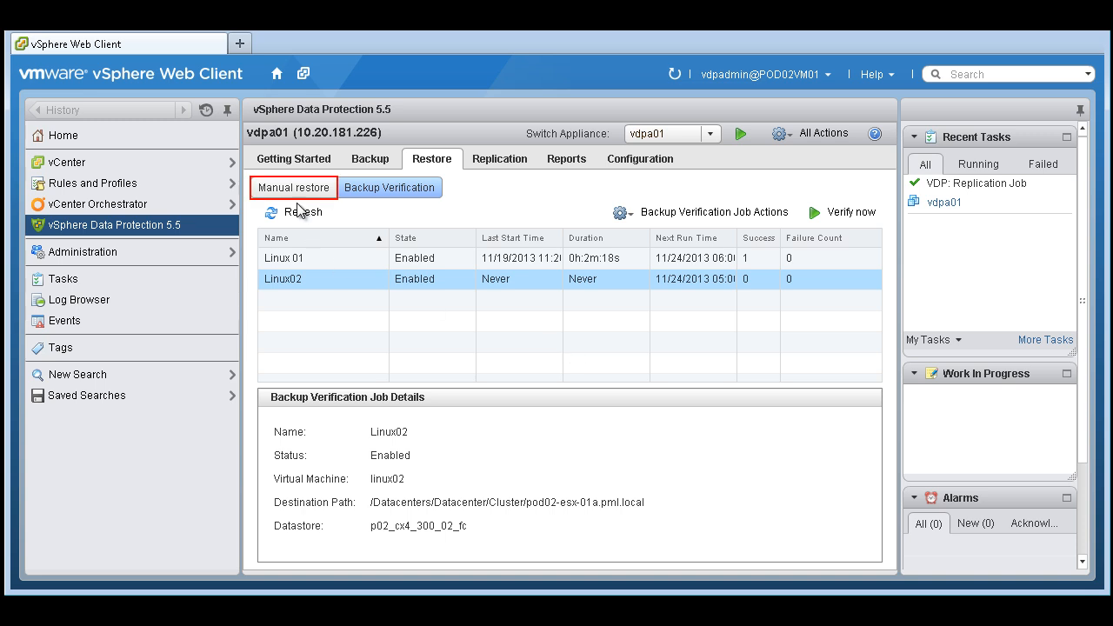
{"action": "left_click", "coordinate": [293, 187]}
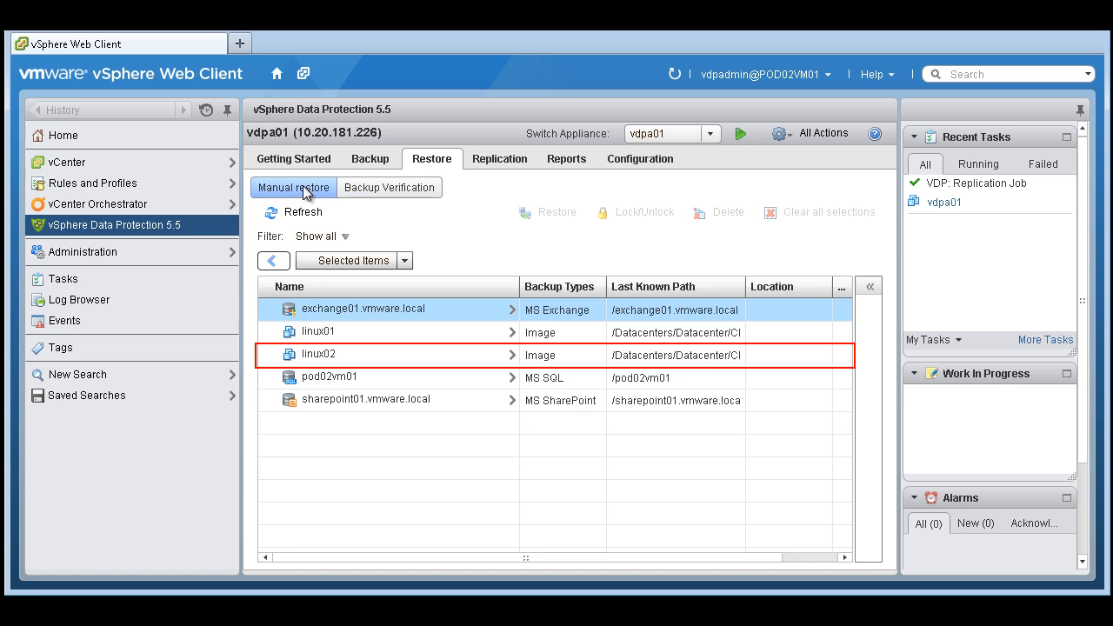
{"action": "left_click", "coordinate": [318, 354]}
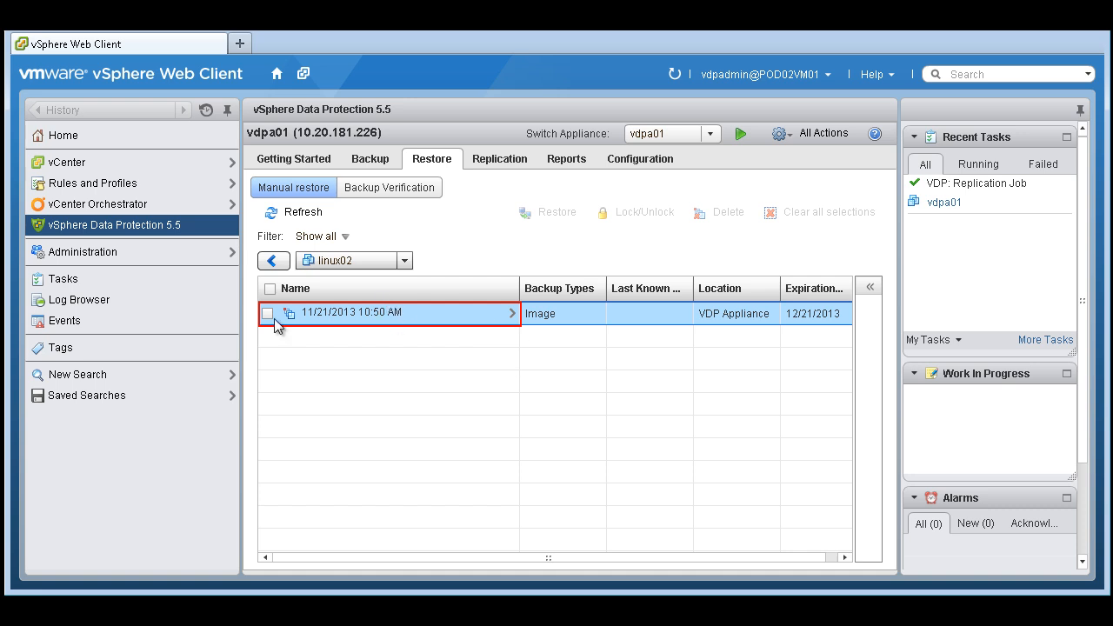
{"action": "mouse_move", "coordinate": [518, 320]}
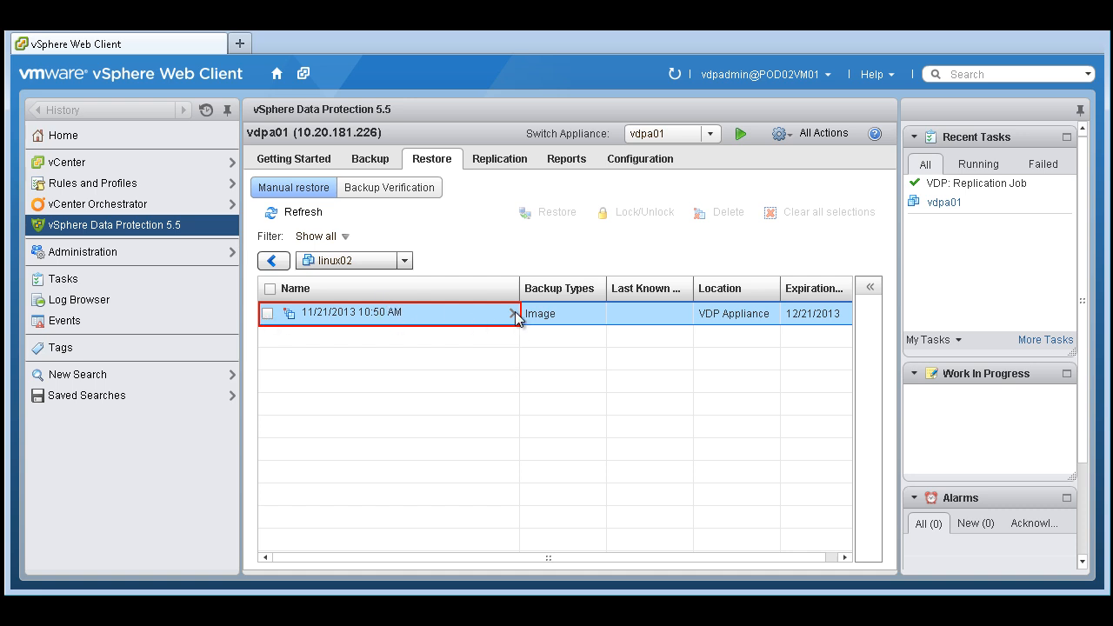
{"action": "left_click", "coordinate": [513, 312]}
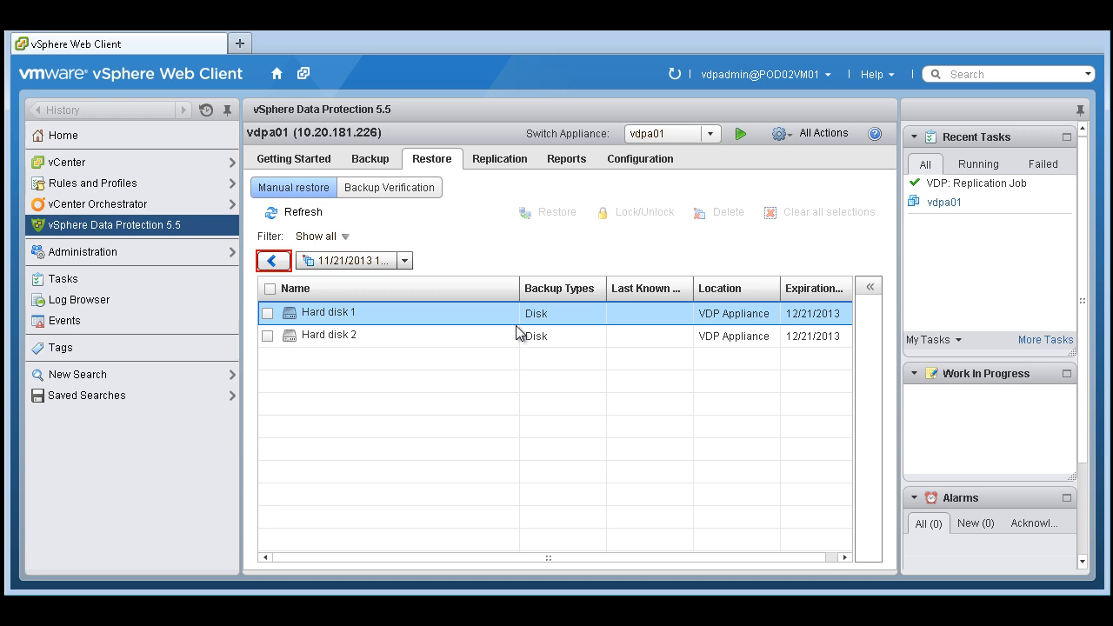
{"action": "mouse_move", "coordinate": [487, 339]}
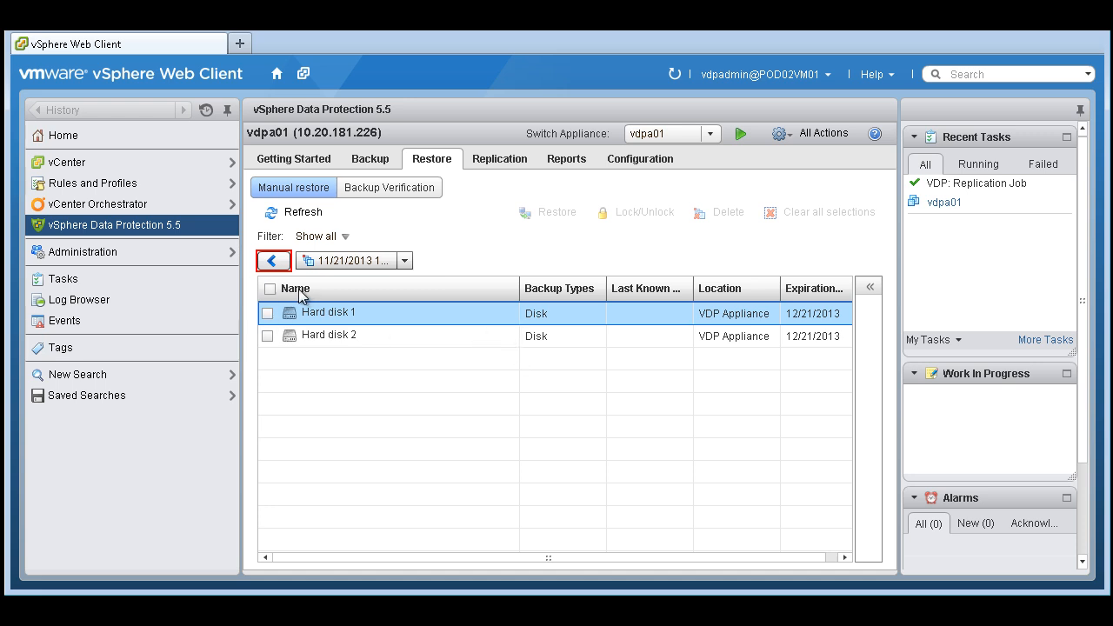
{"action": "left_click", "coordinate": [272, 261]}
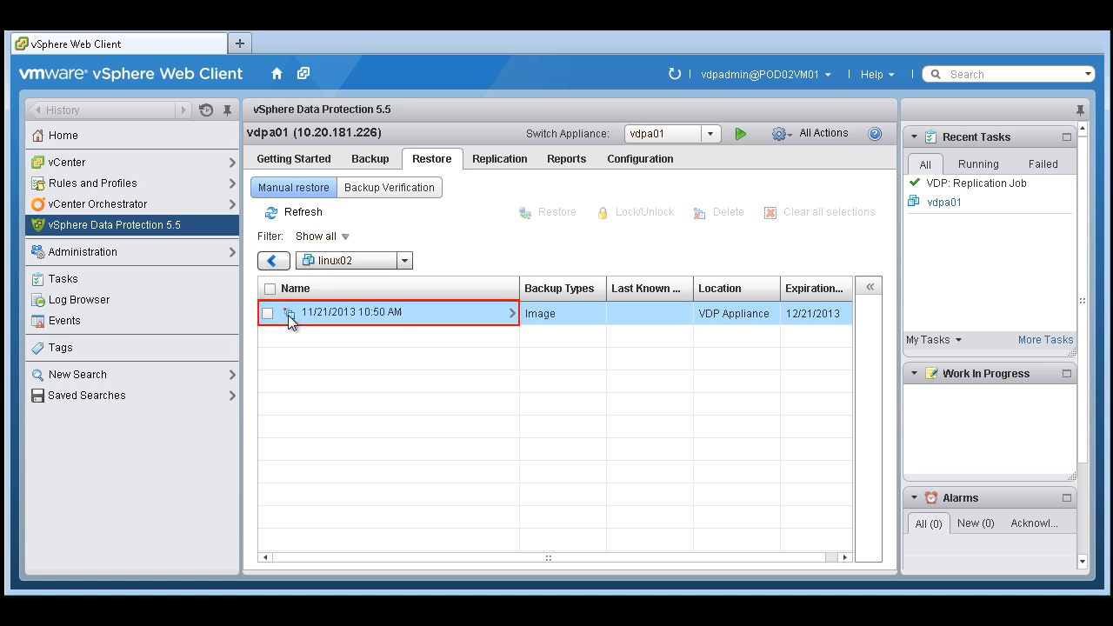
{"action": "mouse_move", "coordinate": [294, 323]}
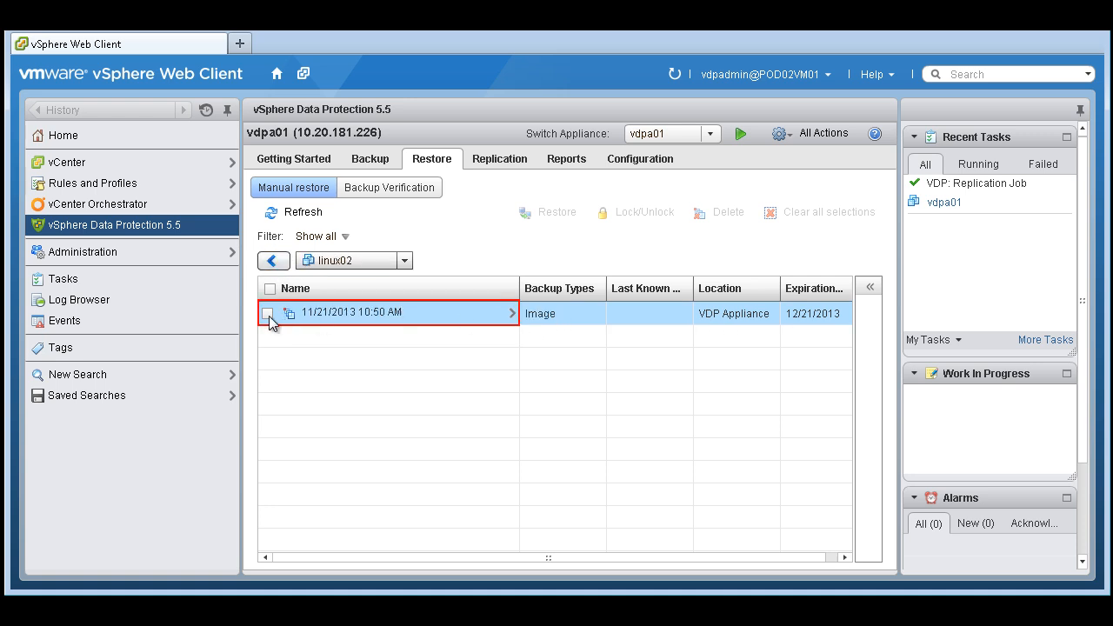
{"action": "left_click", "coordinate": [270, 313]}
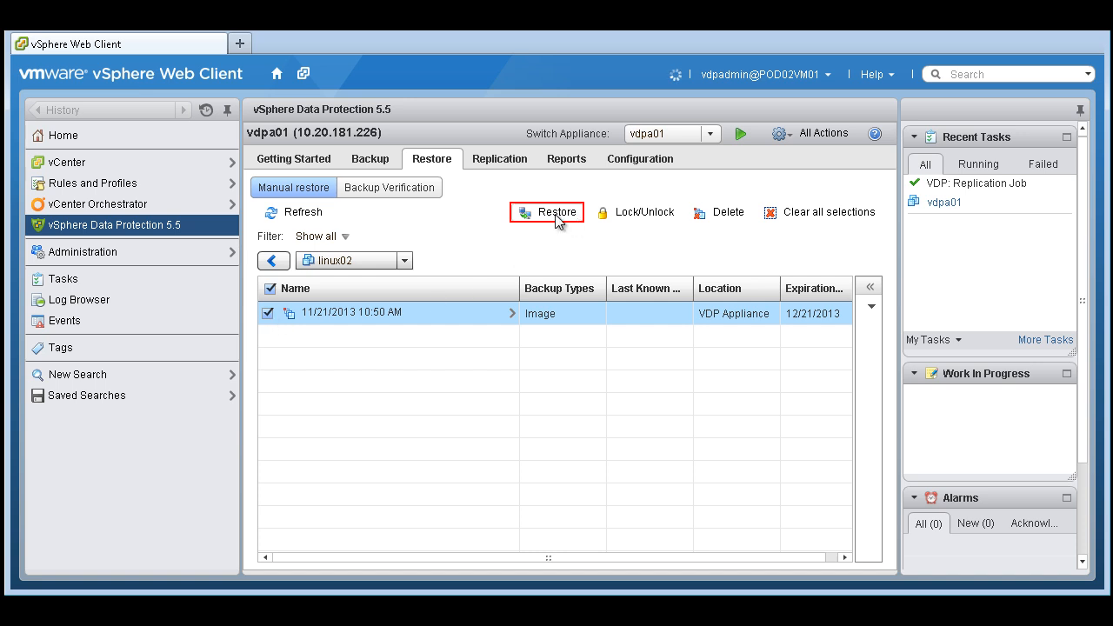
Restore the linux02 backup as new VM linux02_20131121_111424 in Production
{"action": "left_click", "coordinate": [546, 211]}
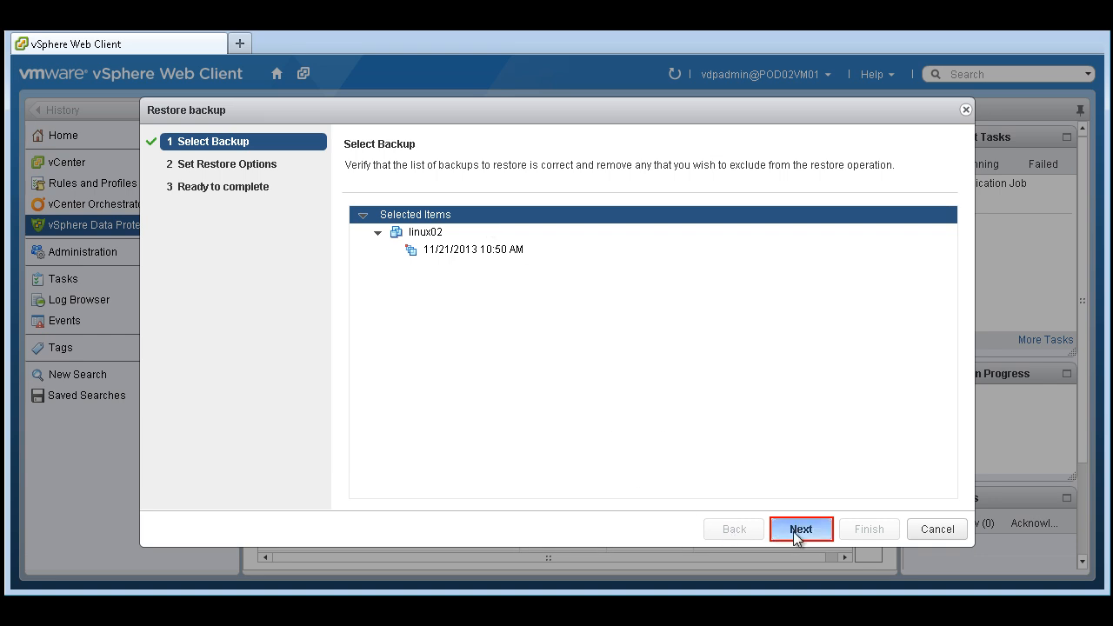
{"action": "left_click", "coordinate": [800, 529]}
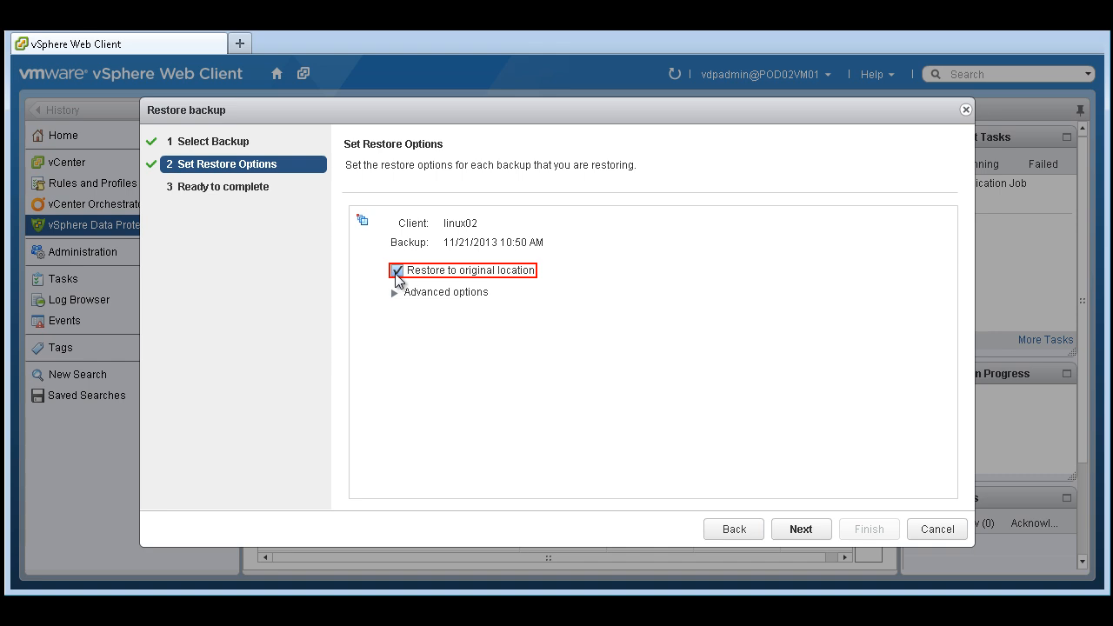
{"action": "left_click", "coordinate": [397, 270]}
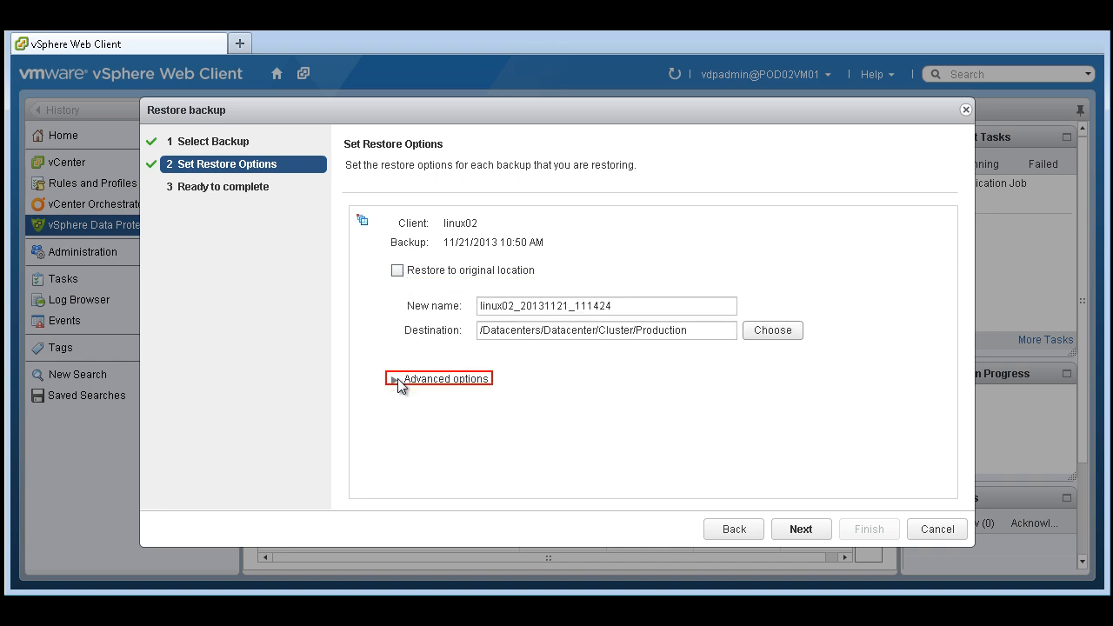
{"action": "left_click", "coordinate": [397, 378]}
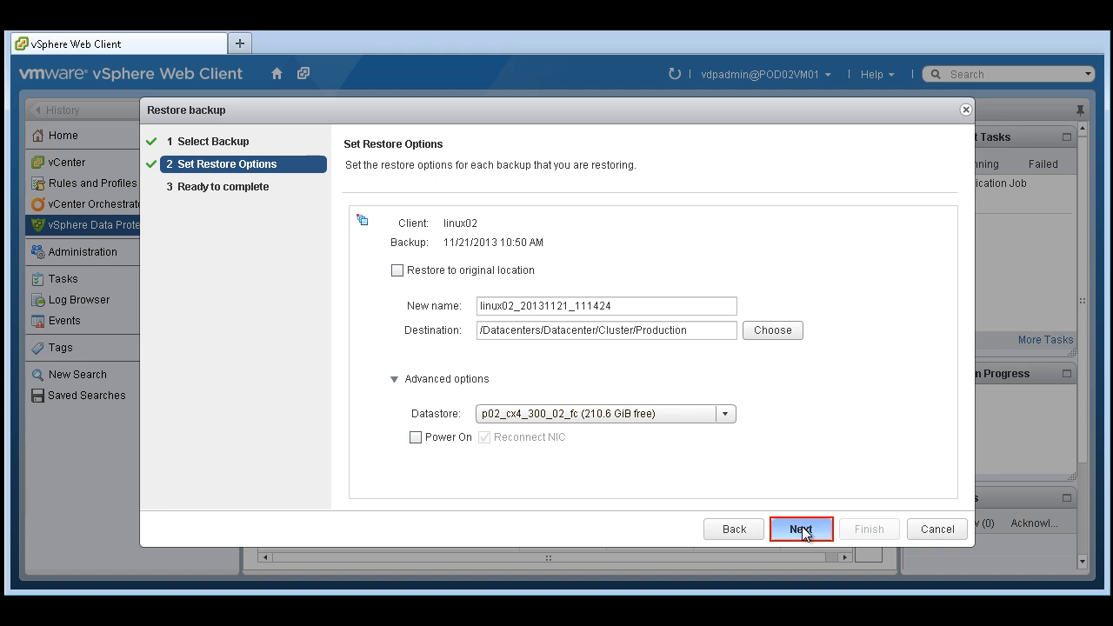
{"action": "left_click", "coordinate": [801, 528]}
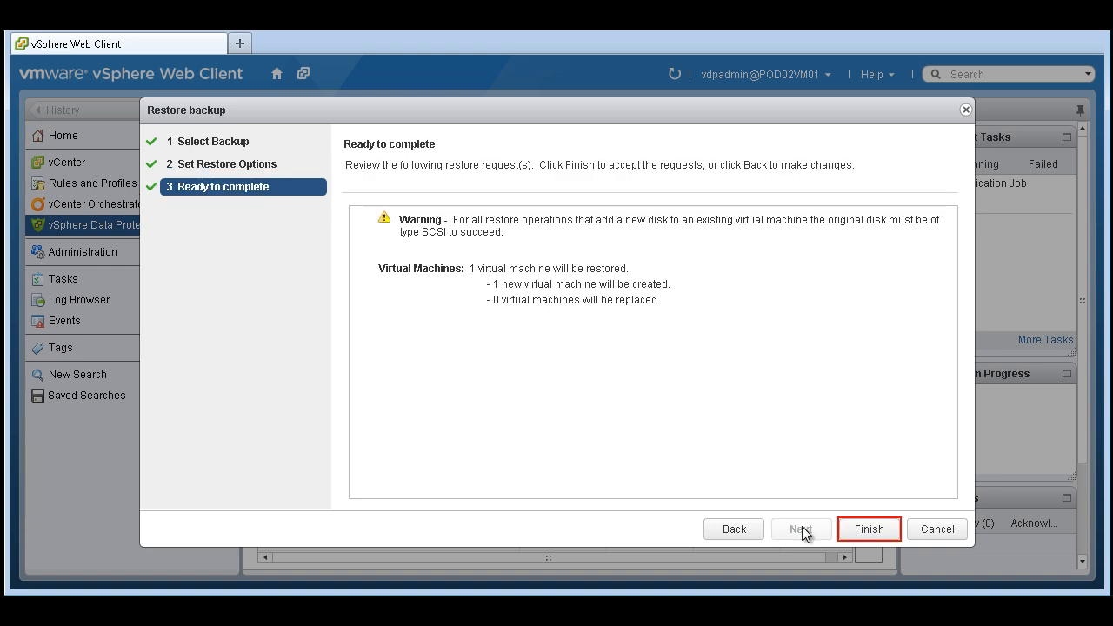
{"action": "left_click", "coordinate": [868, 529]}
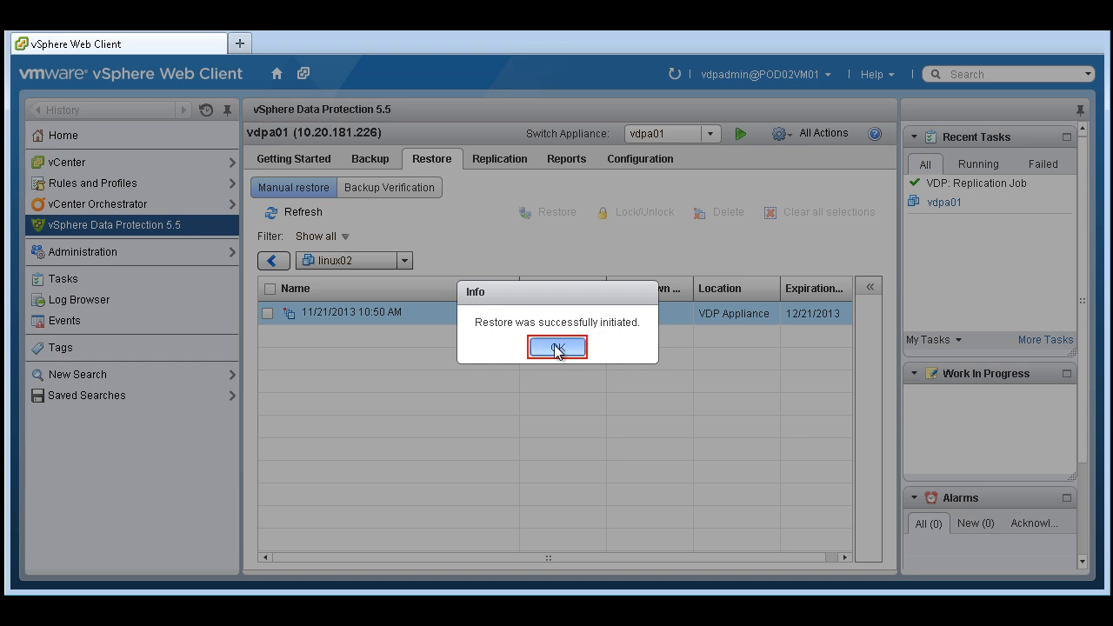
{"action": "left_click", "coordinate": [555, 347]}
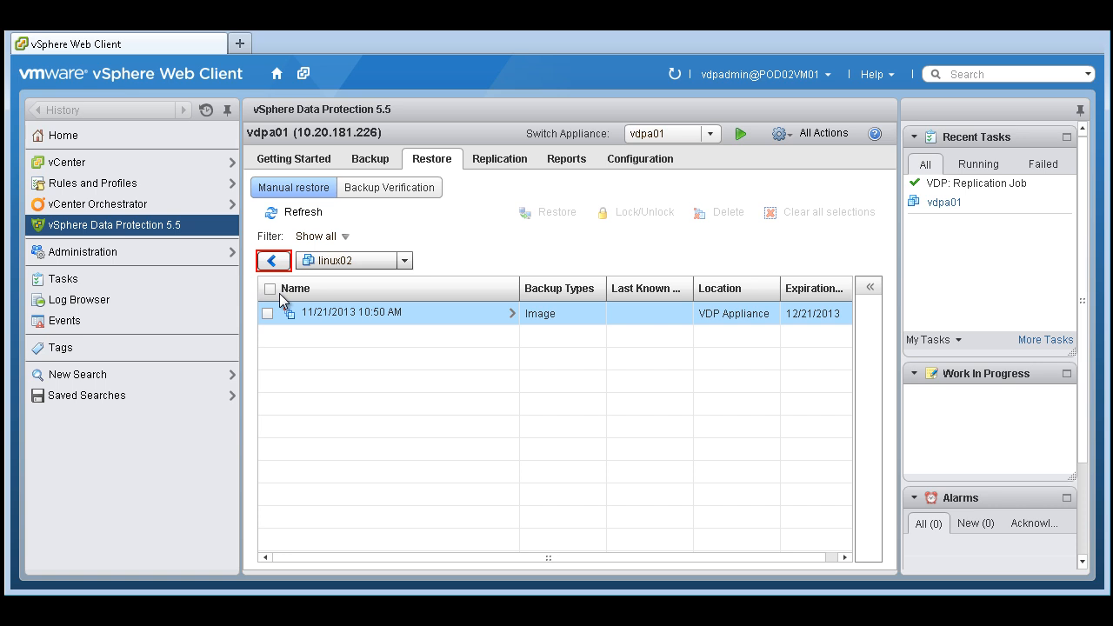
Back at all clients, tick pod02vm01's VIM_VCDB database backup
{"action": "left_click", "coordinate": [273, 260]}
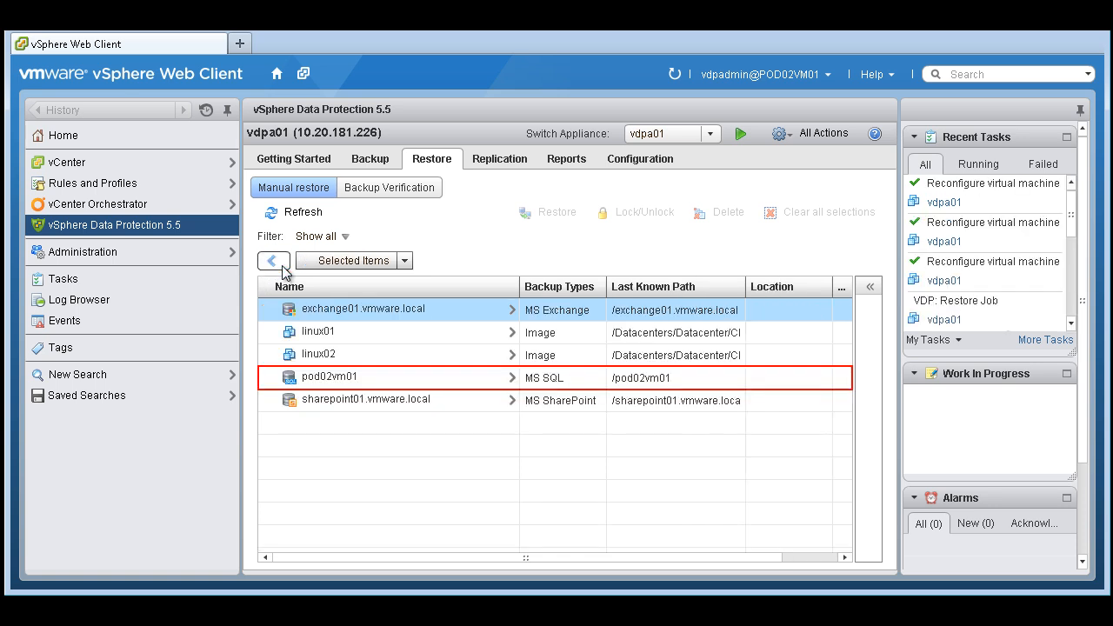
{"action": "mouse_move", "coordinate": [320, 342]}
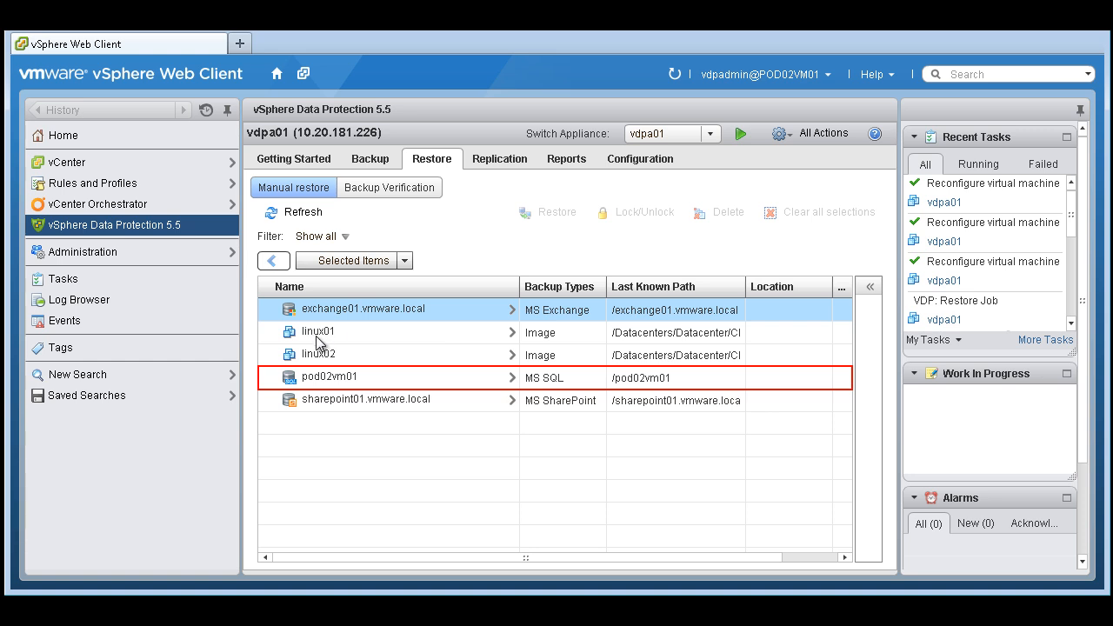
{"action": "left_click", "coordinate": [328, 378]}
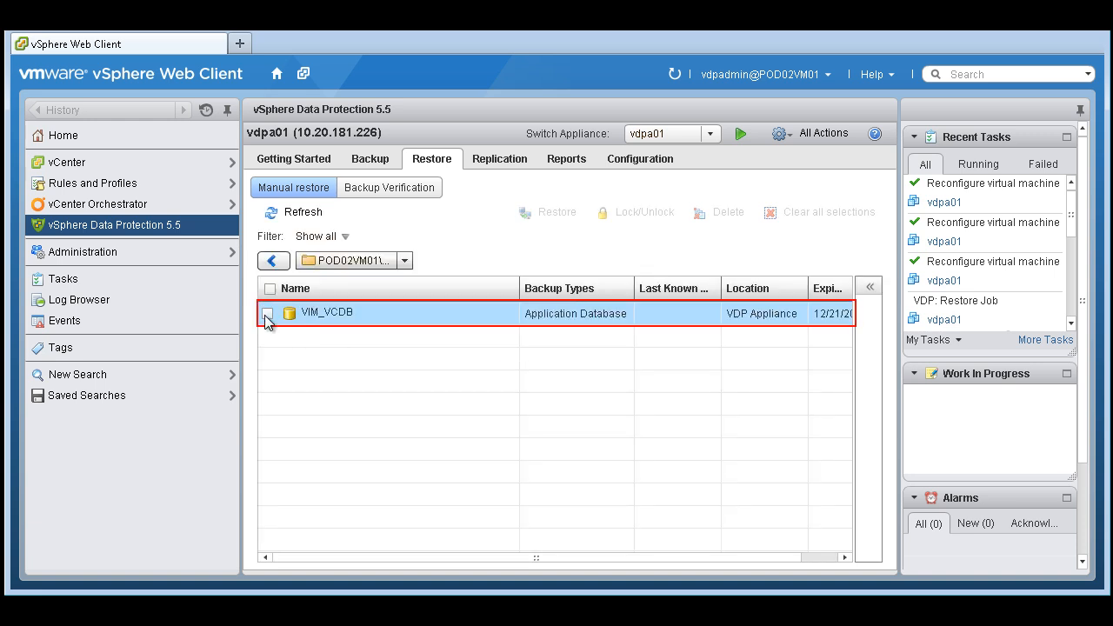
{"action": "left_click", "coordinate": [267, 313]}
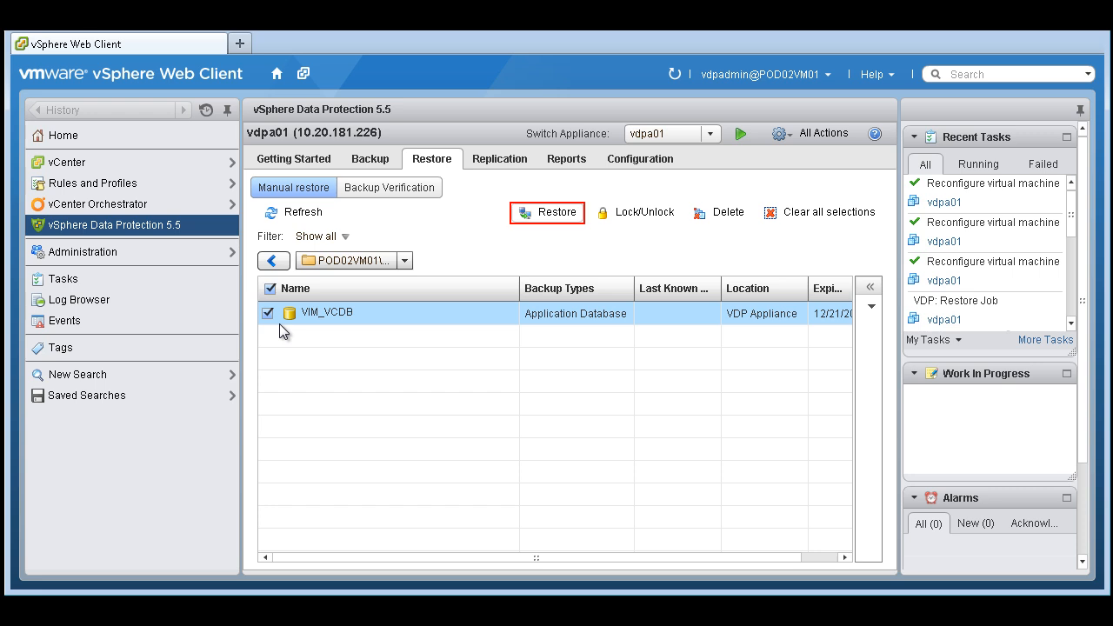
{"action": "mouse_move", "coordinate": [591, 216]}
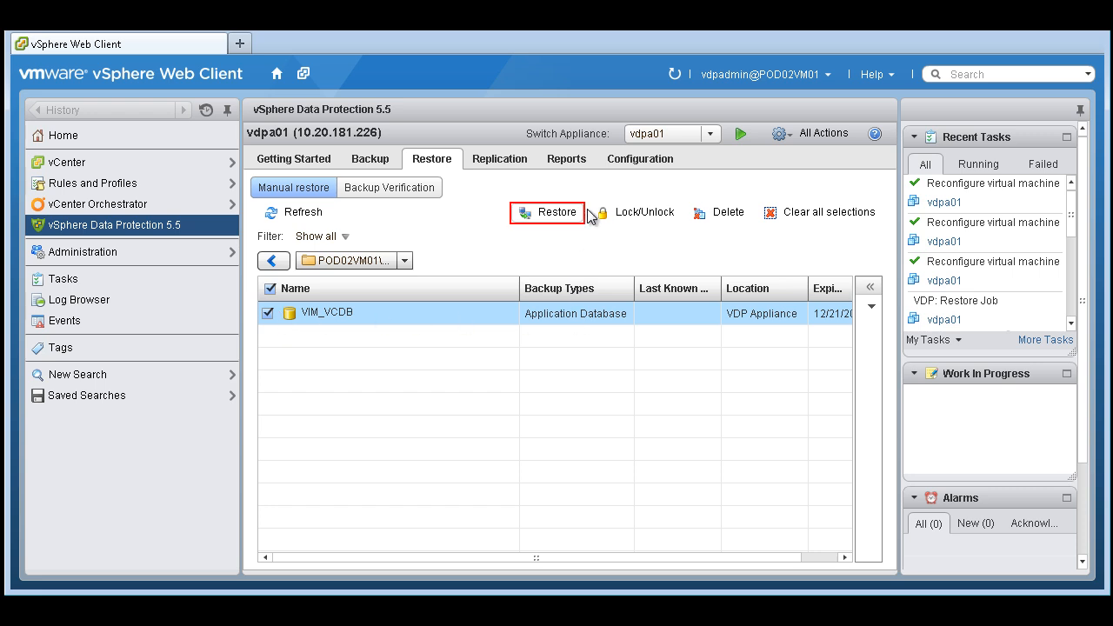
{"action": "left_click", "coordinate": [547, 212]}
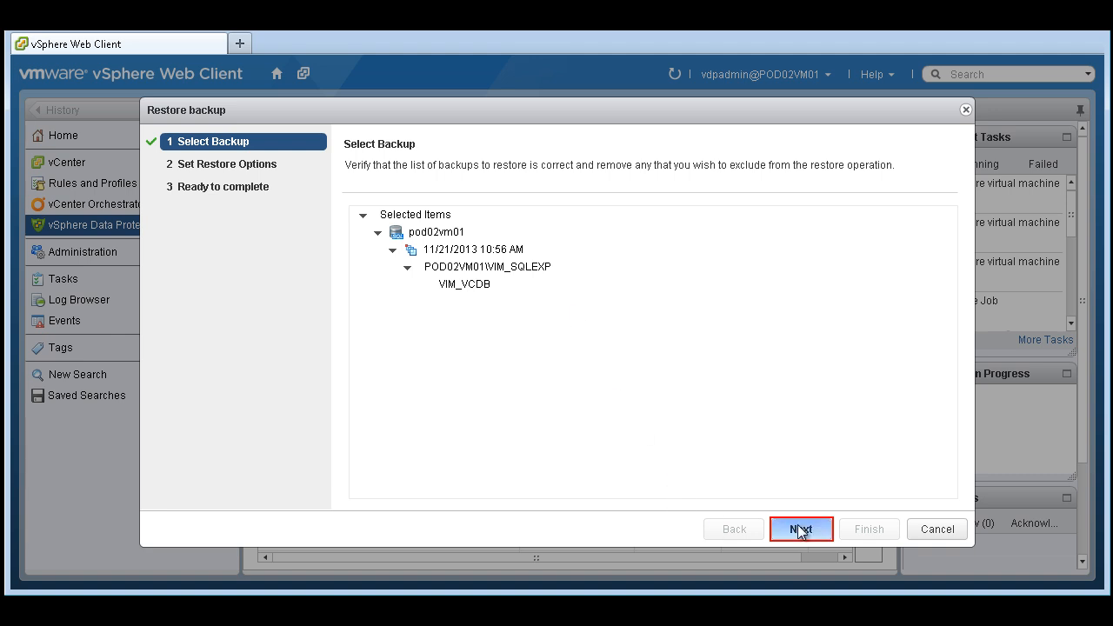
{"action": "left_click", "coordinate": [800, 529]}
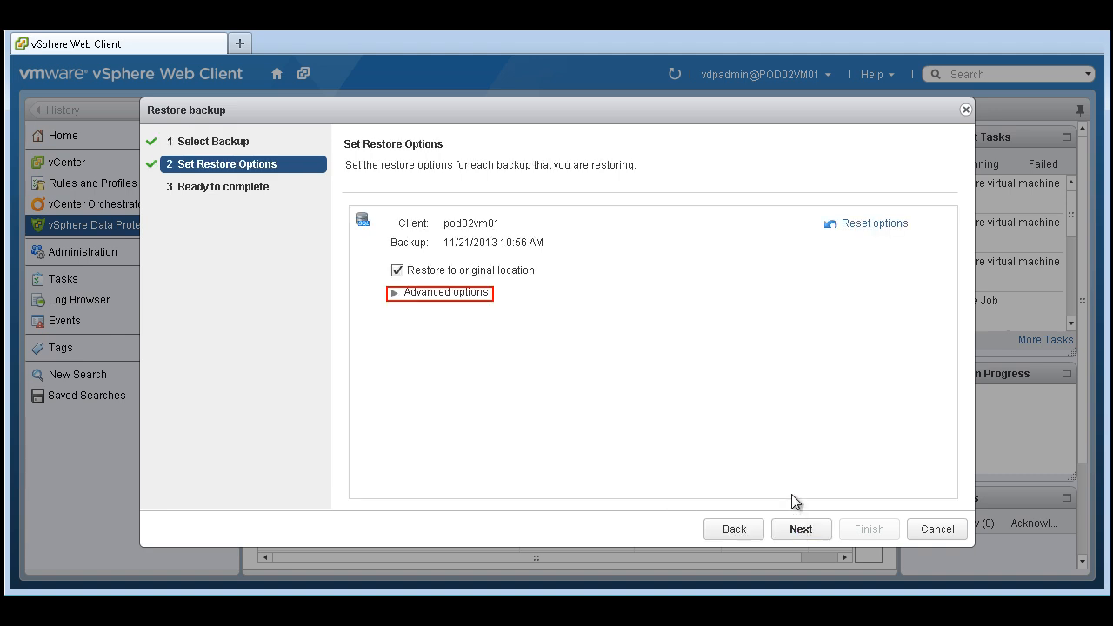
{"action": "left_click", "coordinate": [439, 292]}
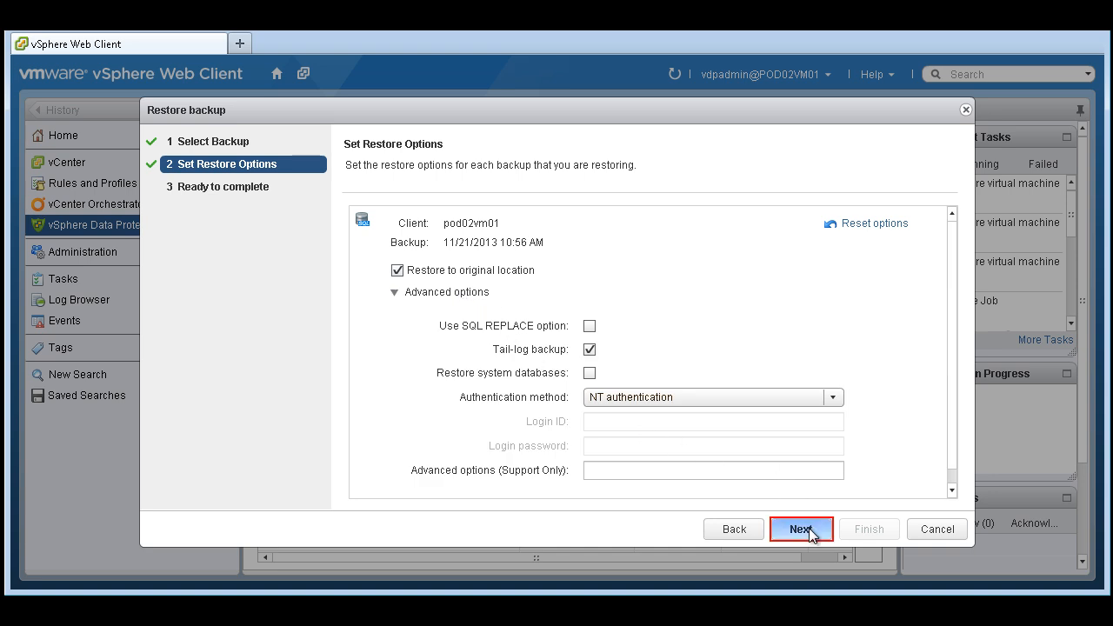
{"action": "left_click", "coordinate": [800, 529]}
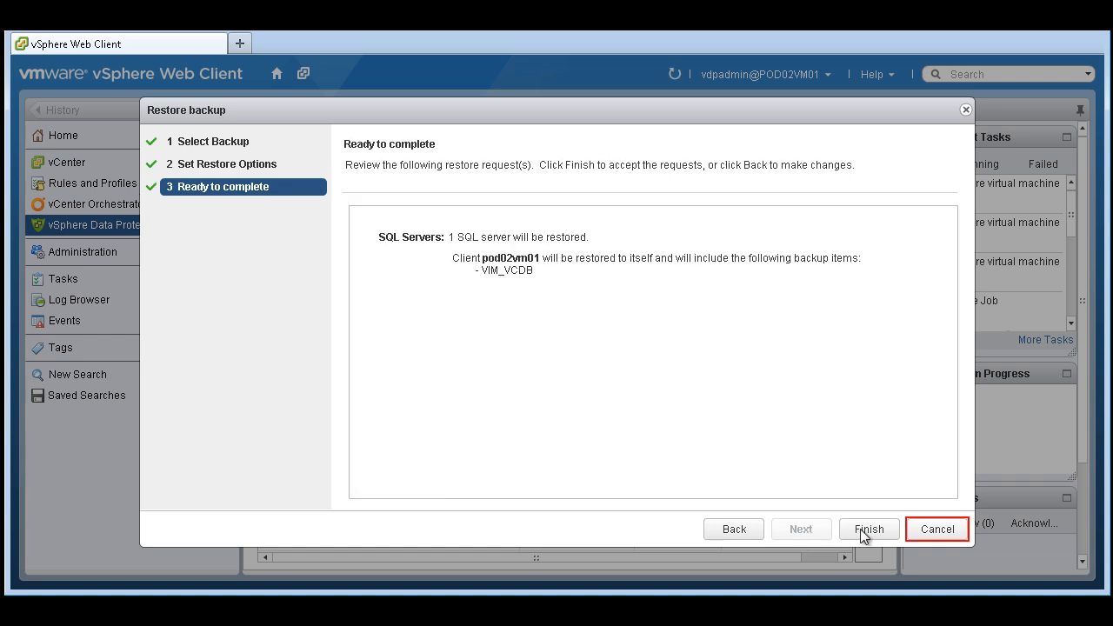
{"action": "mouse_move", "coordinate": [857, 371]}
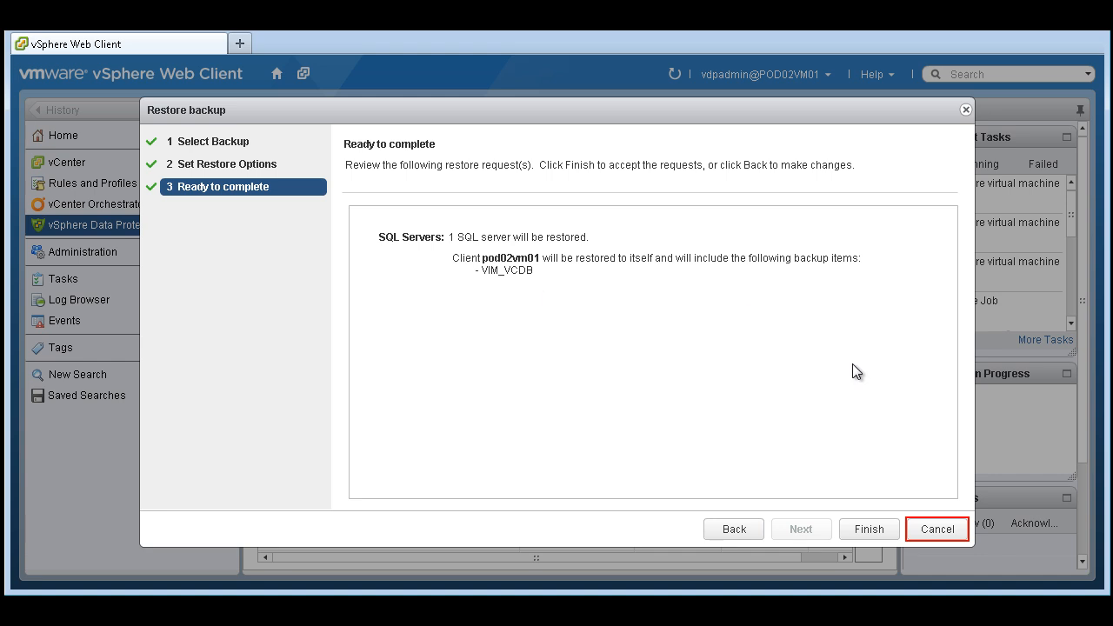
{"action": "left_click", "coordinate": [936, 529]}
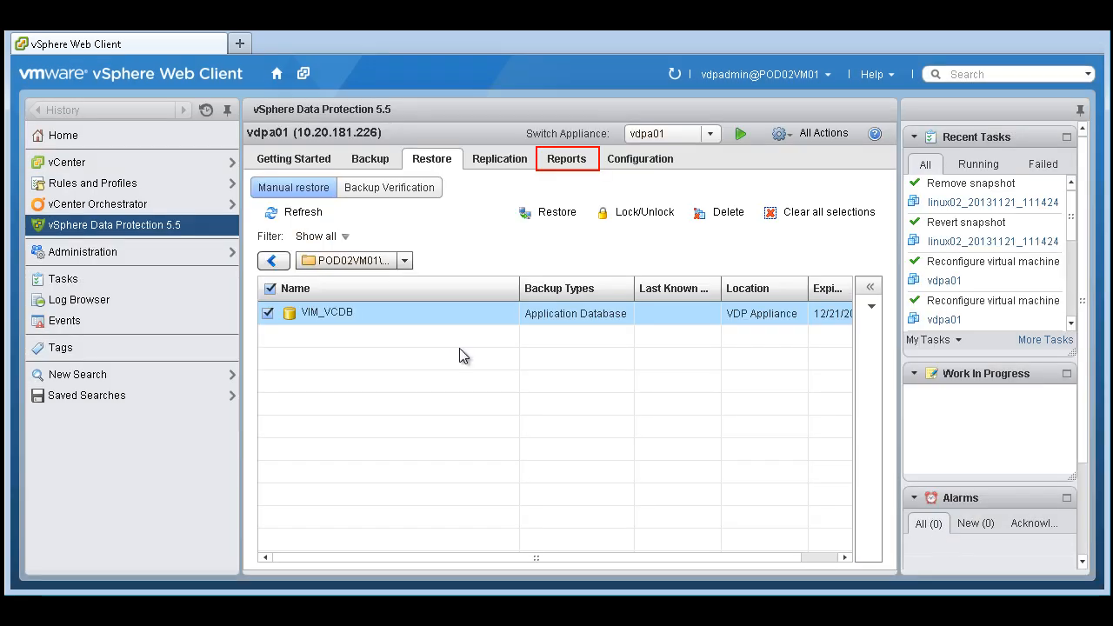
{"action": "mouse_move", "coordinate": [469, 167]}
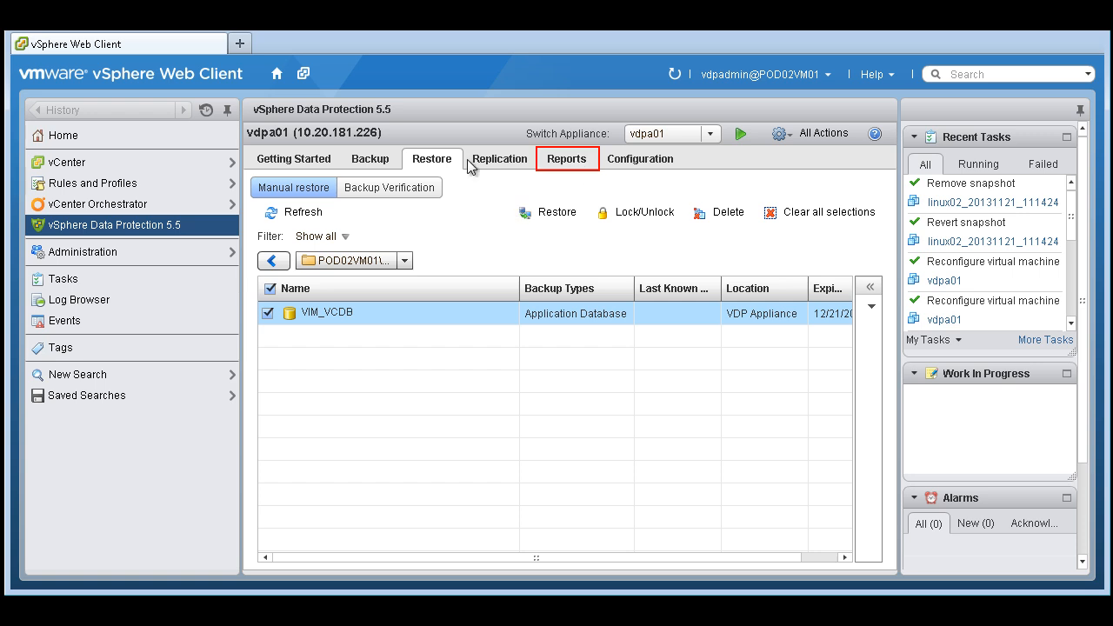
{"action": "mouse_move", "coordinate": [416, 168]}
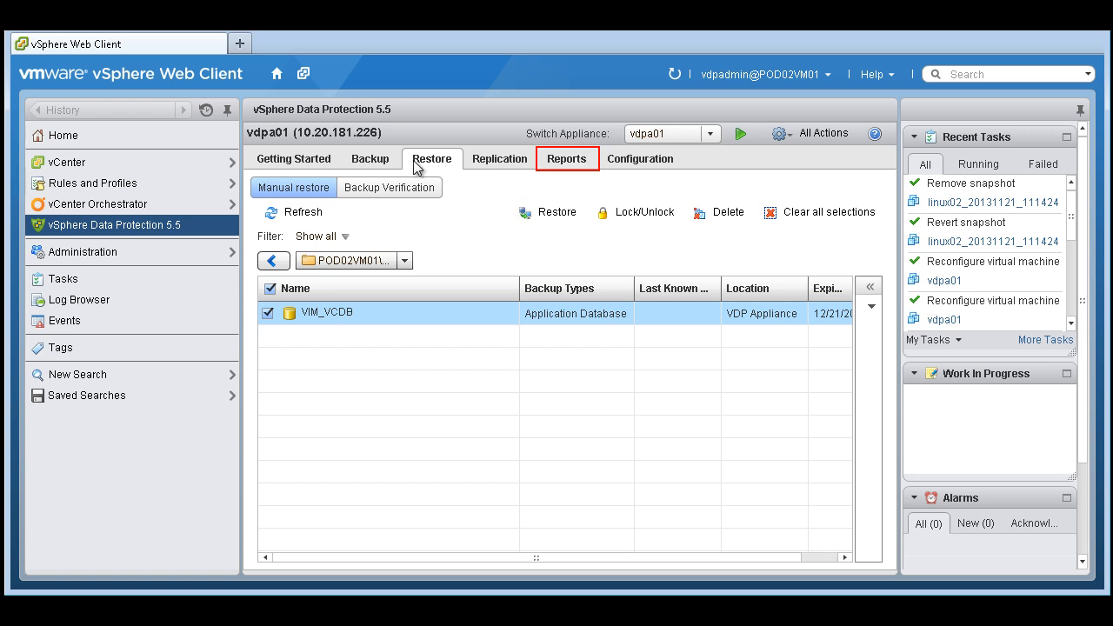
{"action": "mouse_move", "coordinate": [519, 163]}
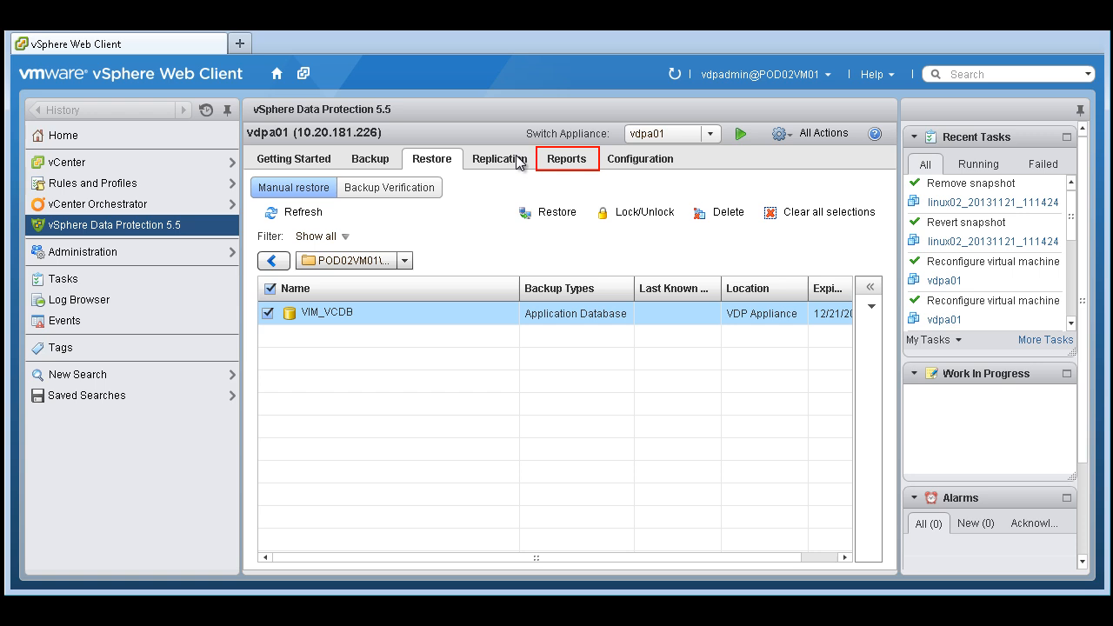
In Reports, filter clients by name containing 'Linu' and scroll the details
{"action": "left_click", "coordinate": [566, 158]}
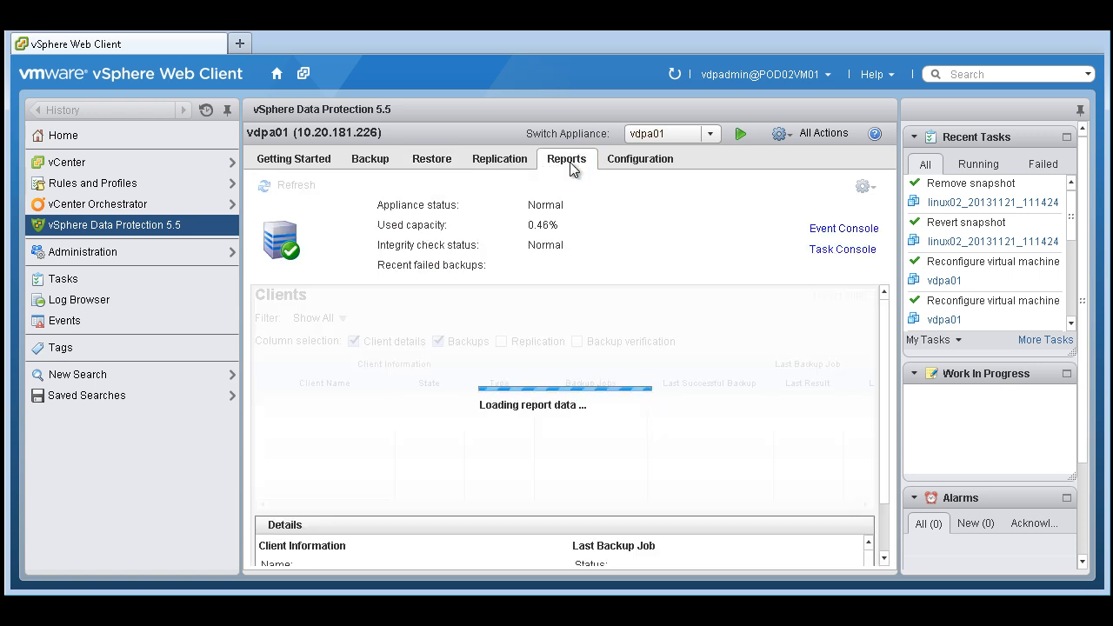
{"action": "left_click", "coordinate": [567, 158]}
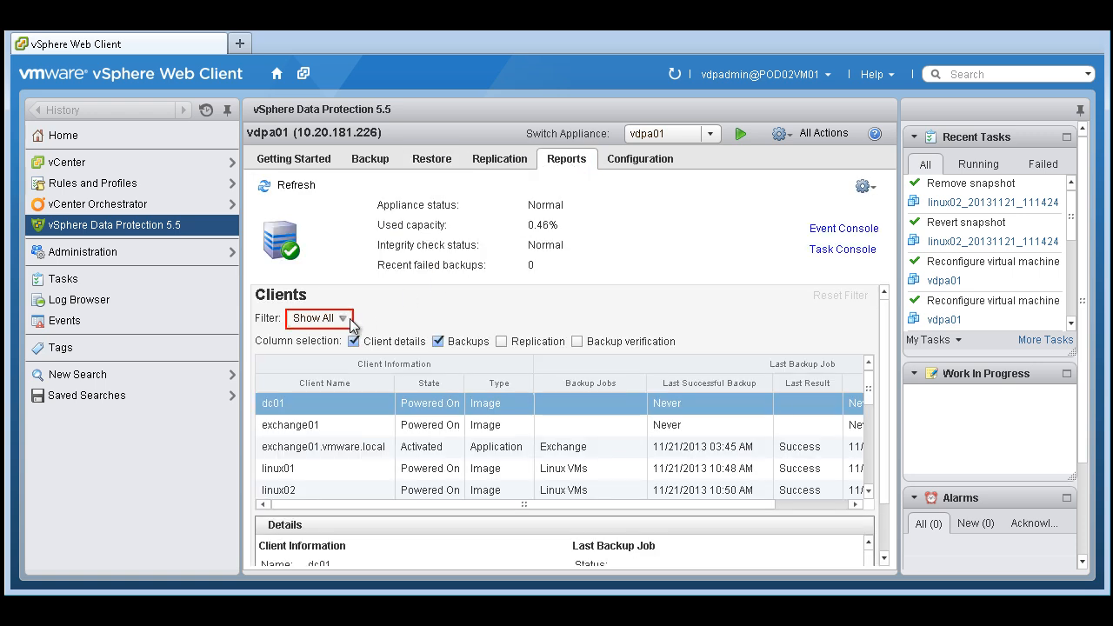
{"action": "left_click", "coordinate": [342, 317]}
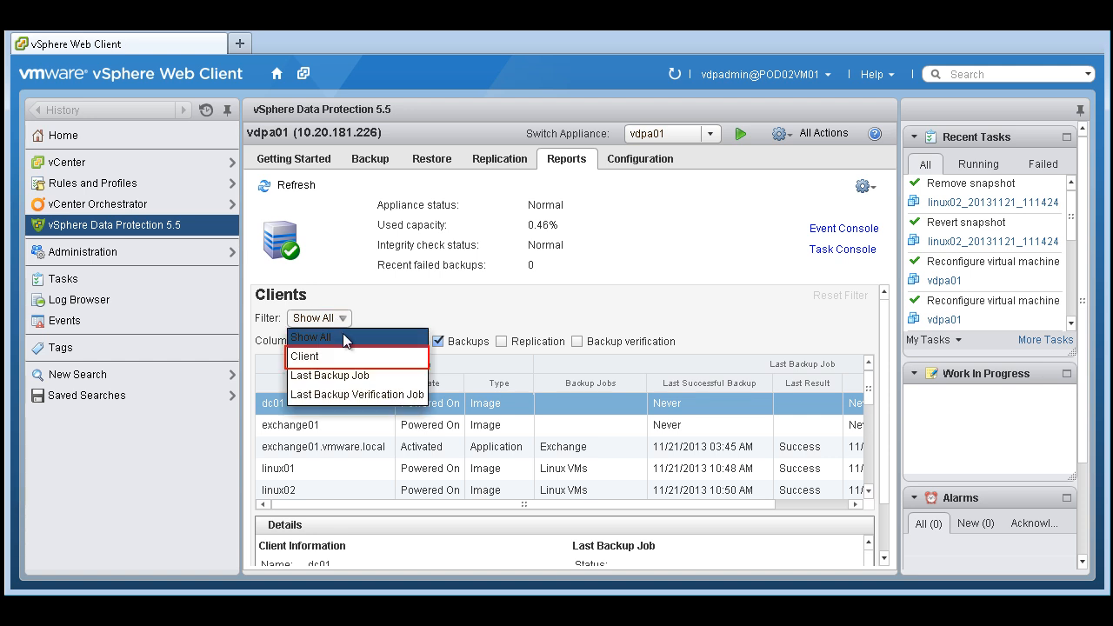
{"action": "left_click", "coordinate": [304, 356]}
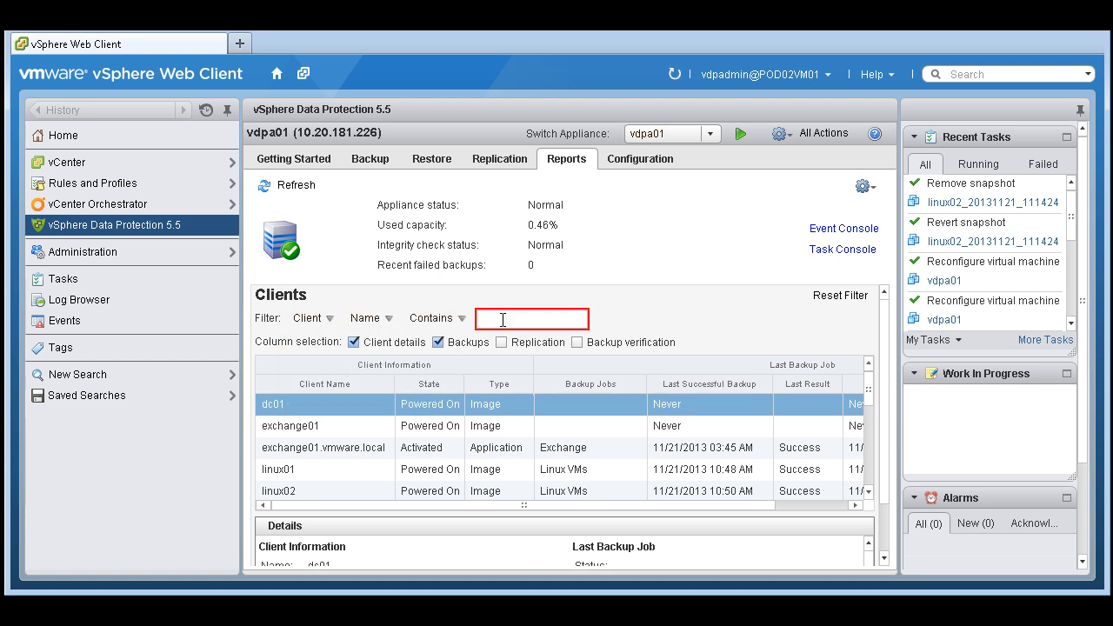
{"action": "type", "text": "Li"}
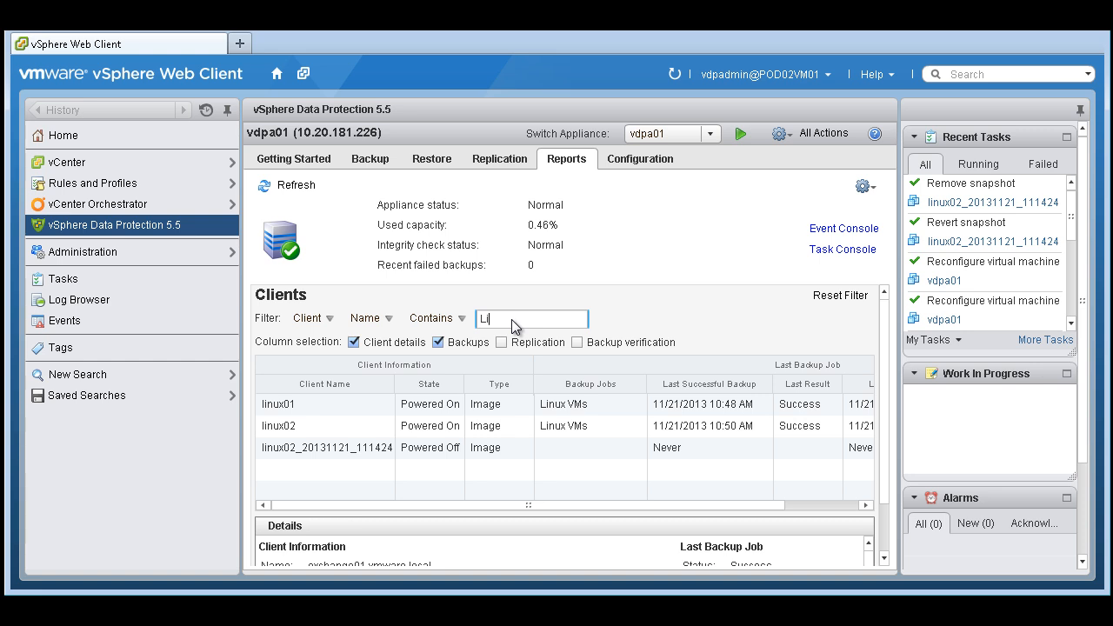
{"action": "type", "text": "nu"}
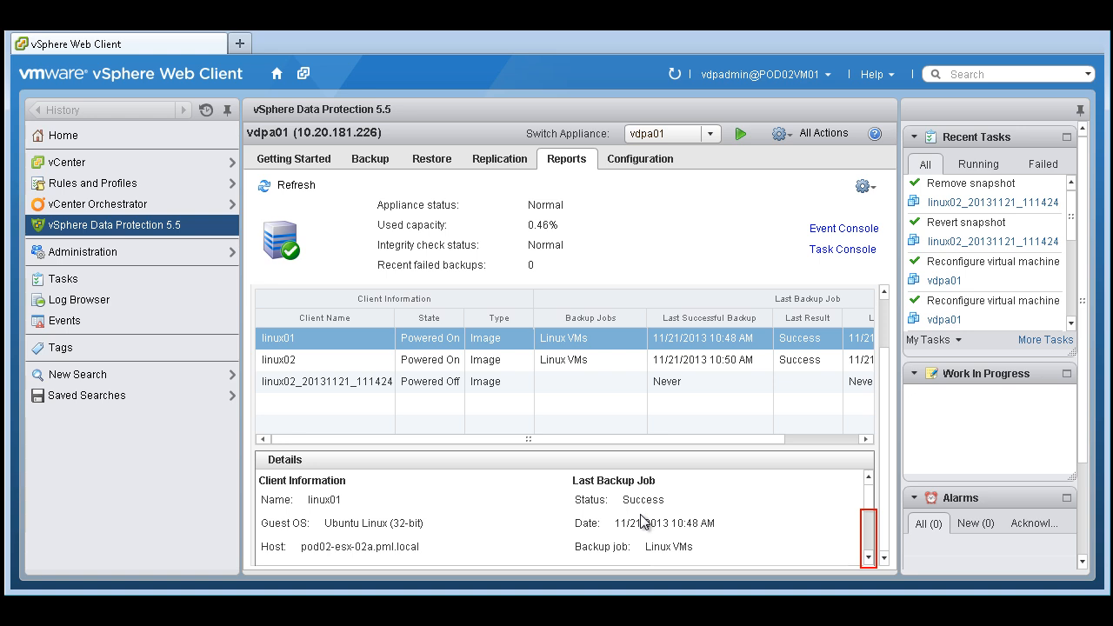
{"action": "mouse_move", "coordinate": [874, 558]}
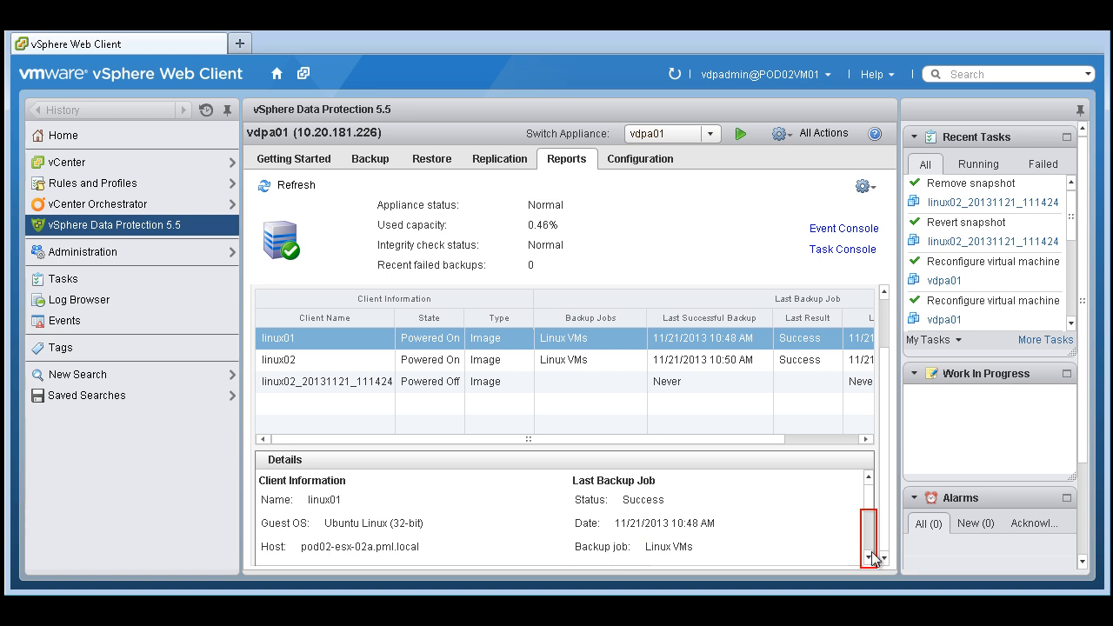
{"action": "left_click", "coordinate": [874, 557]}
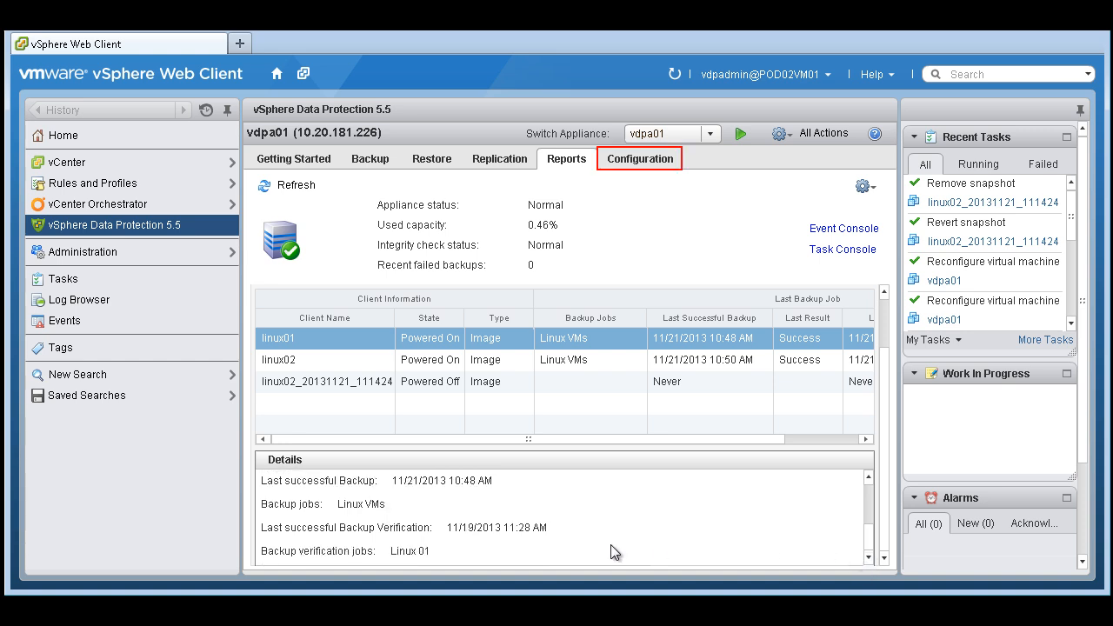
{"action": "mouse_move", "coordinate": [568, 506]}
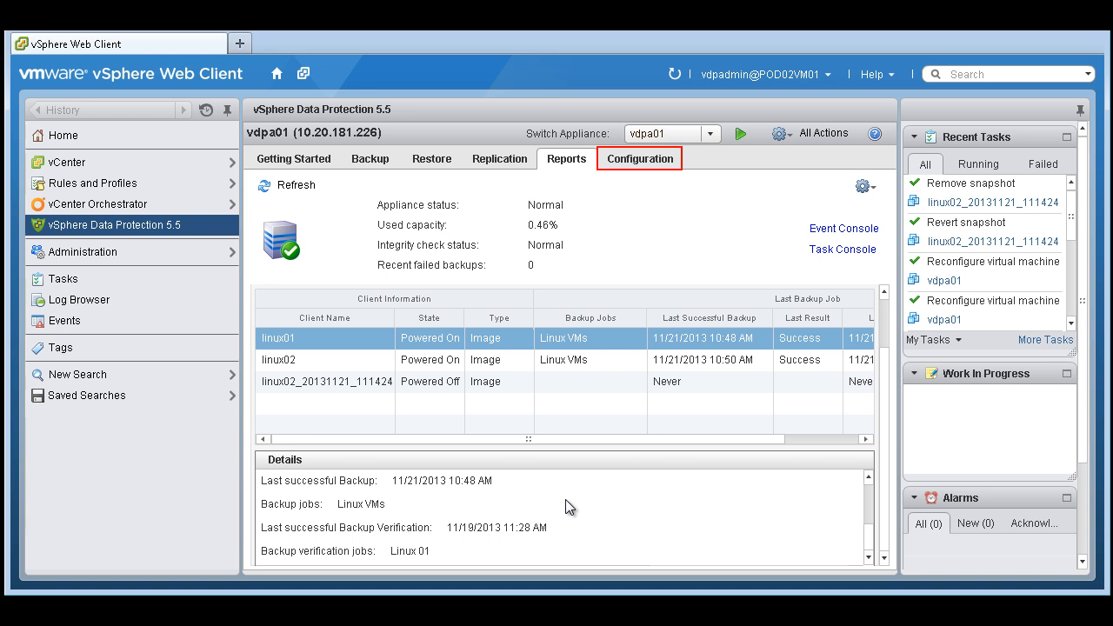
{"action": "mouse_move", "coordinate": [609, 186]}
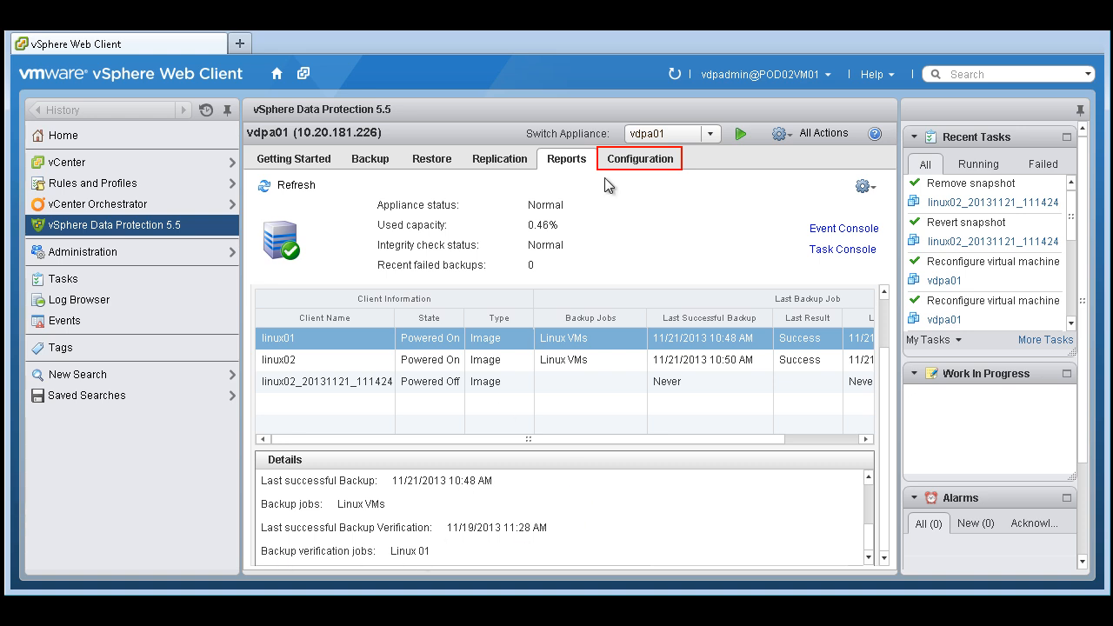
{"action": "left_click", "coordinate": [640, 158]}
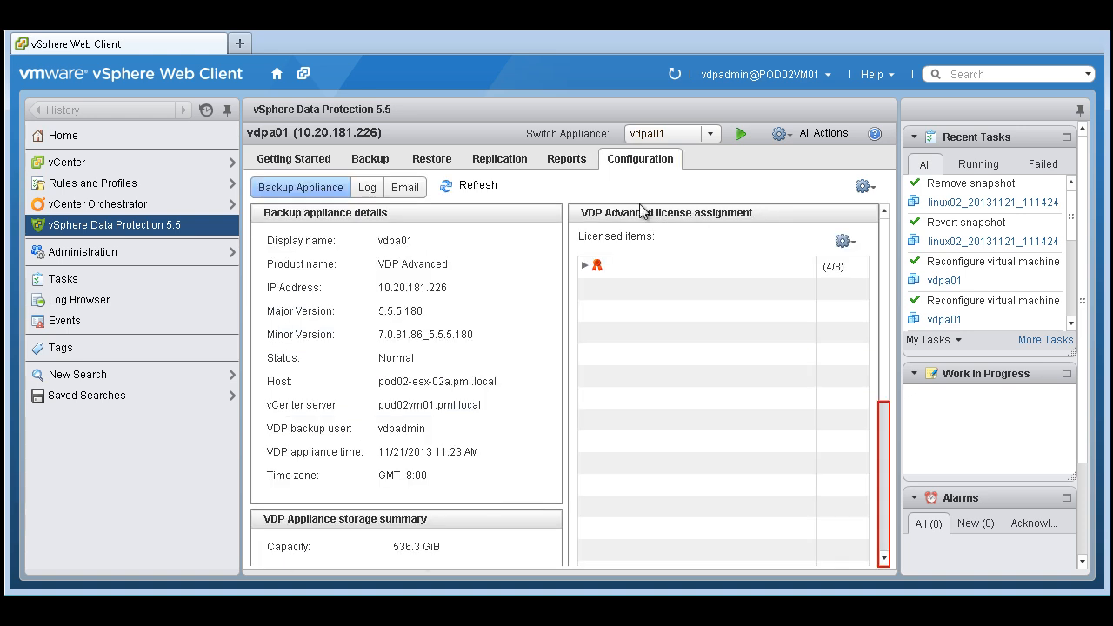
{"action": "mouse_move", "coordinate": [619, 153]}
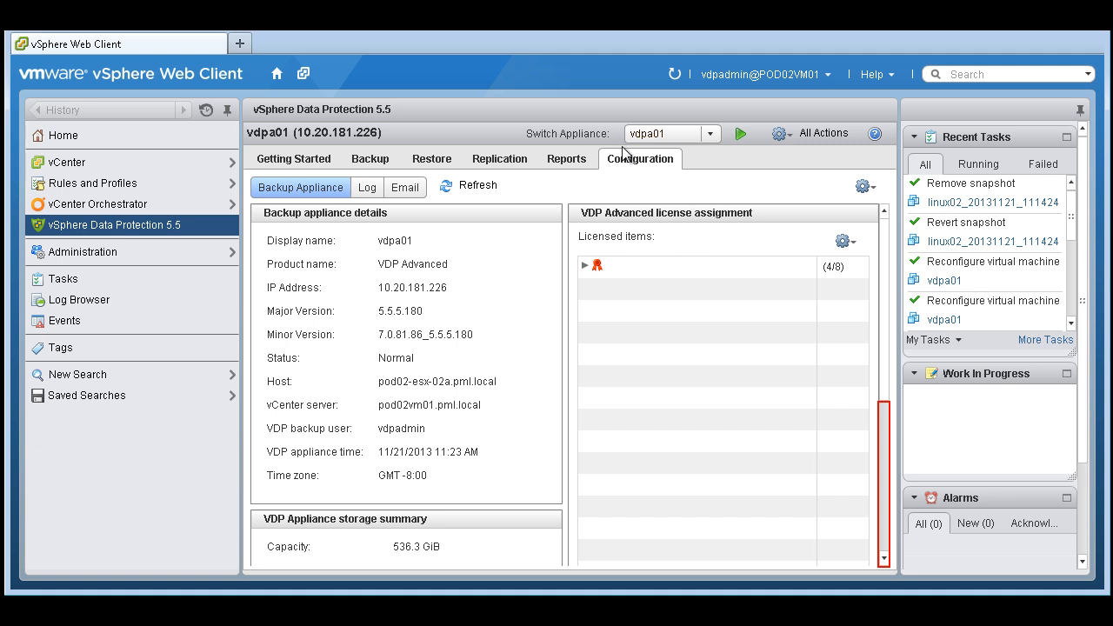
{"action": "mouse_move", "coordinate": [607, 287]}
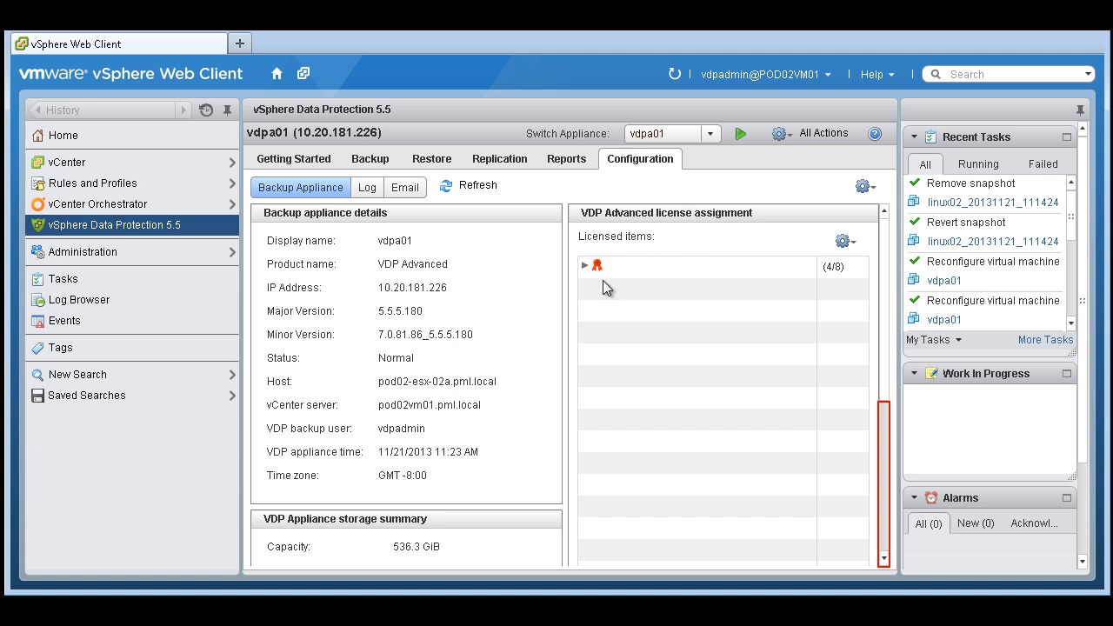
{"action": "mouse_move", "coordinate": [682, 233]}
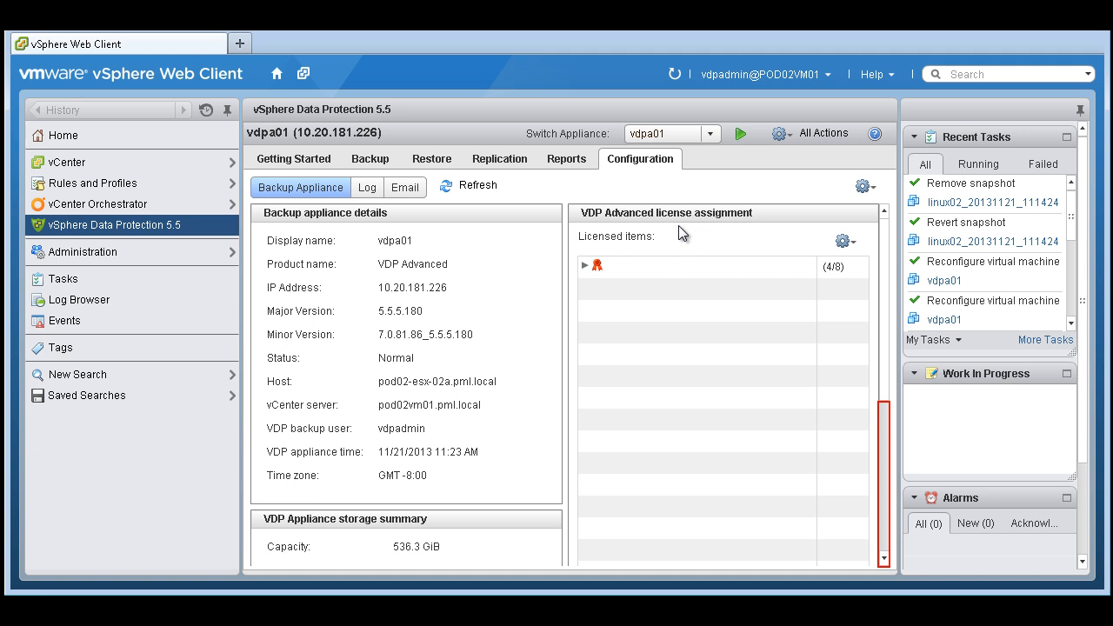
Review the storage summary and backup window schedule, then open the appliance's log view
{"action": "scroll", "scroll_direction": "down", "scroll_amount": 3}
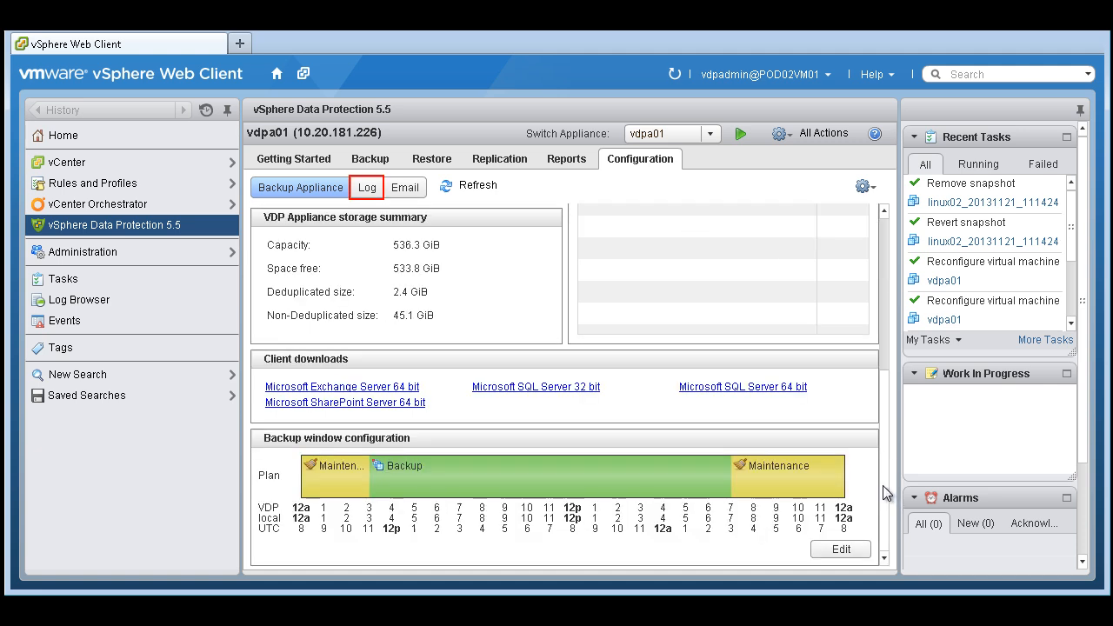
{"action": "mouse_move", "coordinate": [328, 452]}
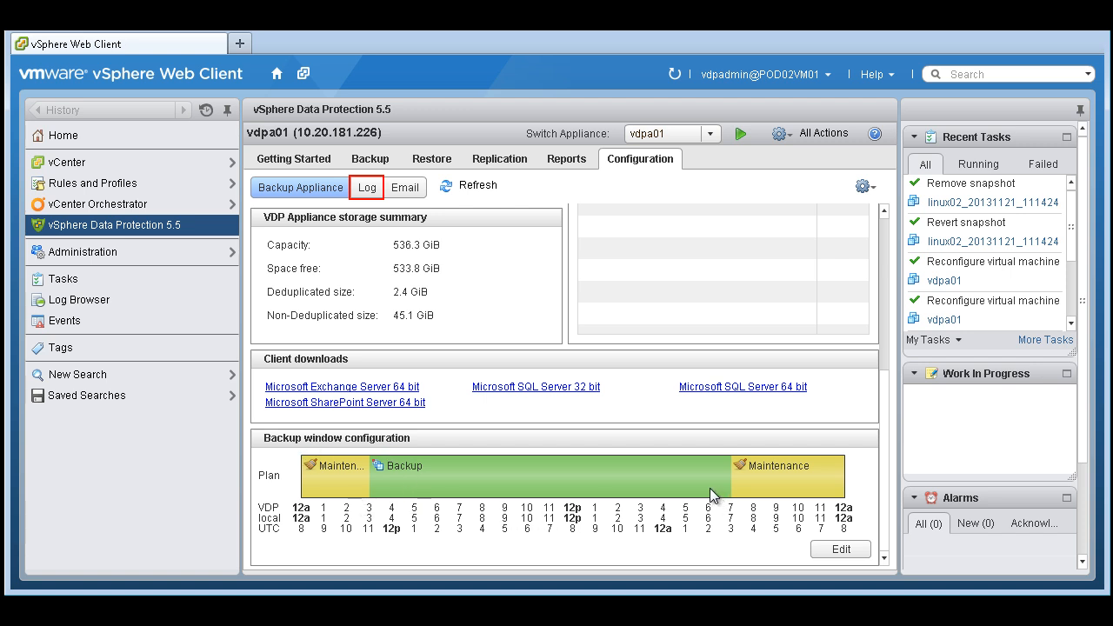
{"action": "mouse_move", "coordinate": [772, 494]}
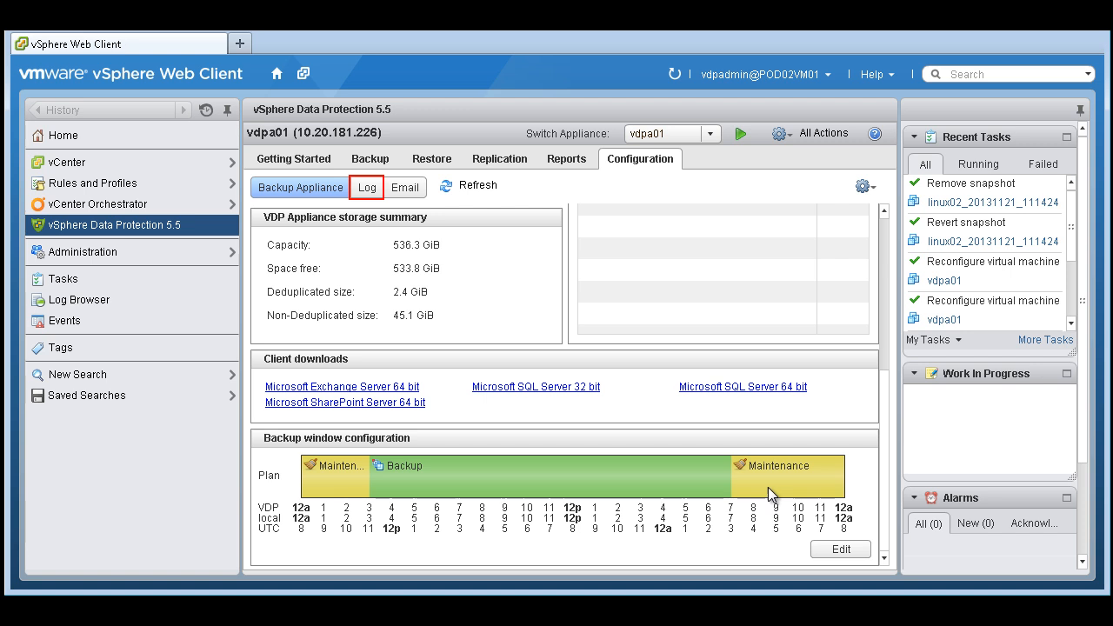
{"action": "mouse_move", "coordinate": [383, 499]}
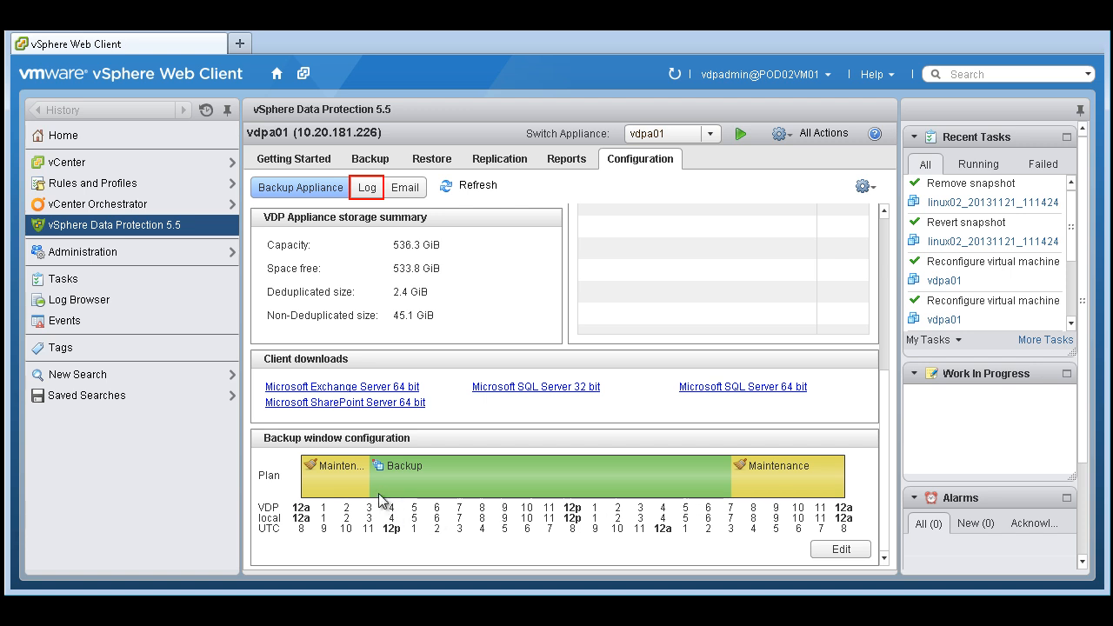
{"action": "mouse_move", "coordinate": [792, 487]}
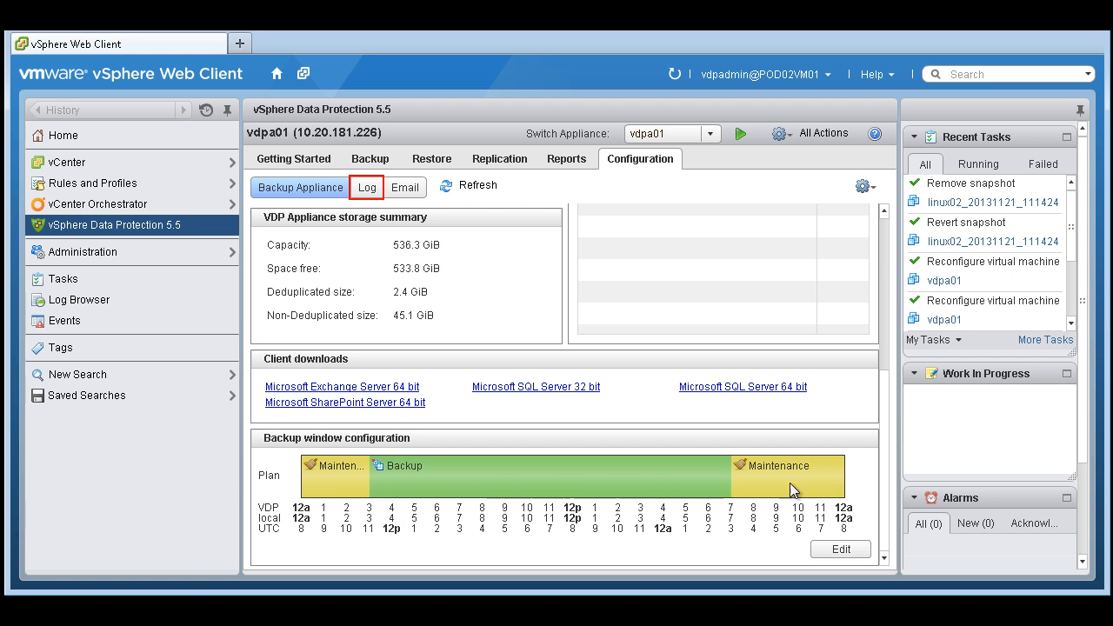
{"action": "mouse_move", "coordinate": [374, 495]}
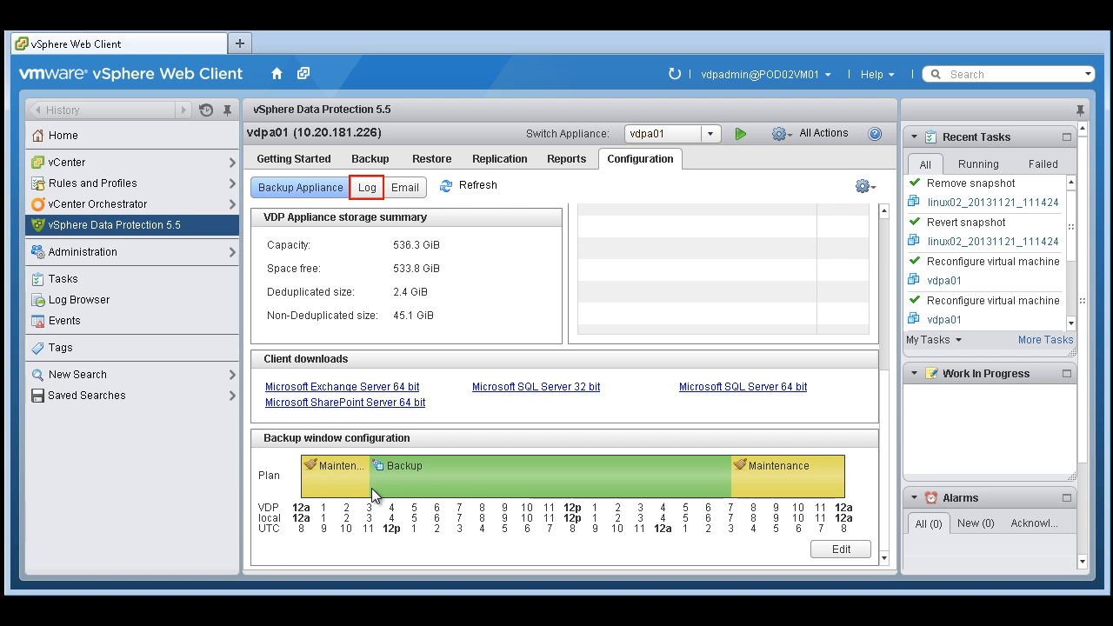
{"action": "mouse_move", "coordinate": [402, 513]}
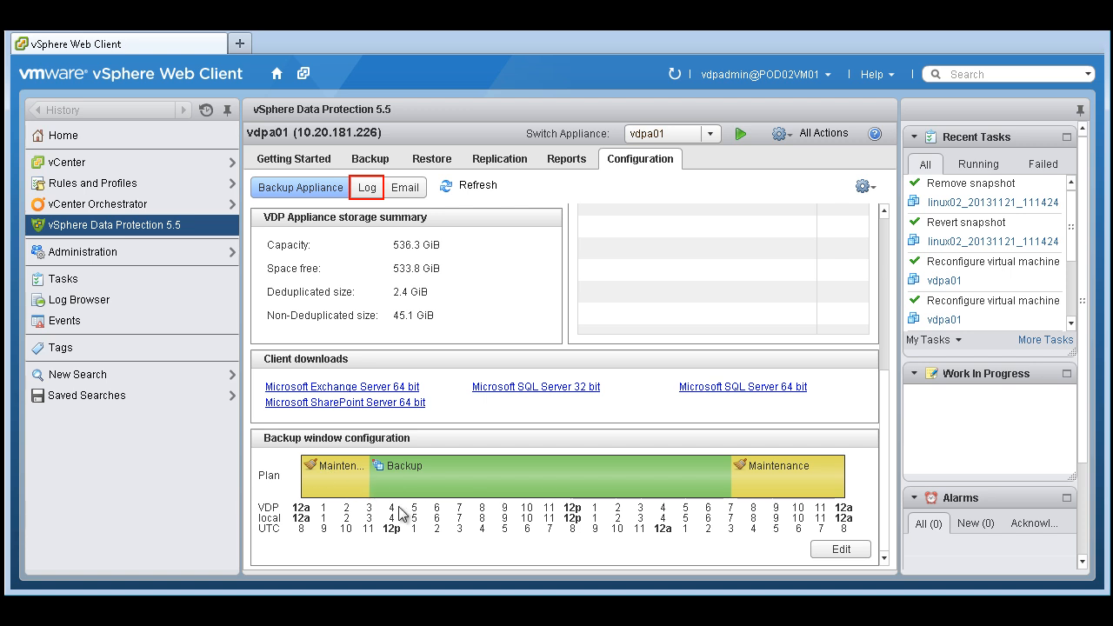
{"action": "mouse_move", "coordinate": [474, 516]}
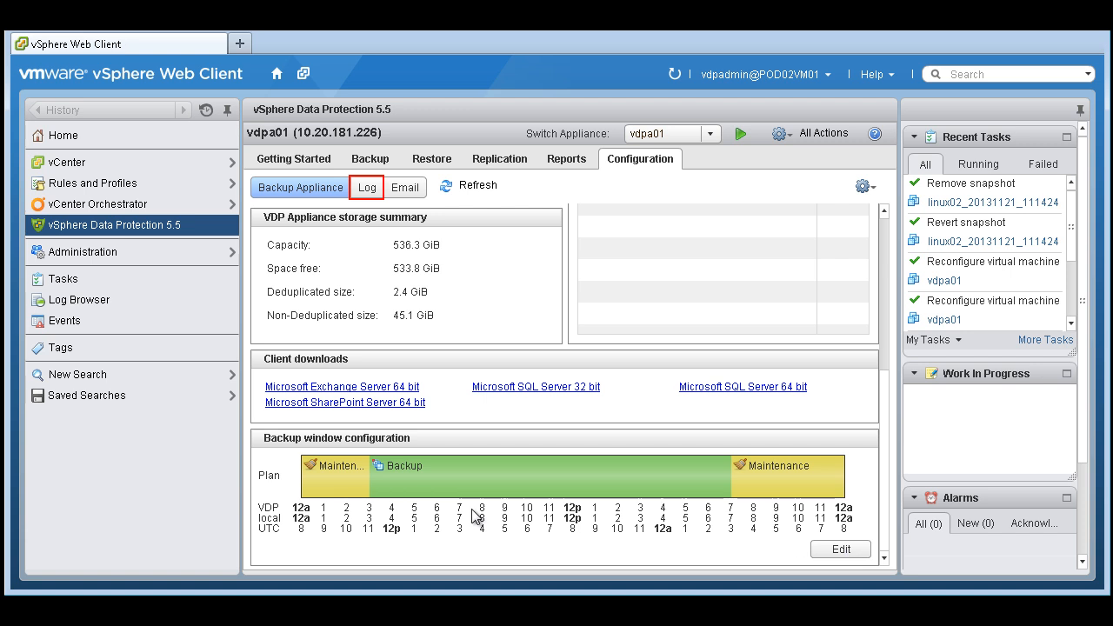
{"action": "mouse_move", "coordinate": [290, 449]}
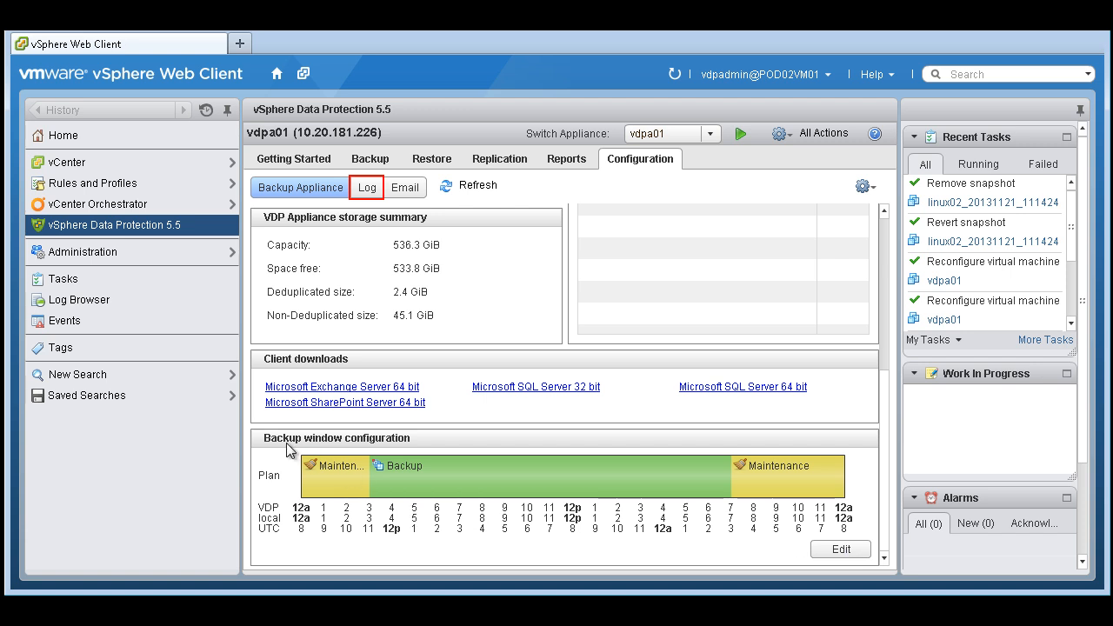
{"action": "mouse_move", "coordinate": [312, 369]}
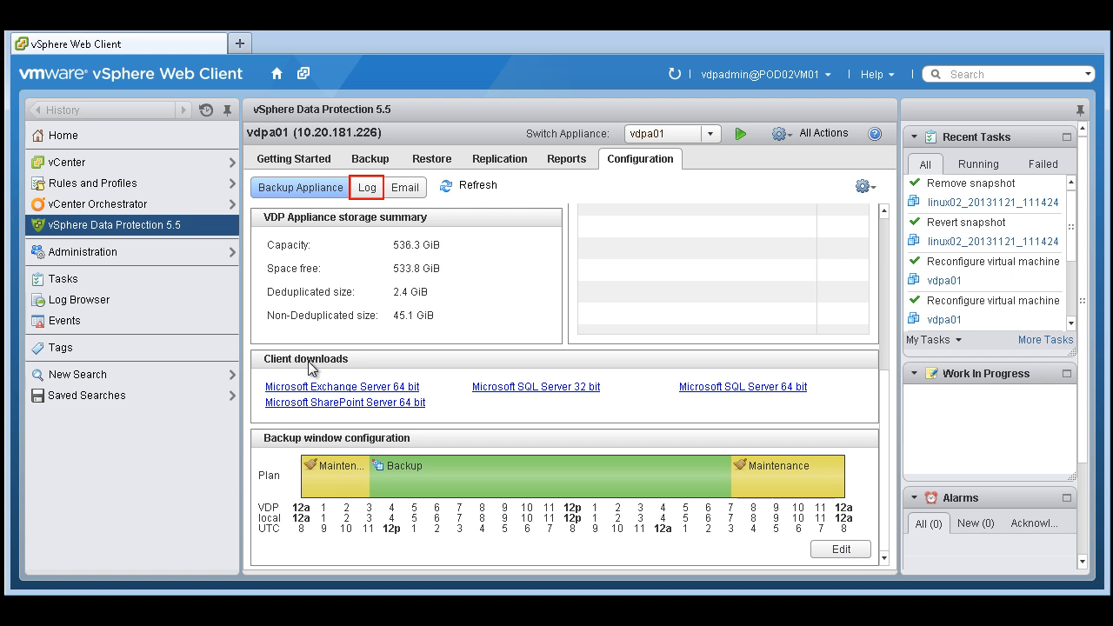
{"action": "mouse_move", "coordinate": [311, 372]}
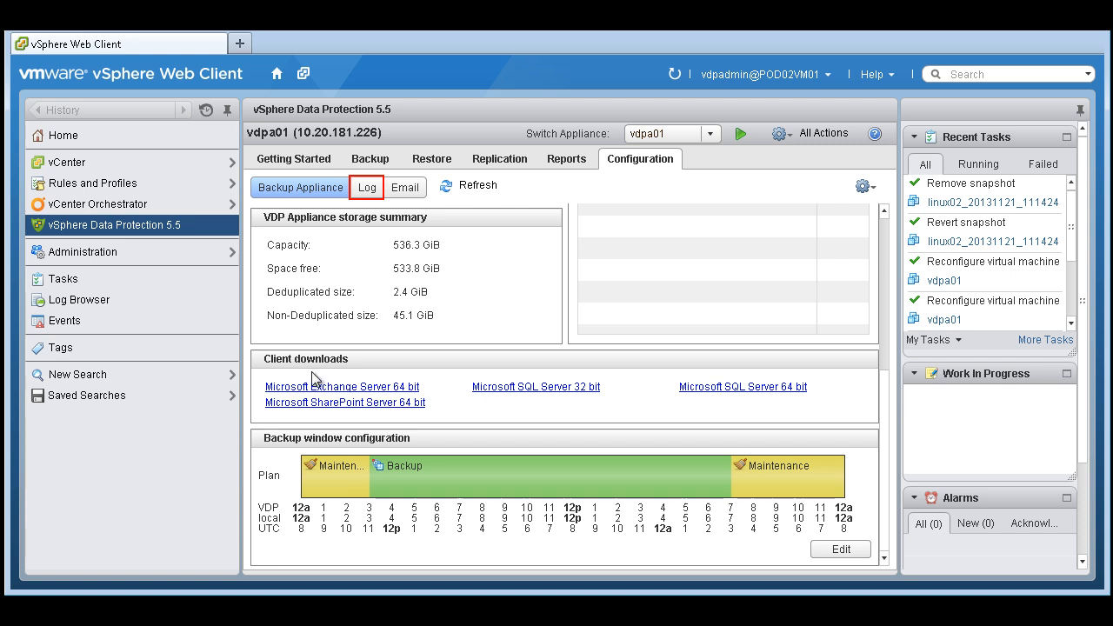
{"action": "mouse_move", "coordinate": [331, 395]}
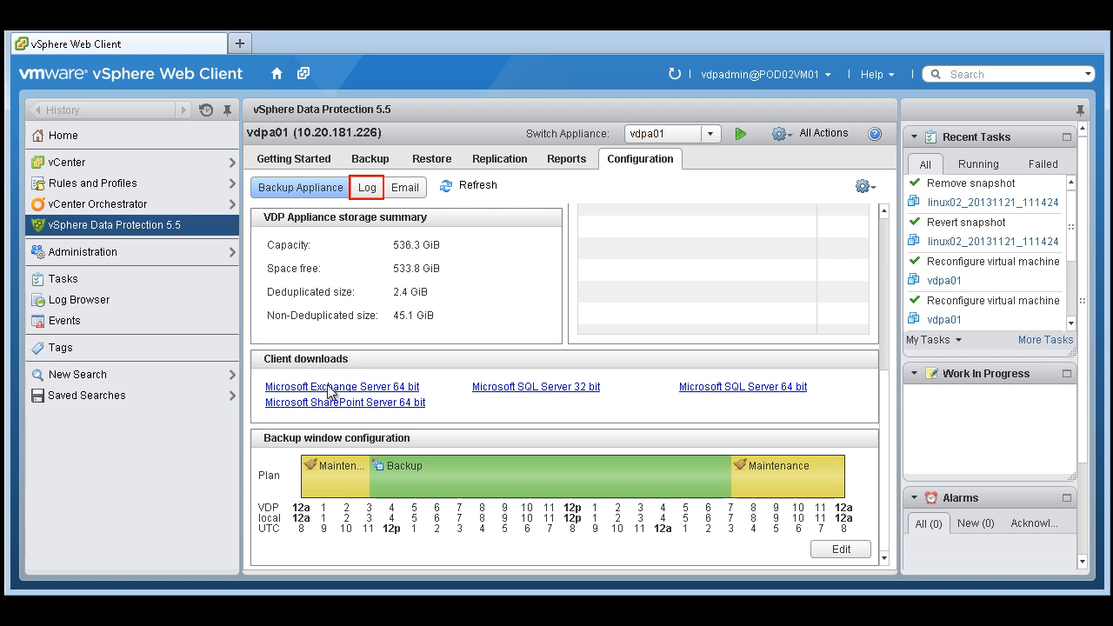
{"action": "mouse_move", "coordinate": [759, 398]}
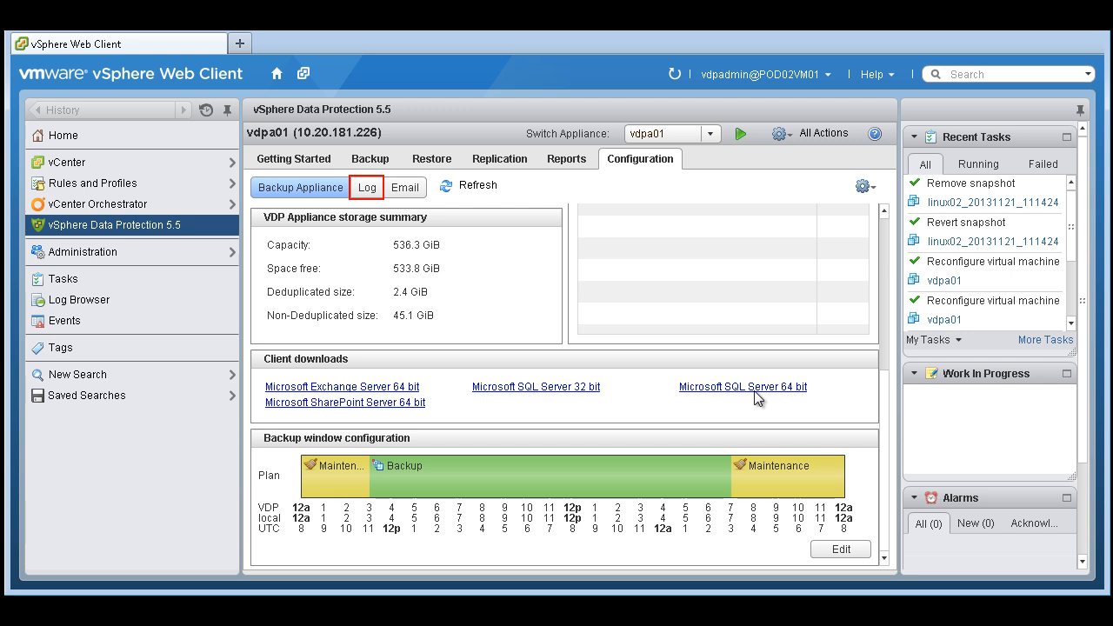
{"action": "mouse_move", "coordinate": [763, 394]}
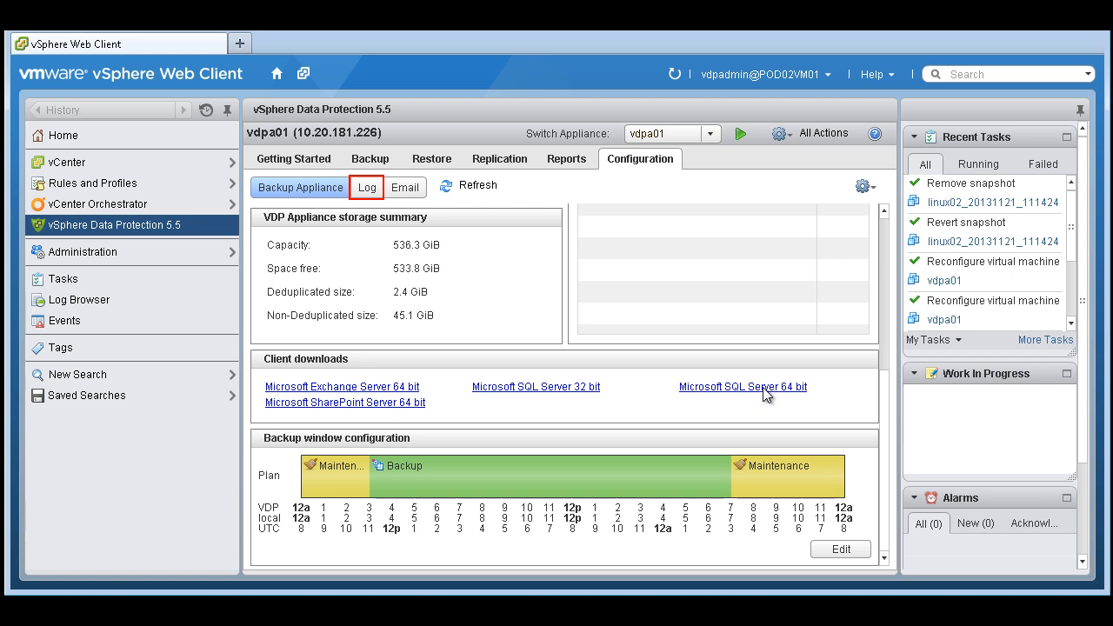
{"action": "mouse_move", "coordinate": [380, 252]}
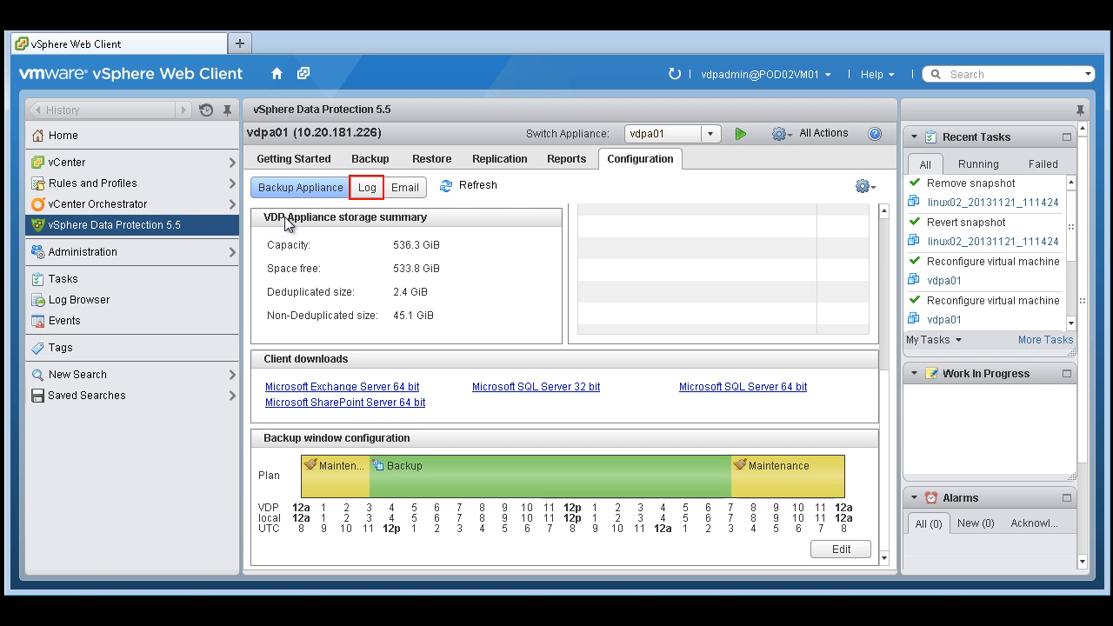
{"action": "mouse_move", "coordinate": [414, 240]}
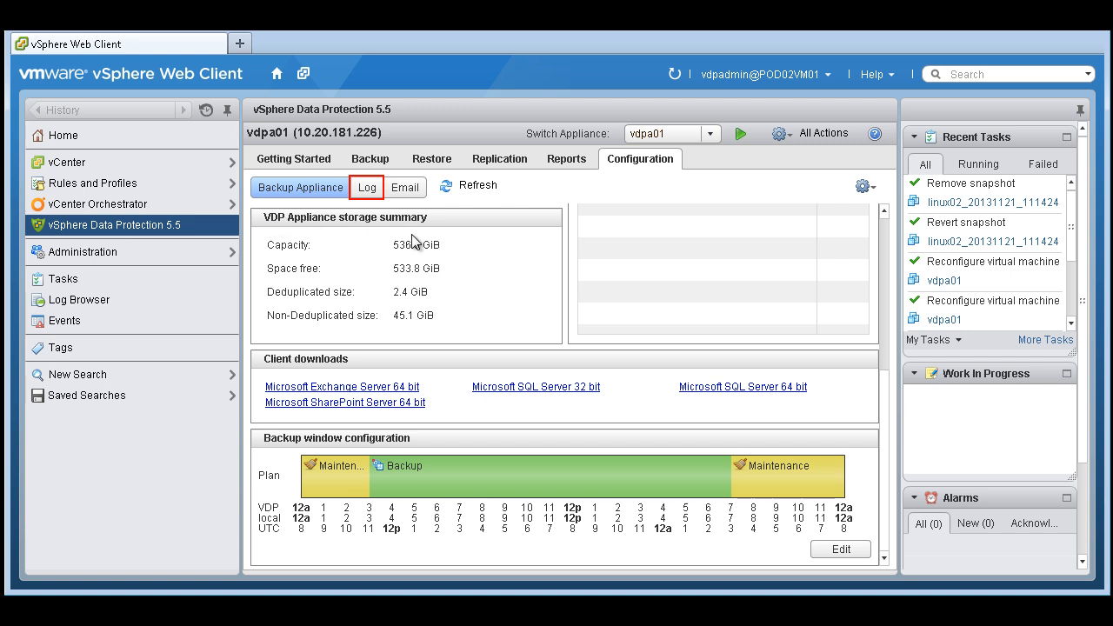
{"action": "mouse_move", "coordinate": [441, 243]}
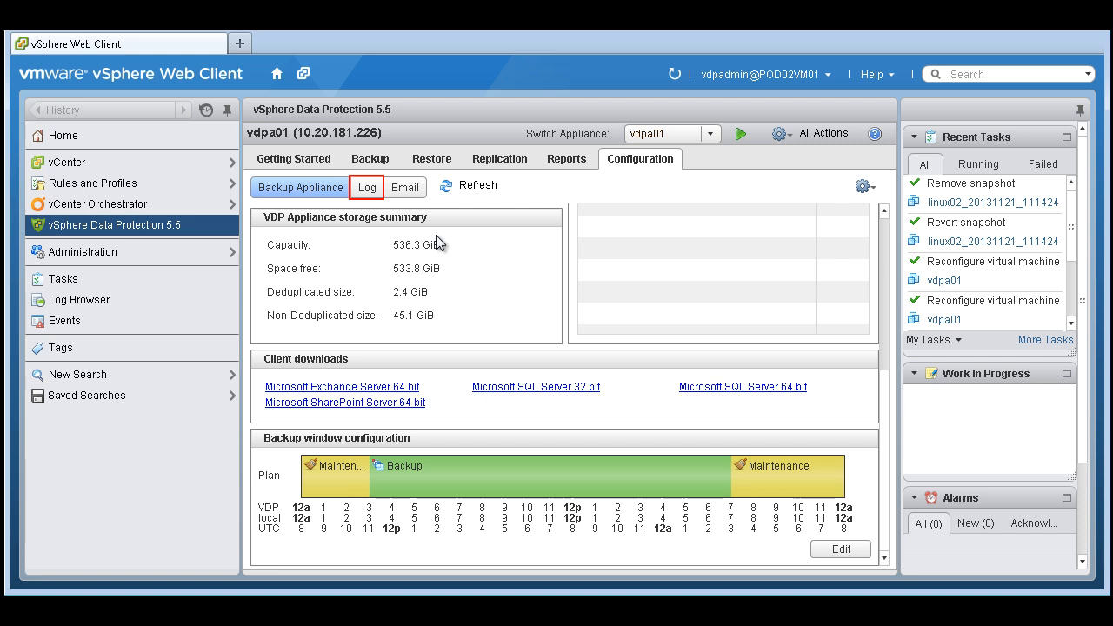
{"action": "mouse_move", "coordinate": [429, 257]}
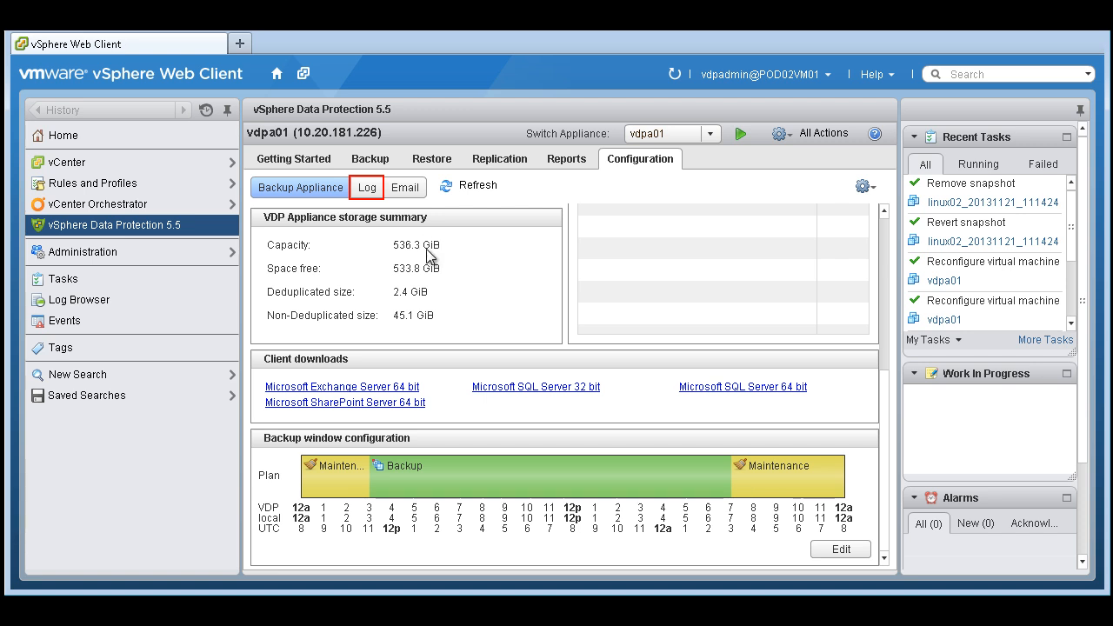
{"action": "mouse_move", "coordinate": [403, 252]}
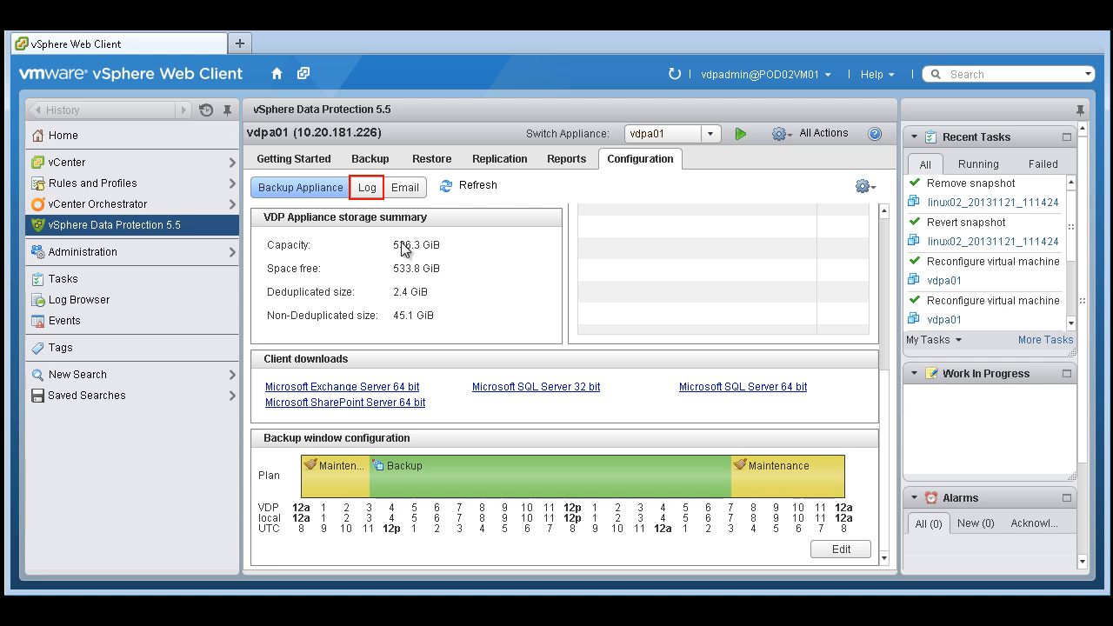
{"action": "mouse_move", "coordinate": [409, 283]}
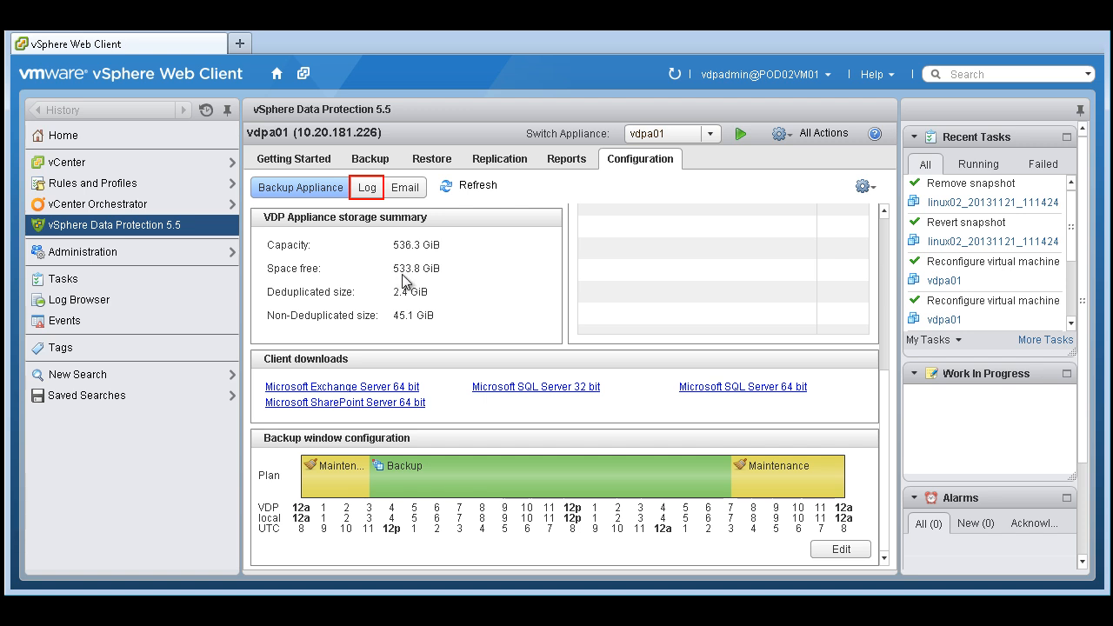
{"action": "mouse_move", "coordinate": [334, 299]}
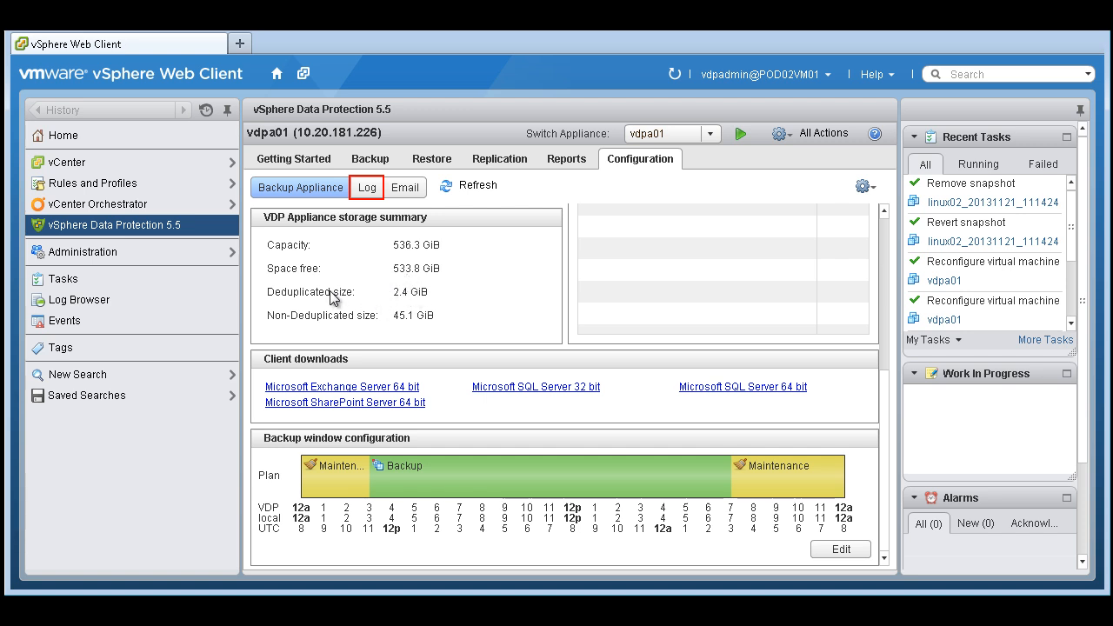
{"action": "mouse_move", "coordinate": [417, 328]}
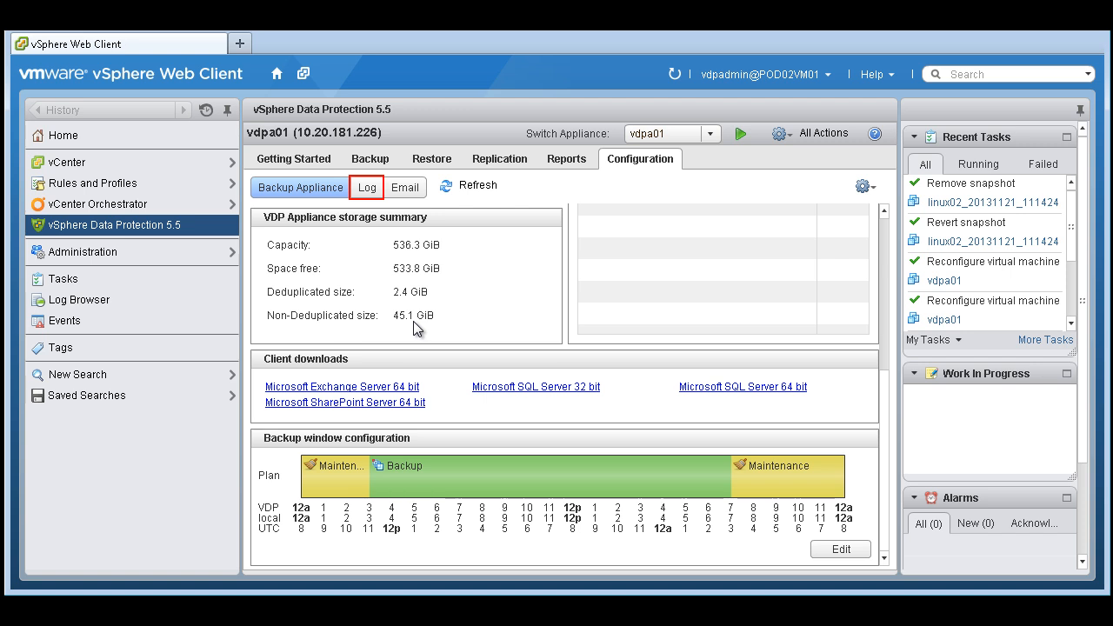
{"action": "mouse_move", "coordinate": [408, 332]}
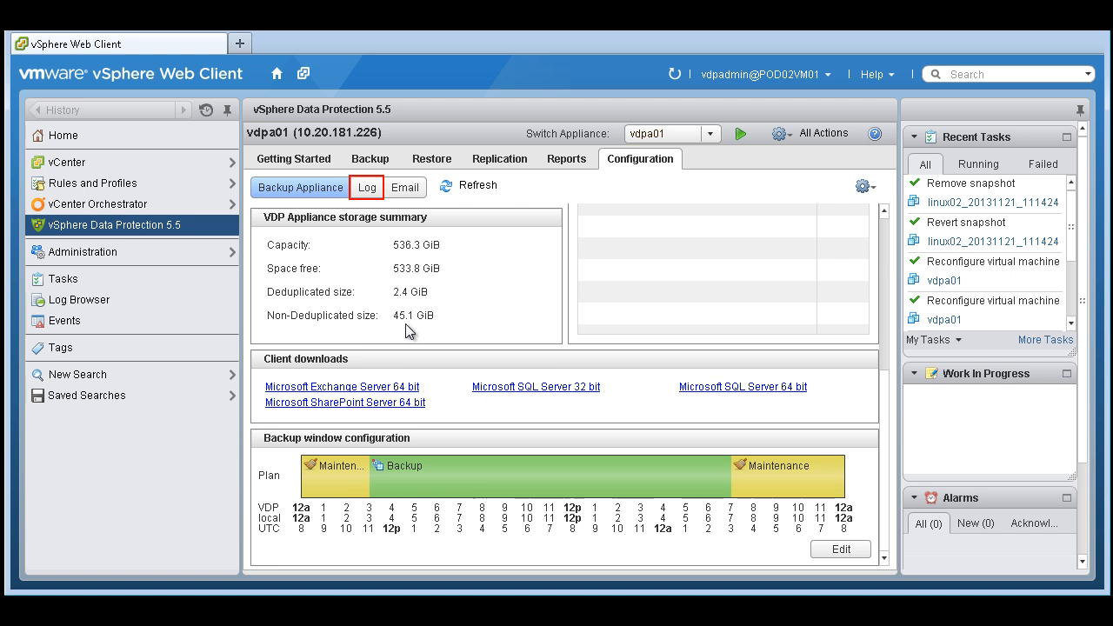
{"action": "mouse_move", "coordinate": [323, 315]}
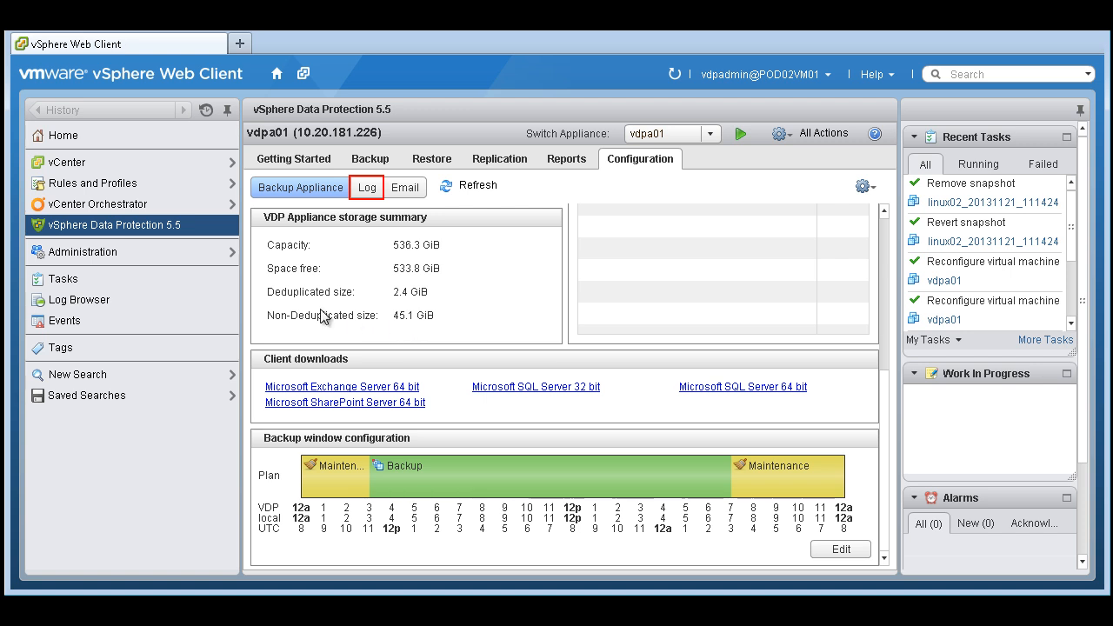
{"action": "mouse_move", "coordinate": [335, 317]}
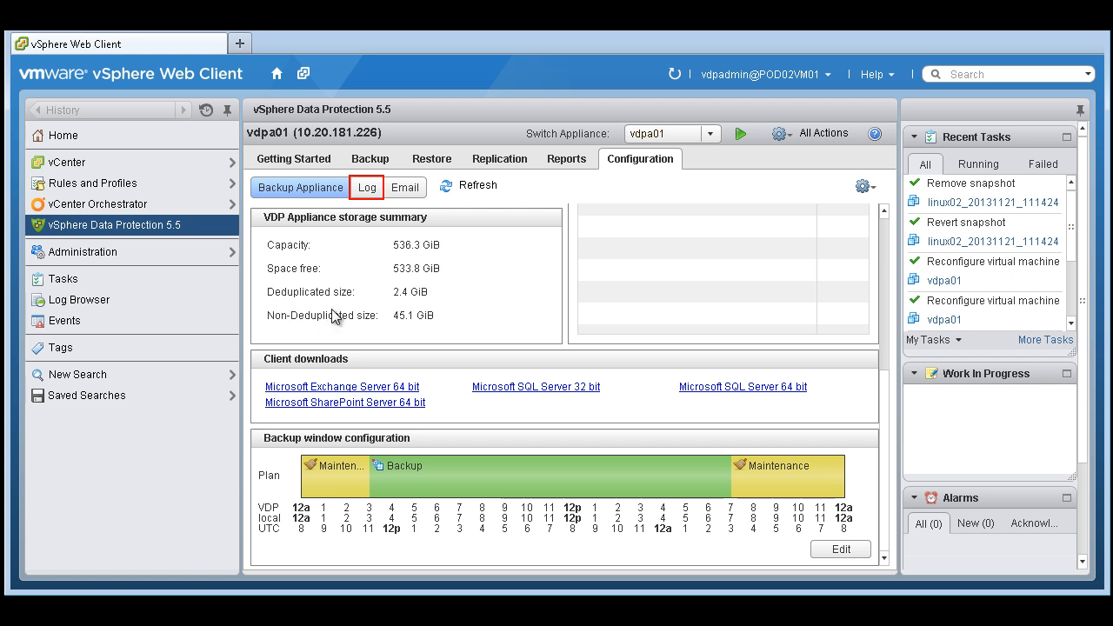
{"action": "mouse_move", "coordinate": [401, 305]}
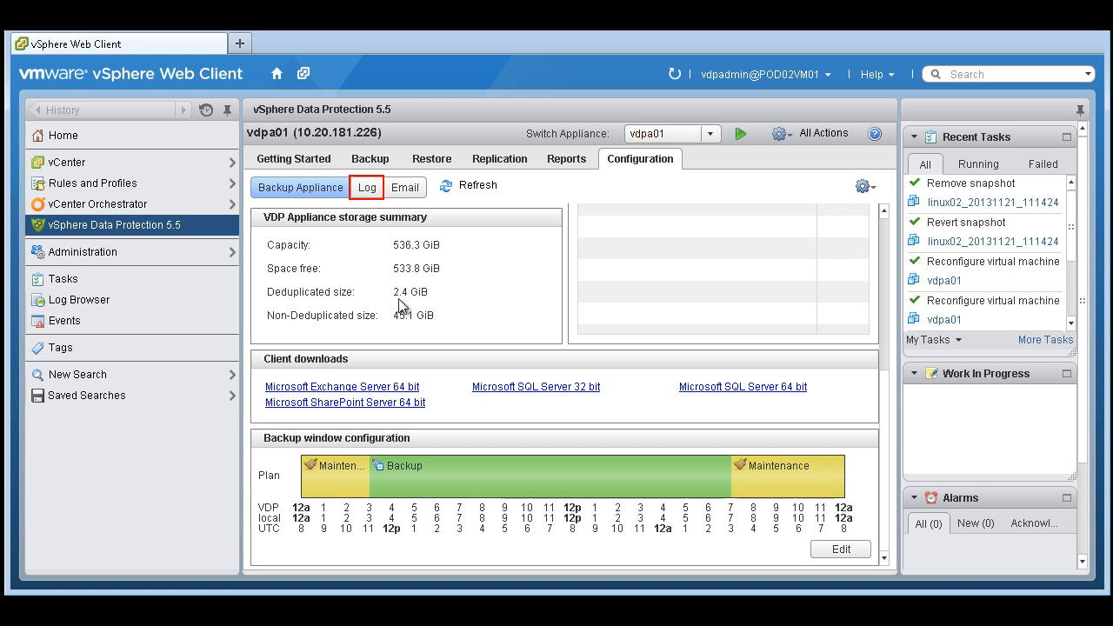
{"action": "mouse_move", "coordinate": [401, 314]}
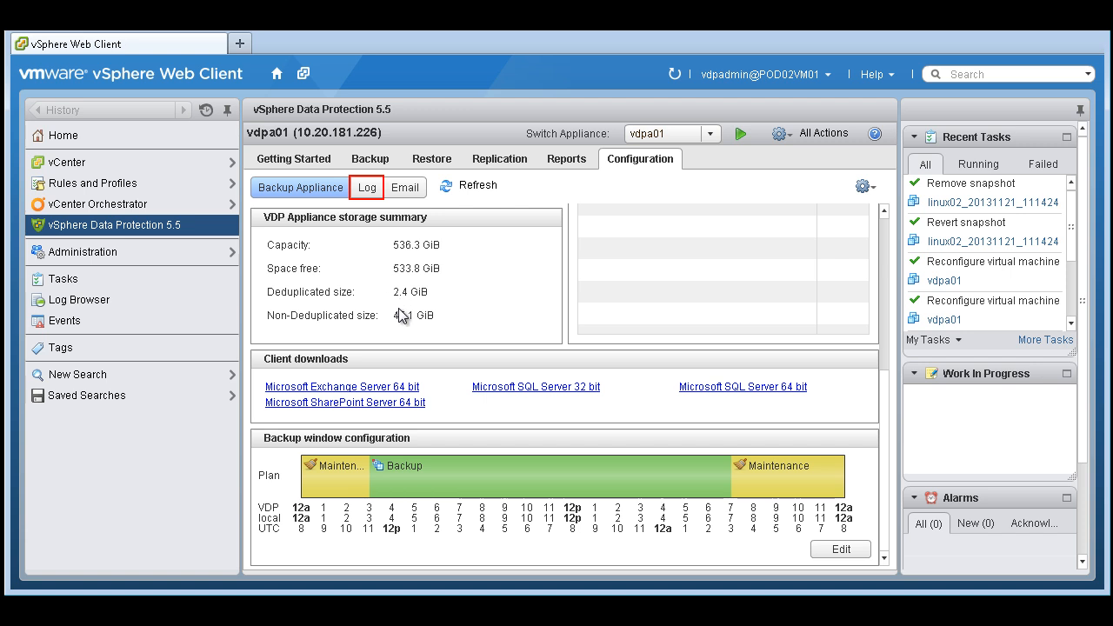
{"action": "left_click", "coordinate": [366, 186]}
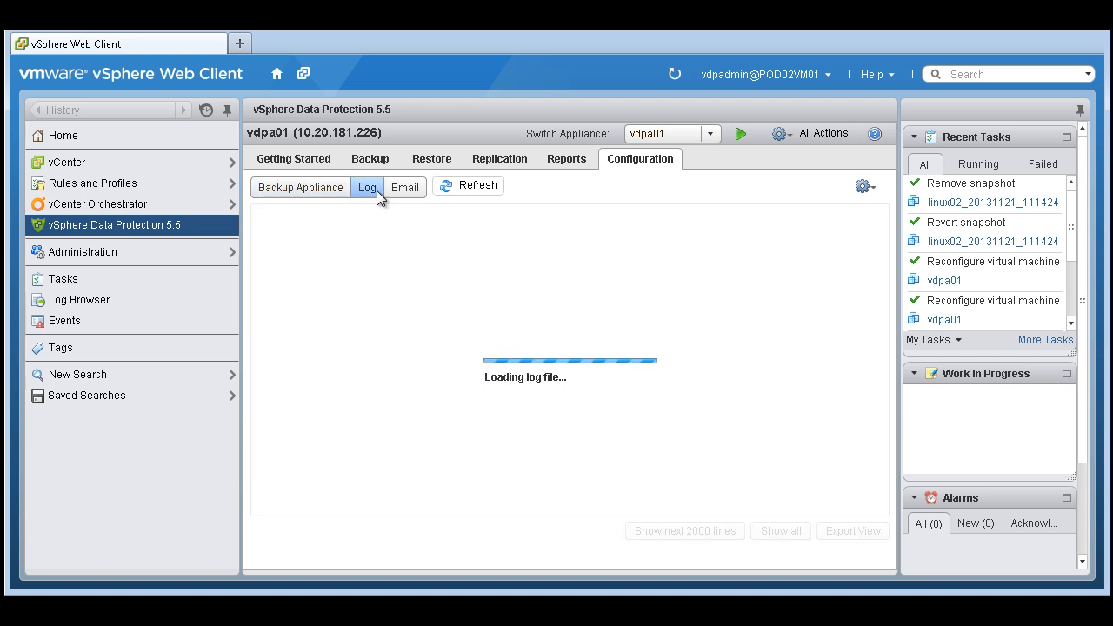